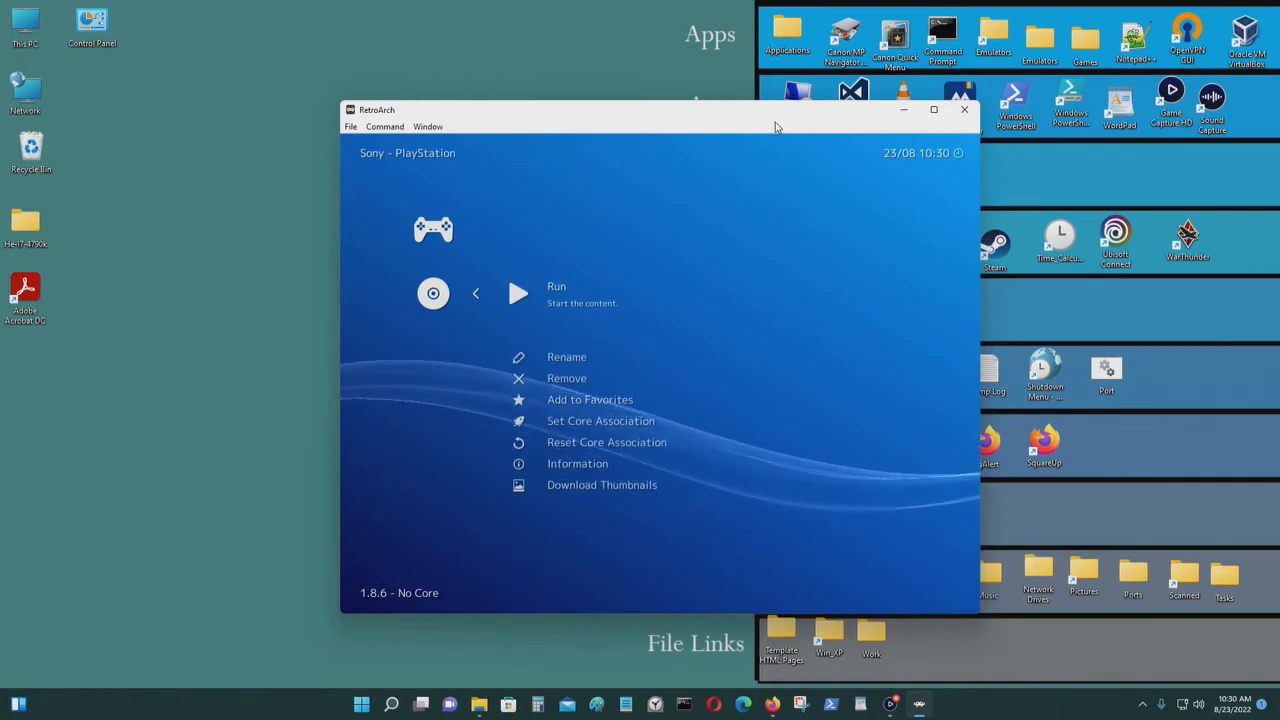
Step: Run the PlayStation entry with the Beetle PSX core until the Insert Disc 1 prompt appears
left_click(556, 286)
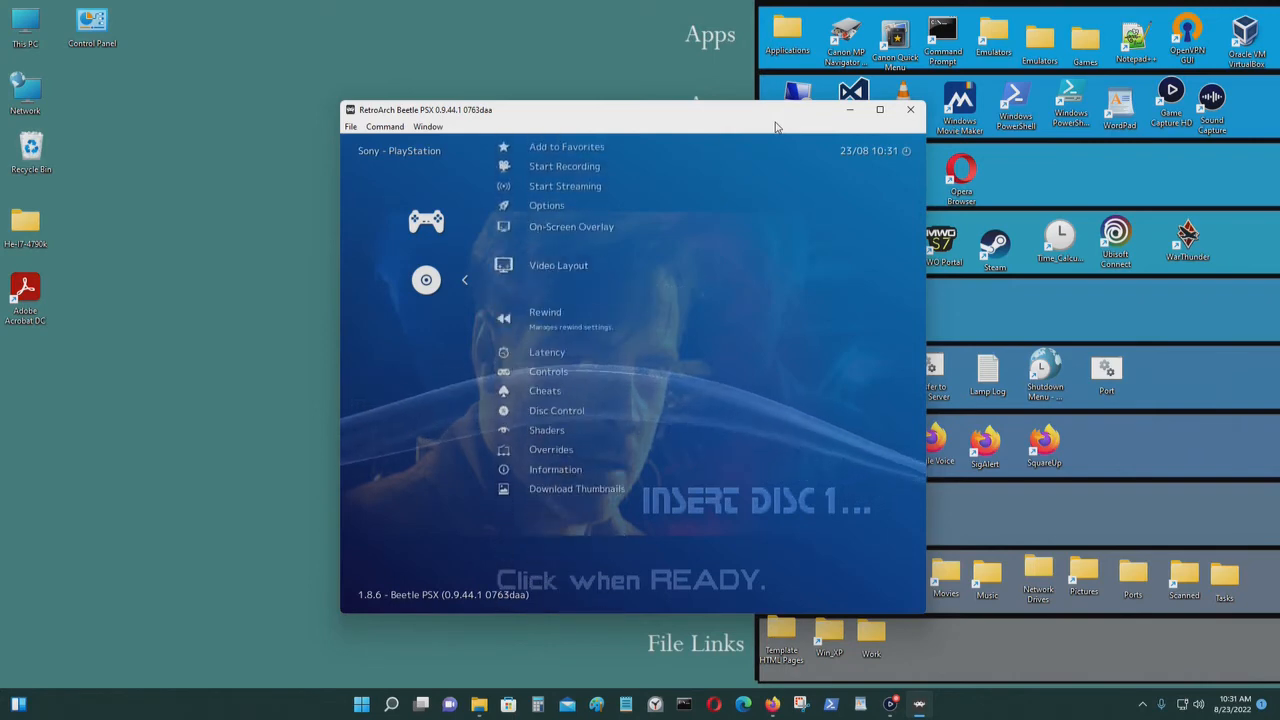
left_click(556, 410)
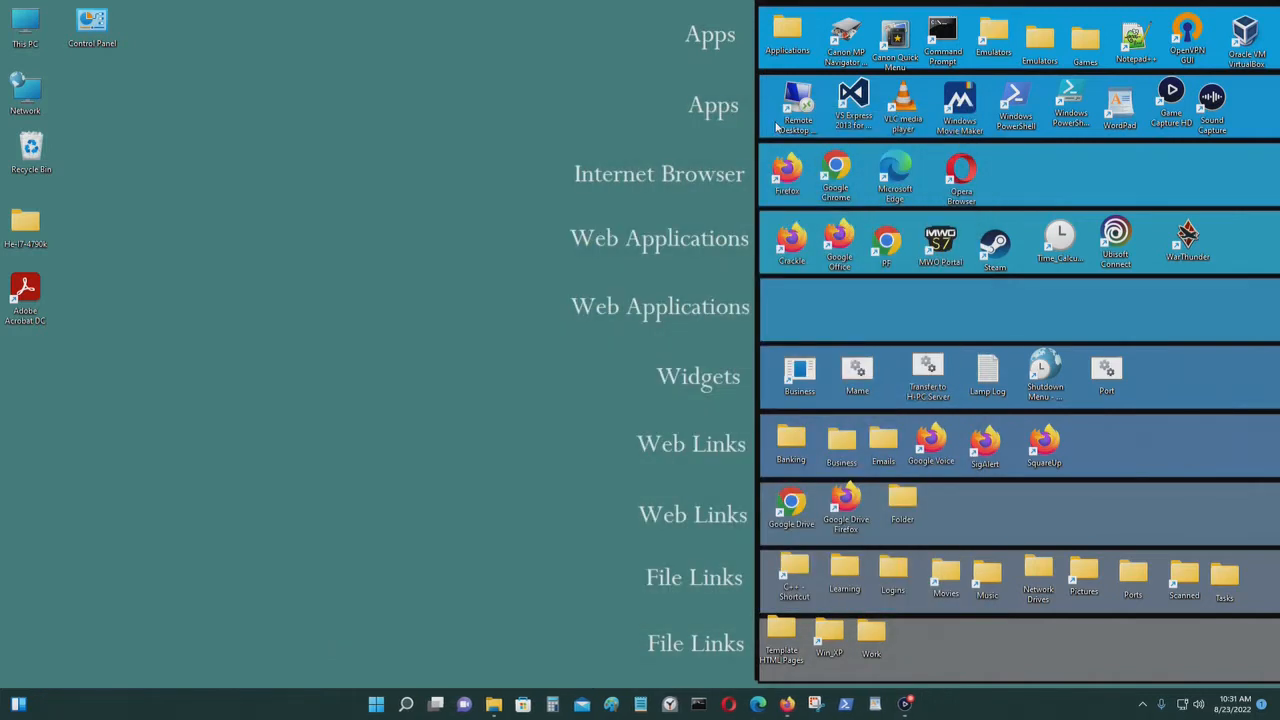
mouse_move(1056, 560)
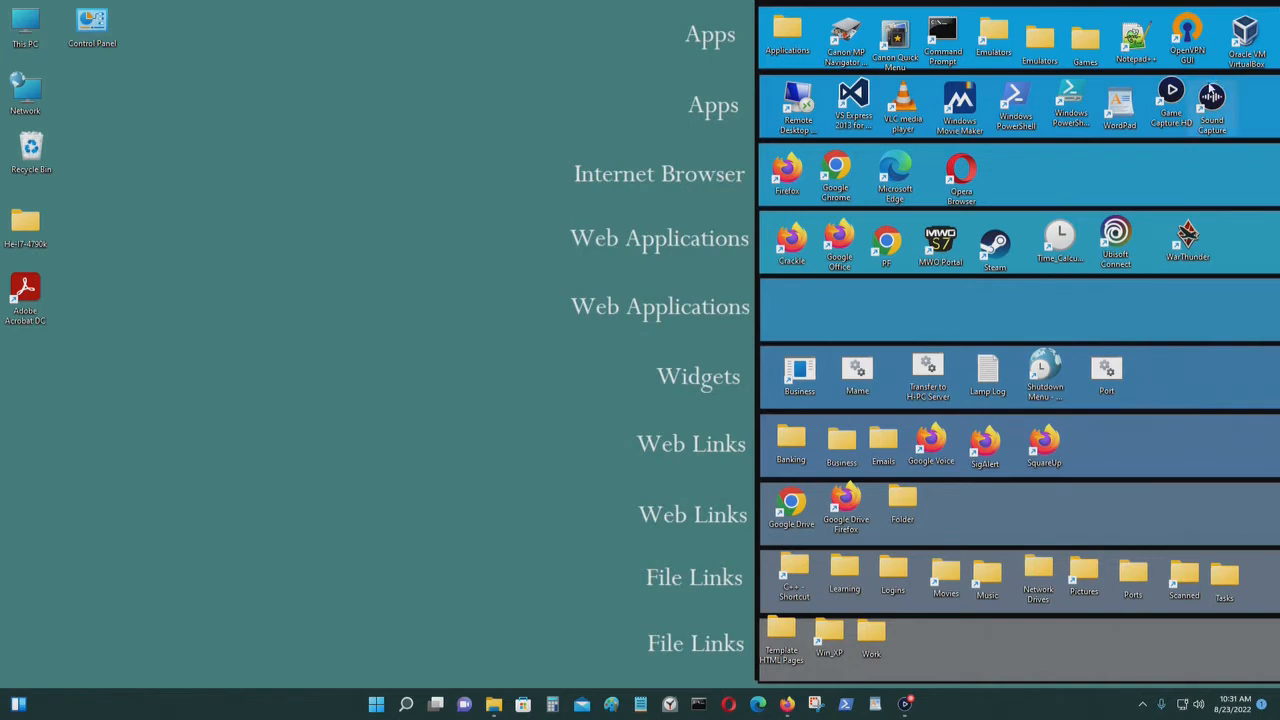
mouse_move(1224, 94)
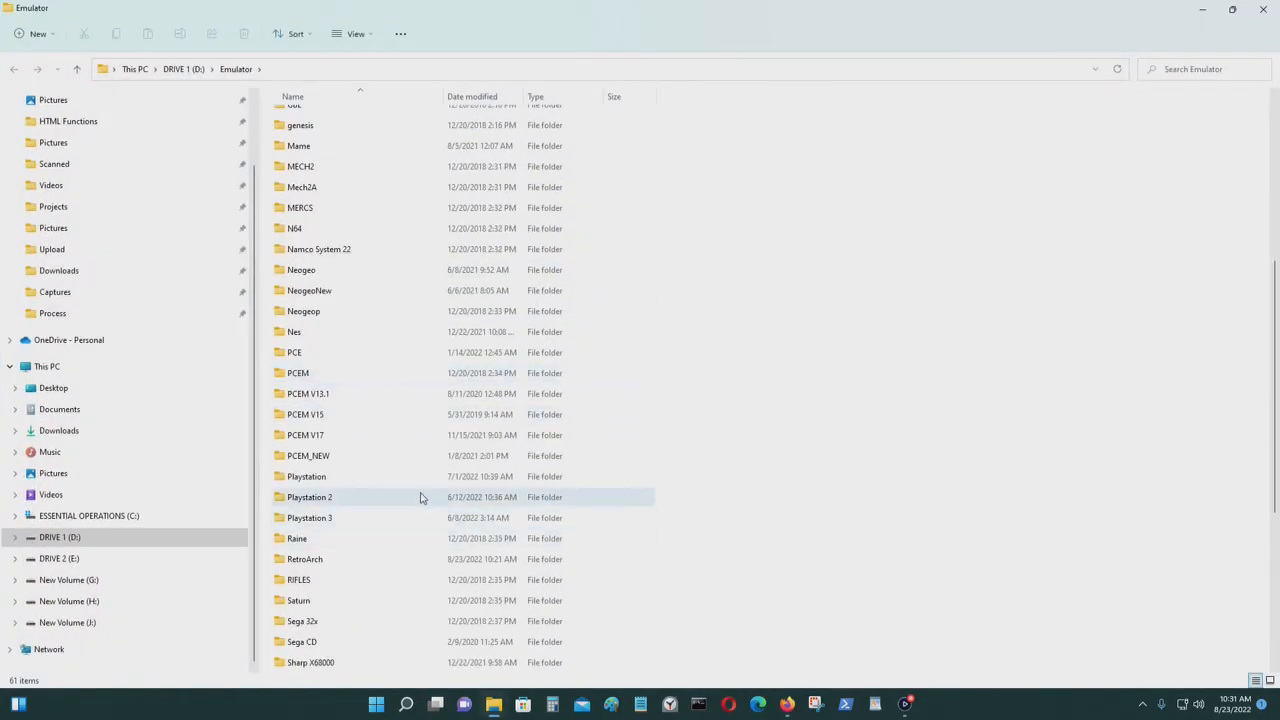
Step: Navigate Playstation > isos > WC3 to show the Wing Commander III BIN and cue files
double_click(306, 476)
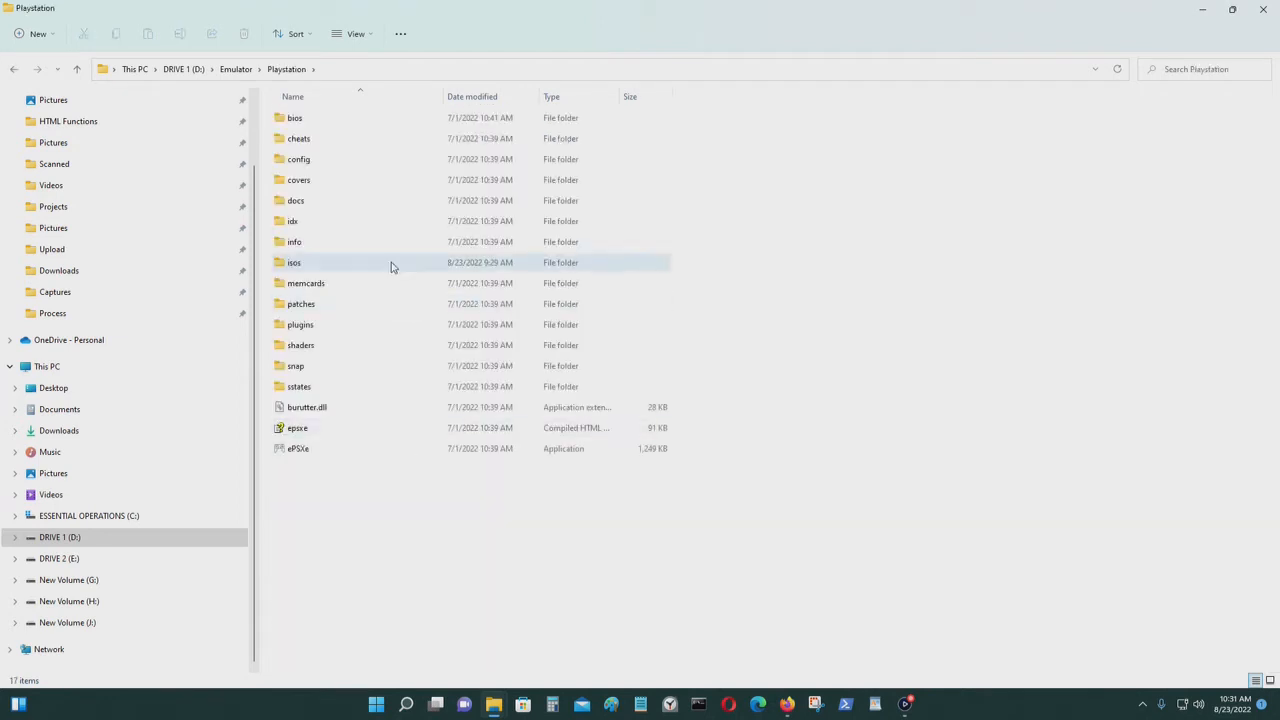
left_click(294, 262)
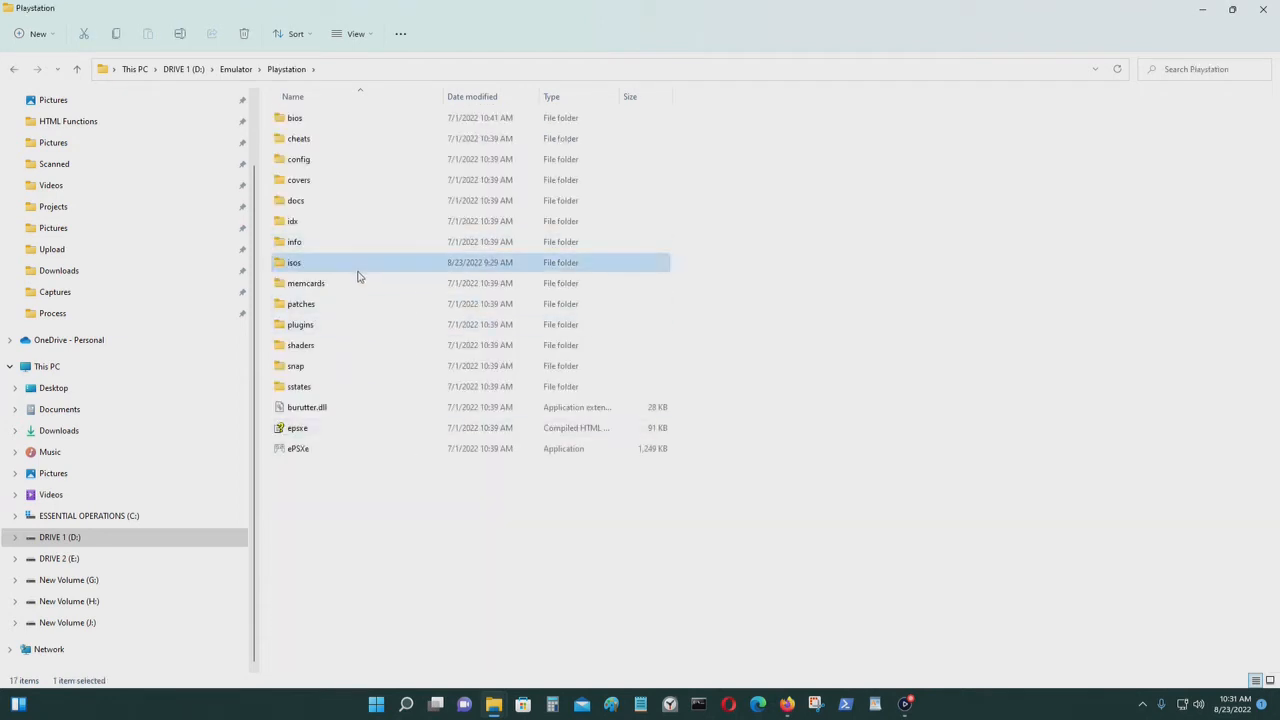
double_click(294, 262)
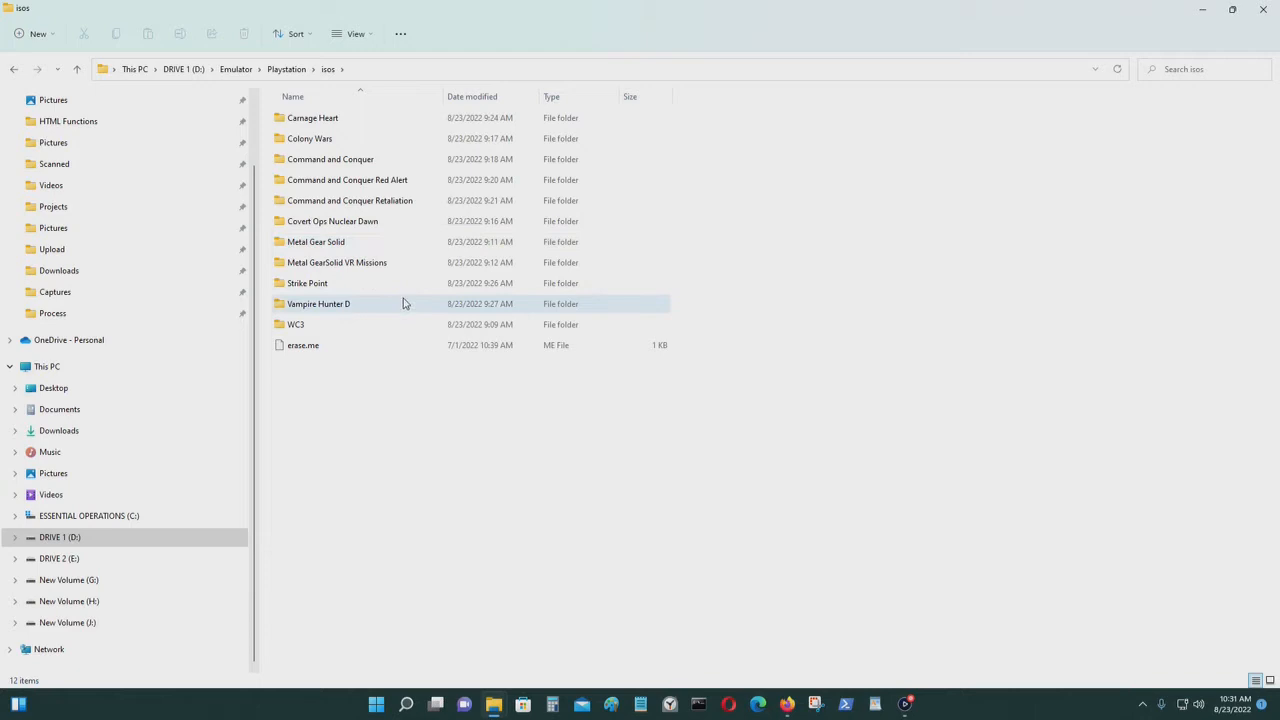
mouse_move(388, 324)
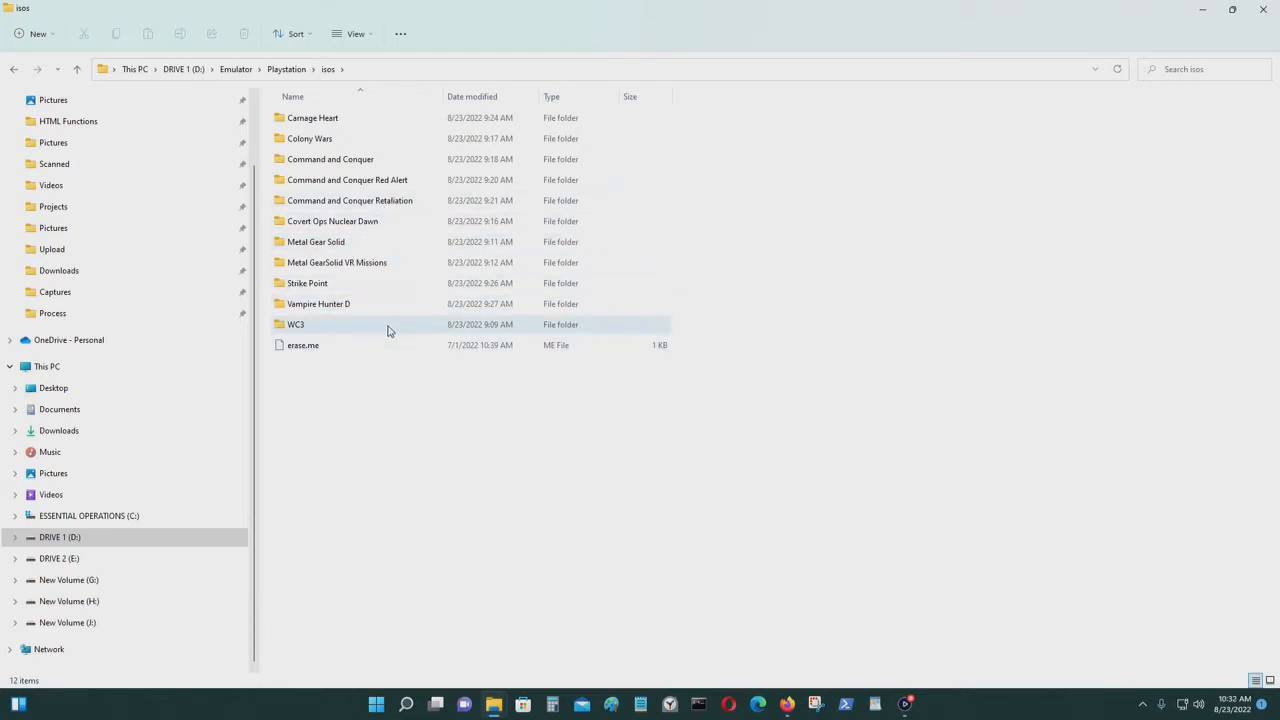
double_click(296, 324)
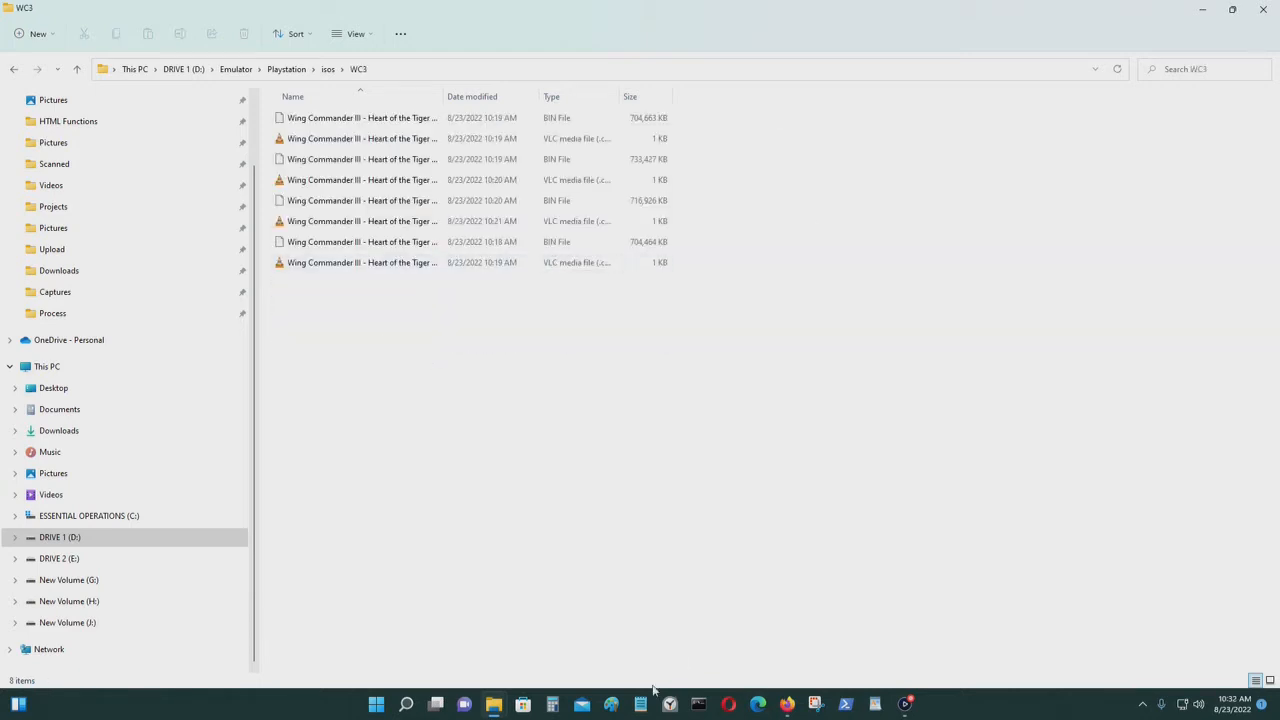
mouse_move(444, 716)
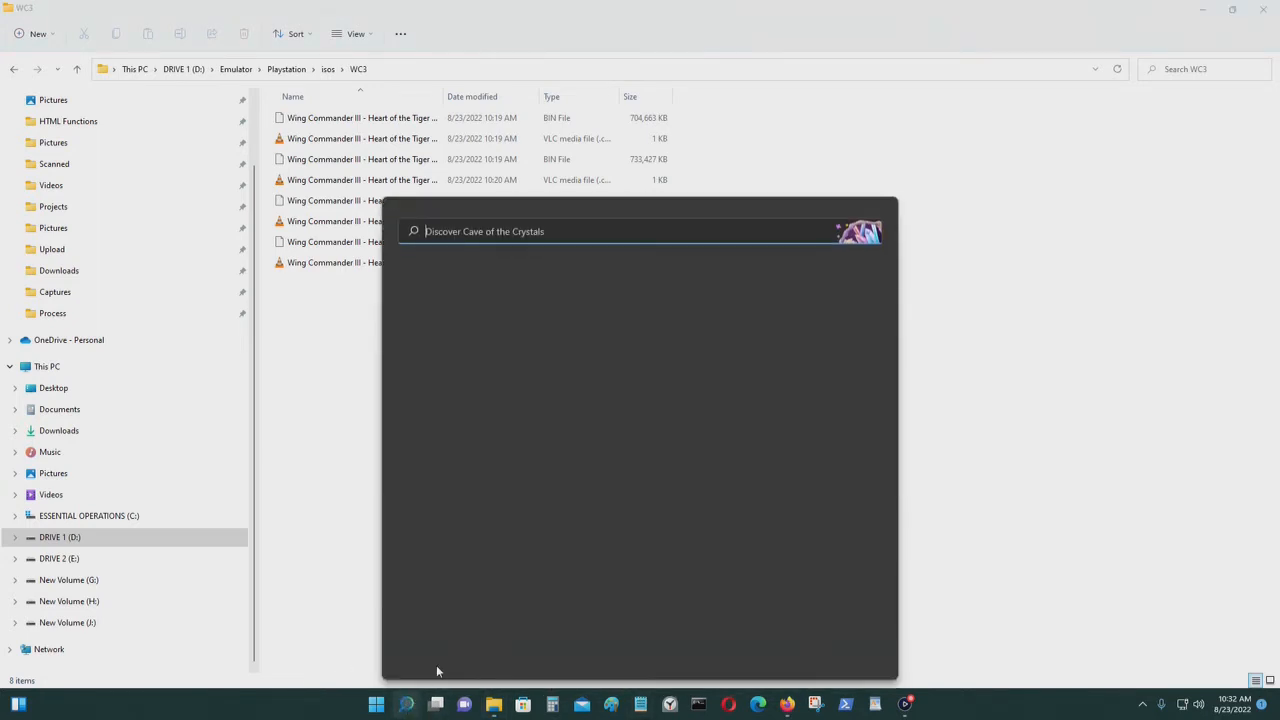
mouse_move(490, 248)
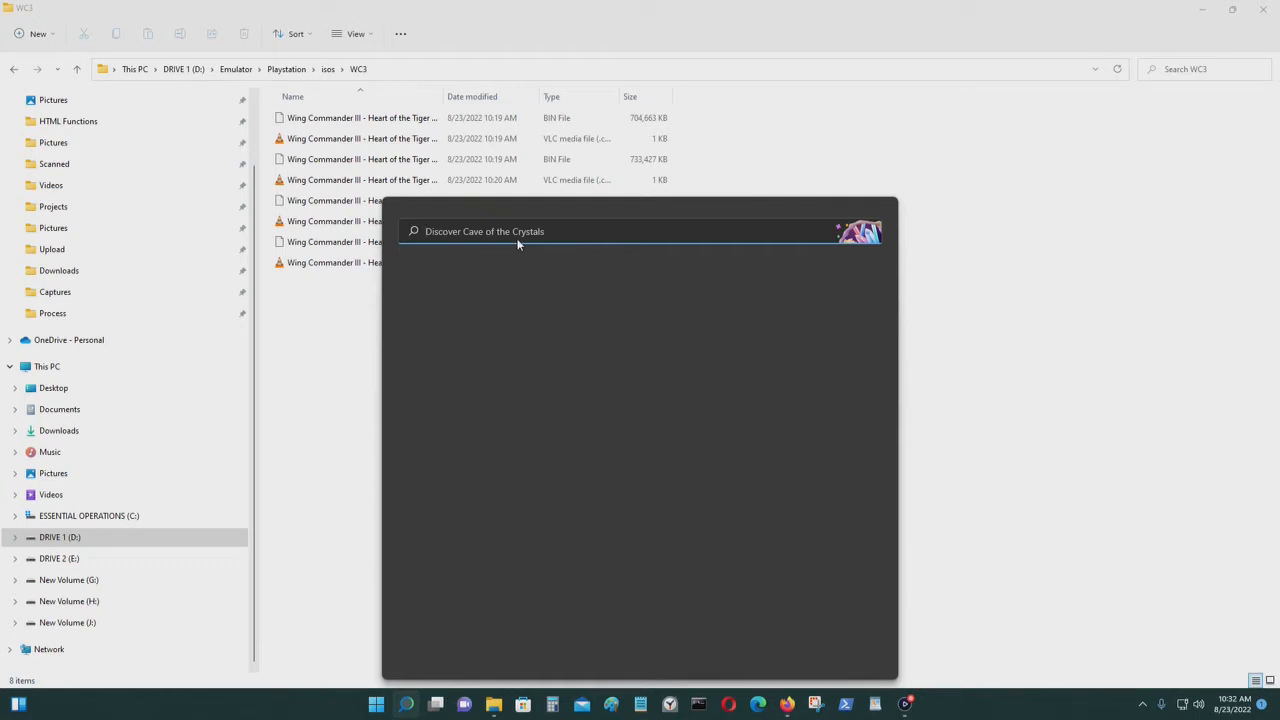
Step: Launch Notepad via Start search for 'notepad' and restore the WC3 folder window
type("notepad")
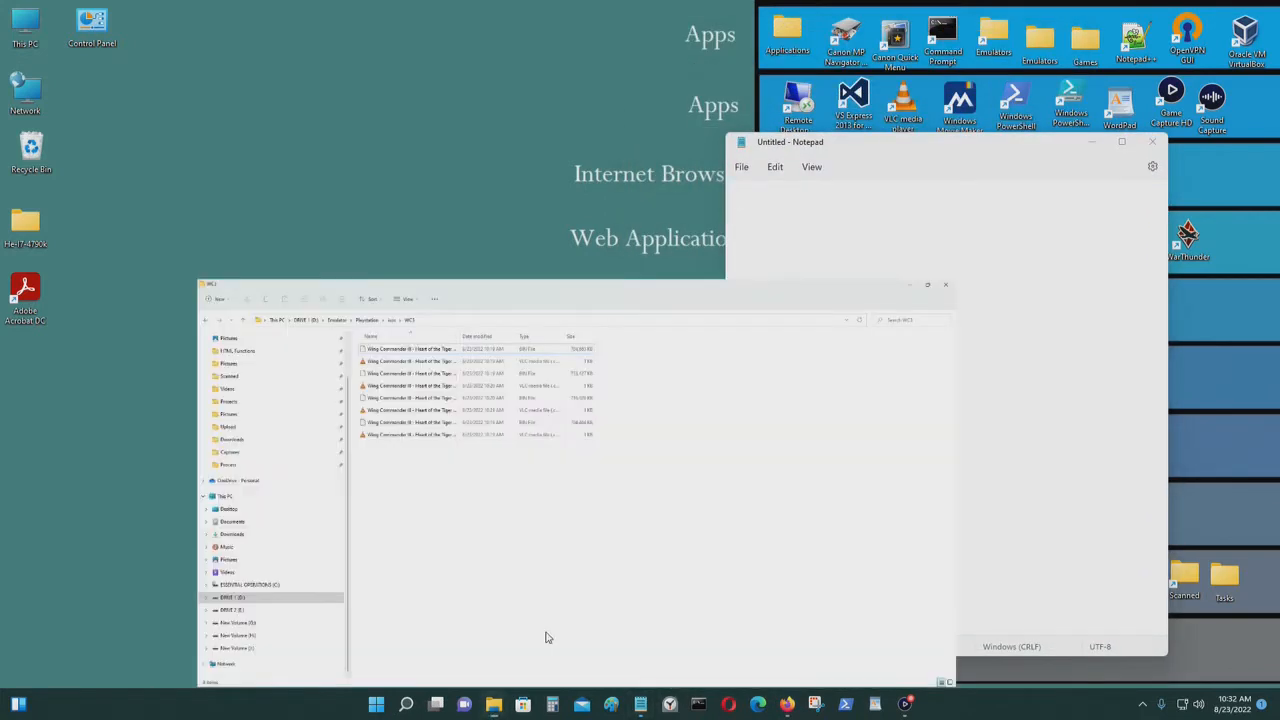
double_click(210, 284)
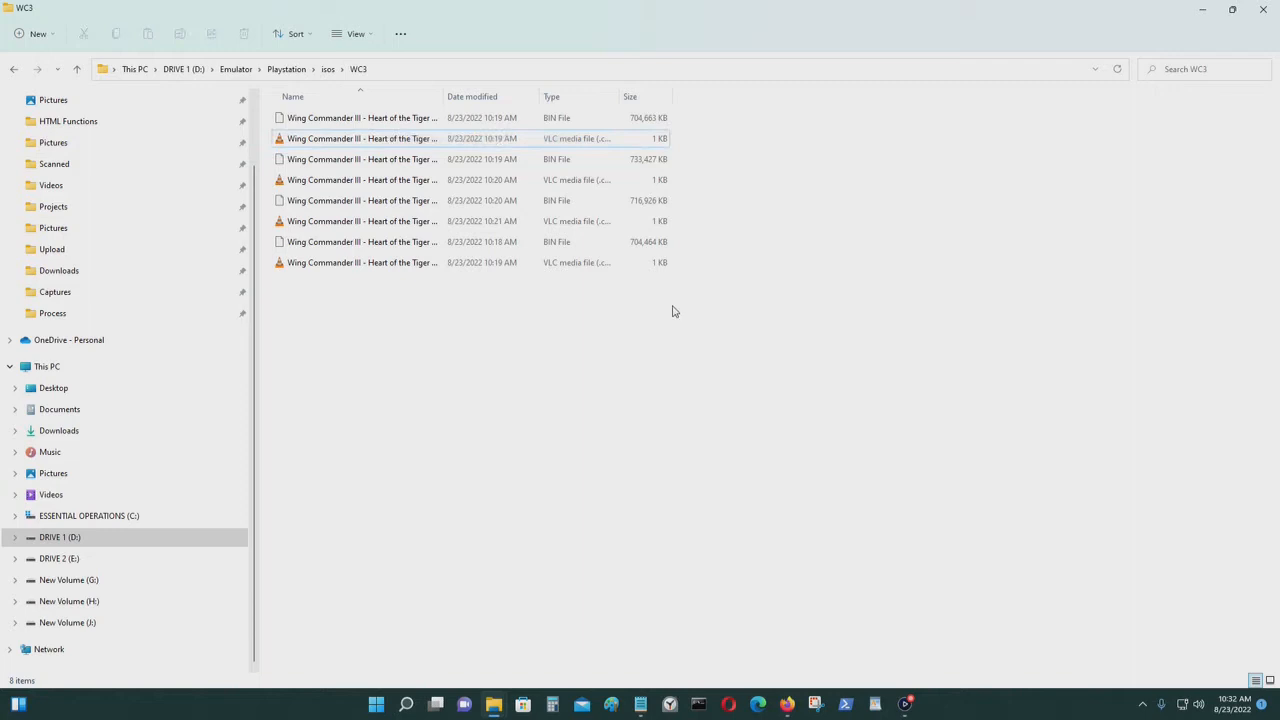
Step: Copy the Disc 1 cue file name into Notepad as 'Wing Commander III - Heart of the Tiger (USA) (Disc 1)' with its extension
right_click(362, 138)
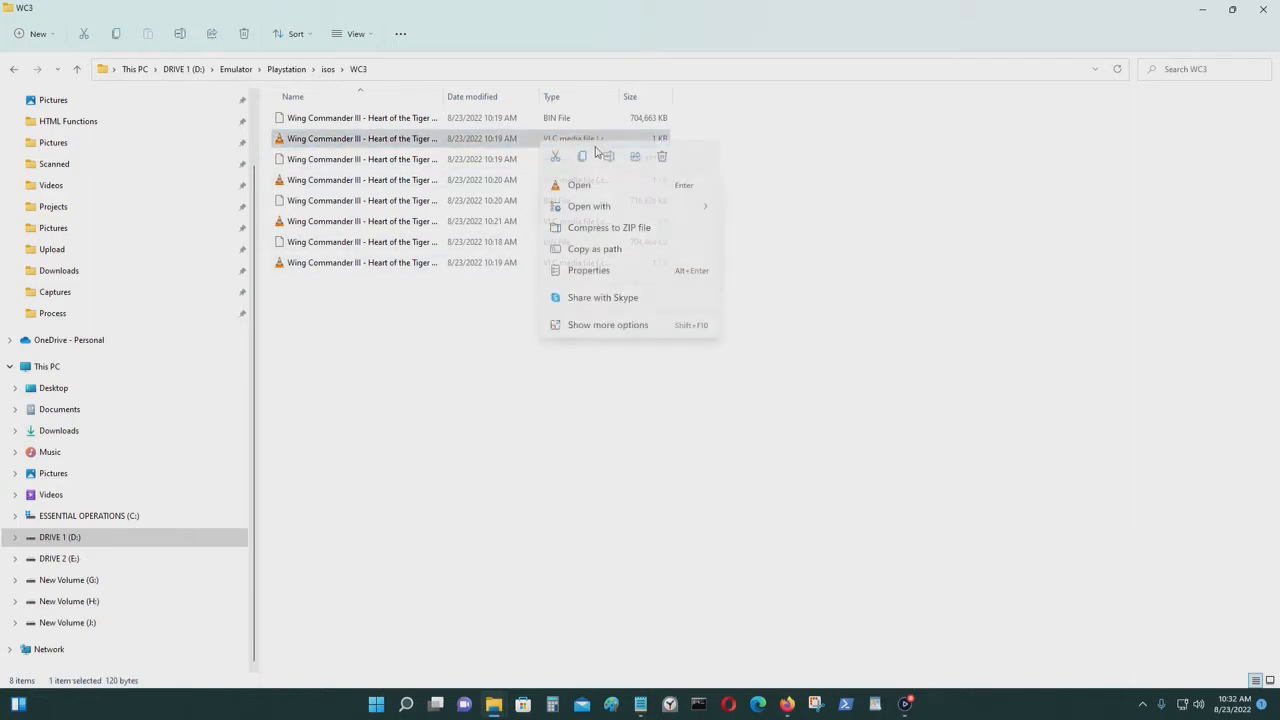
left_click(608, 324)
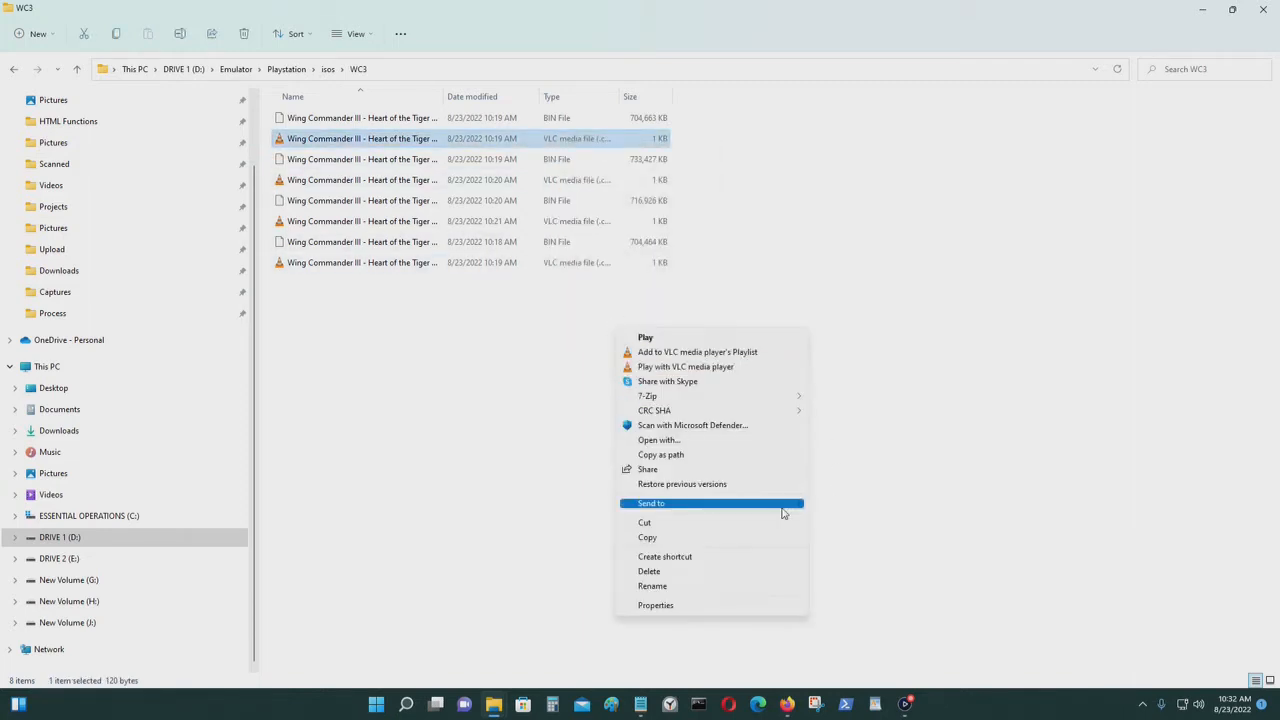
left_click(656, 604)
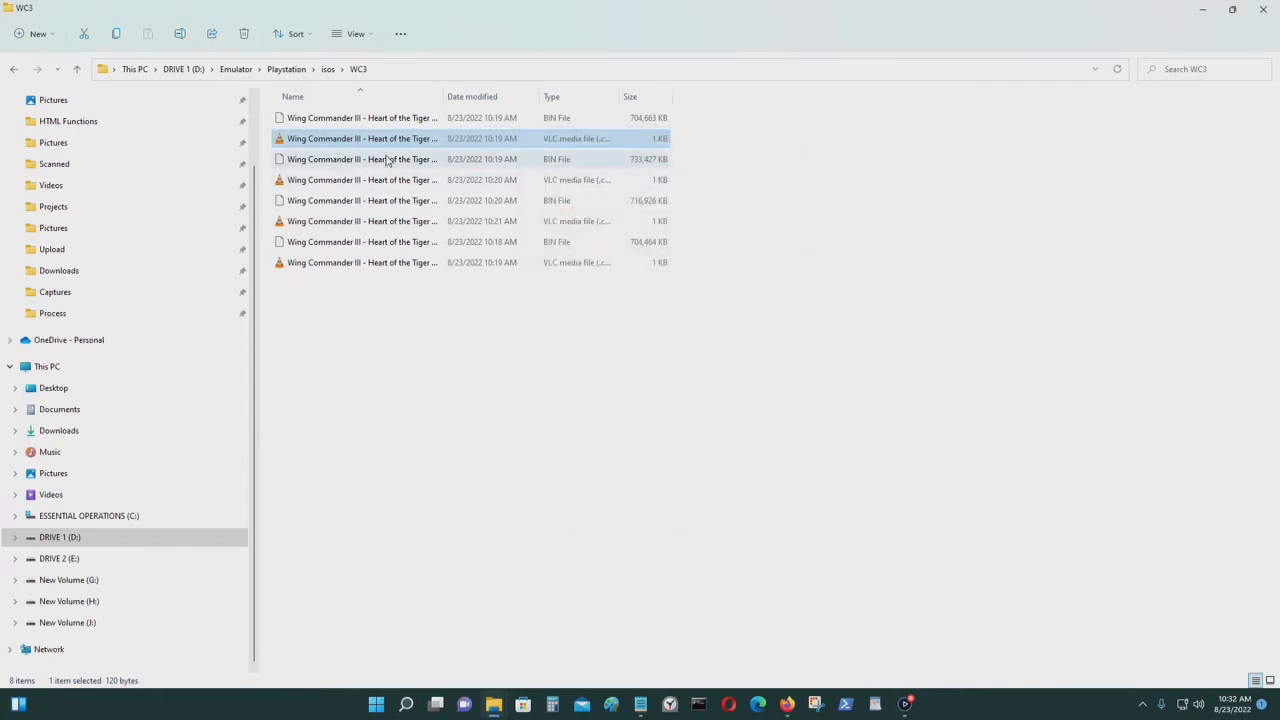
left_click(362, 138)
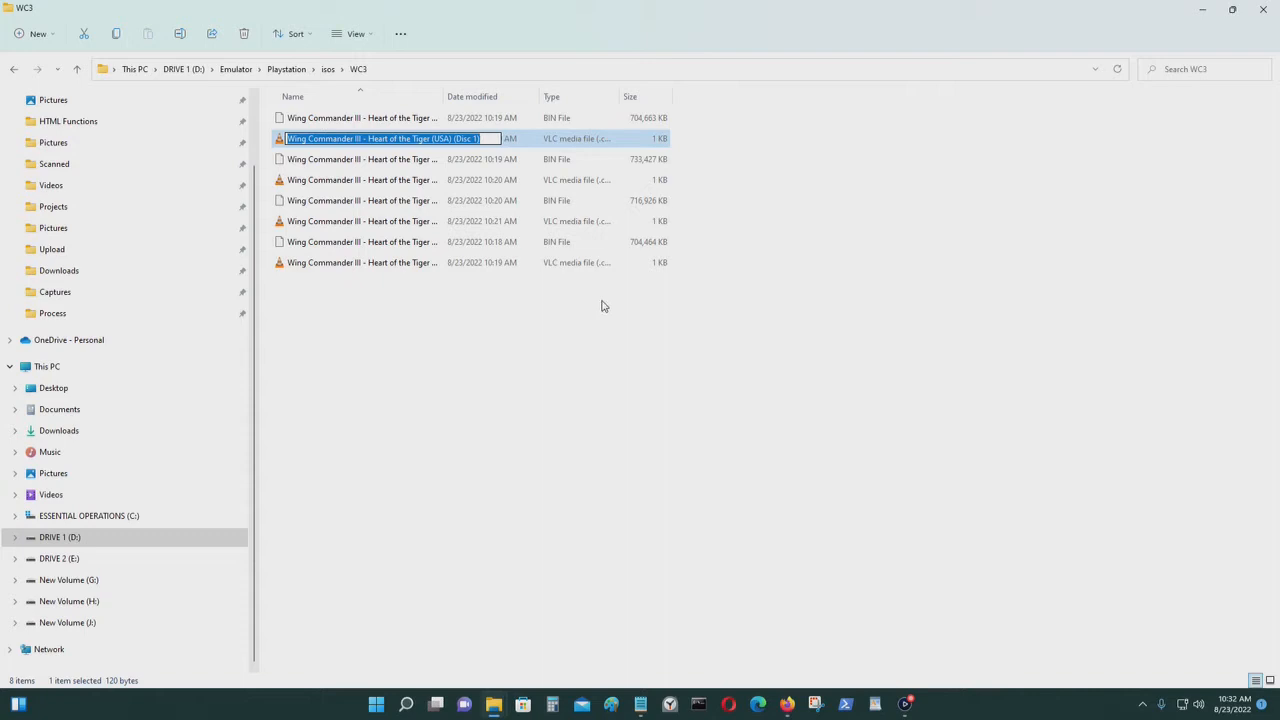
left_click(640, 704)
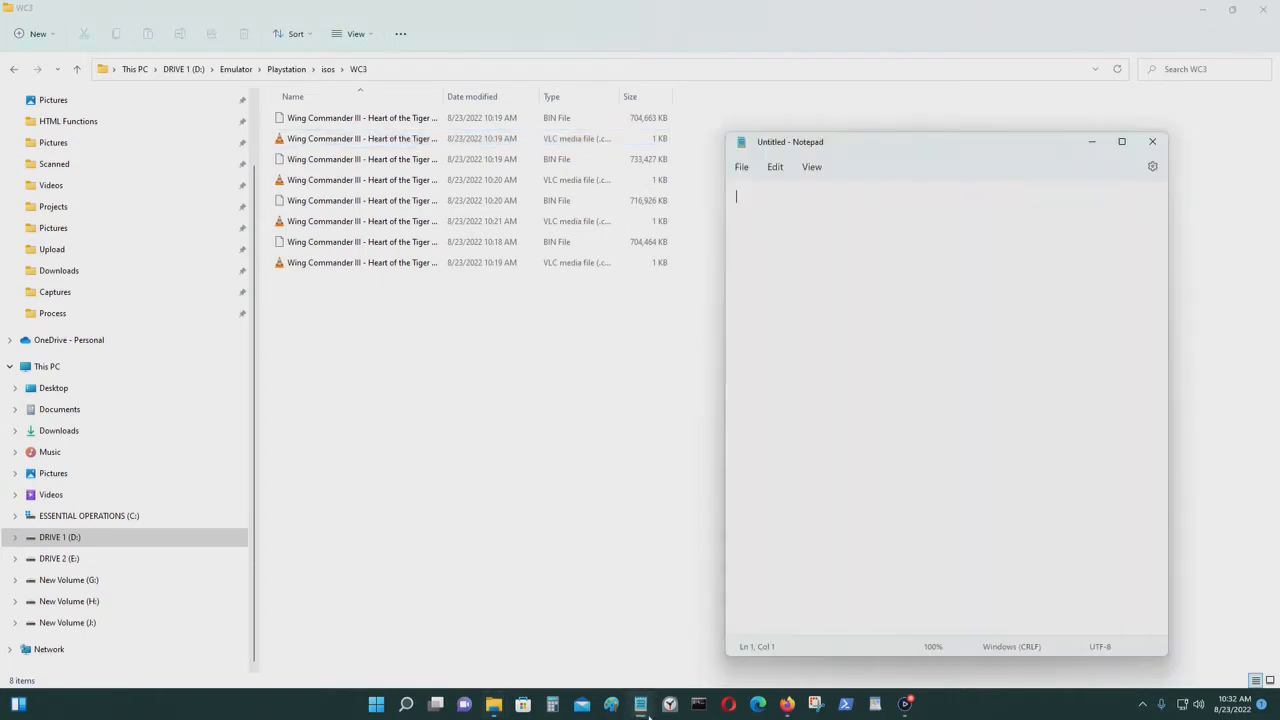
type("Wing Commander III - Heart of the Tiger (USA) (Disc 1)")
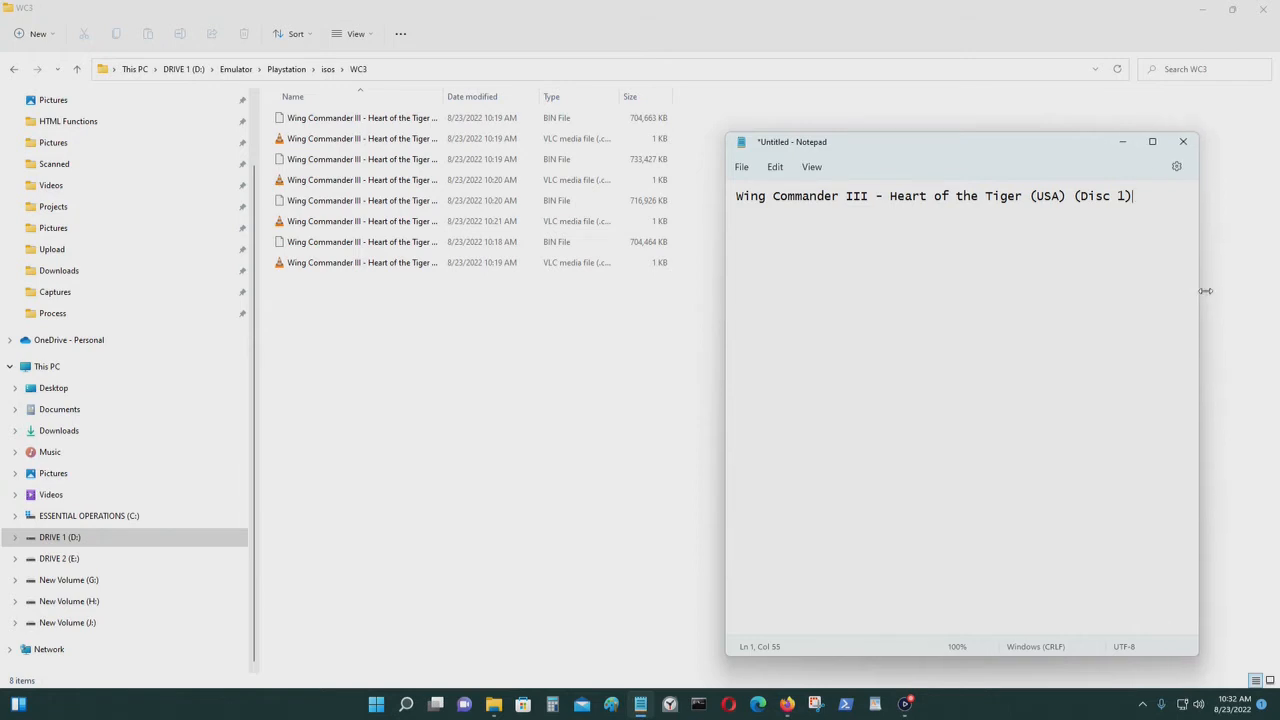
type(".cue")
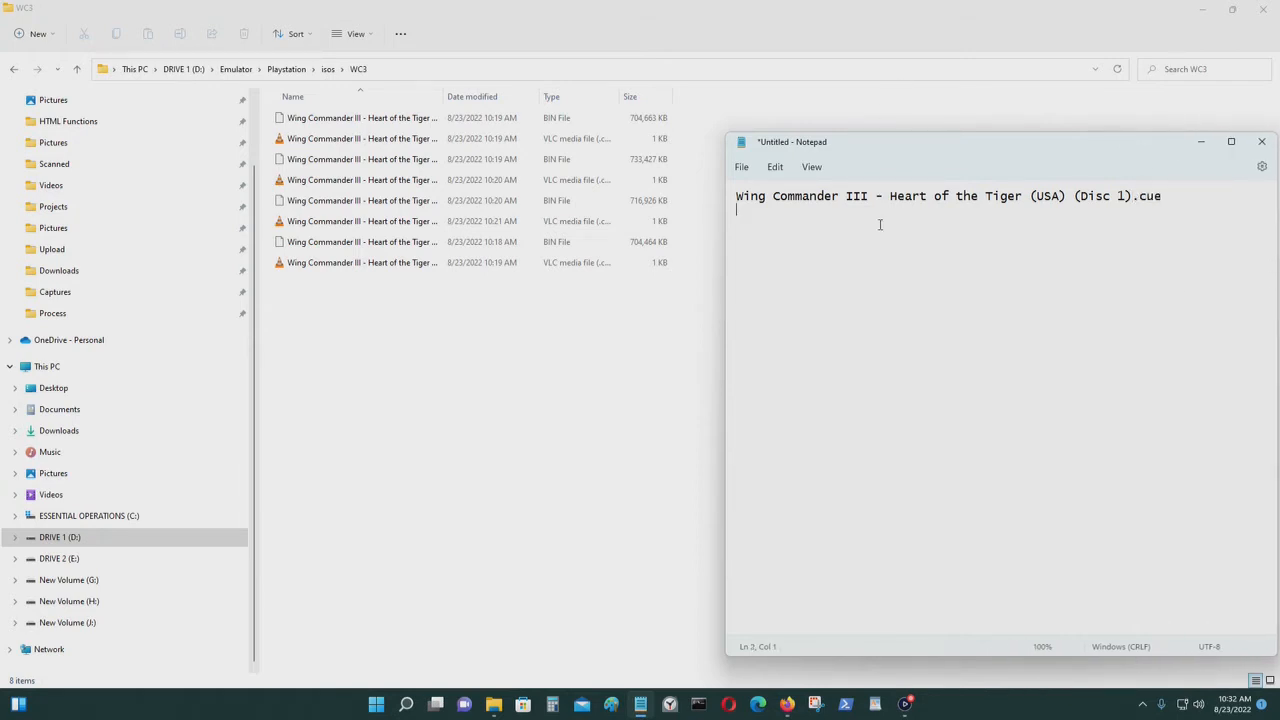
Step: Add the Disc 2, Disc 3 and Disc 4 file names on separate lines, each ending in .cue
left_click(362, 160)
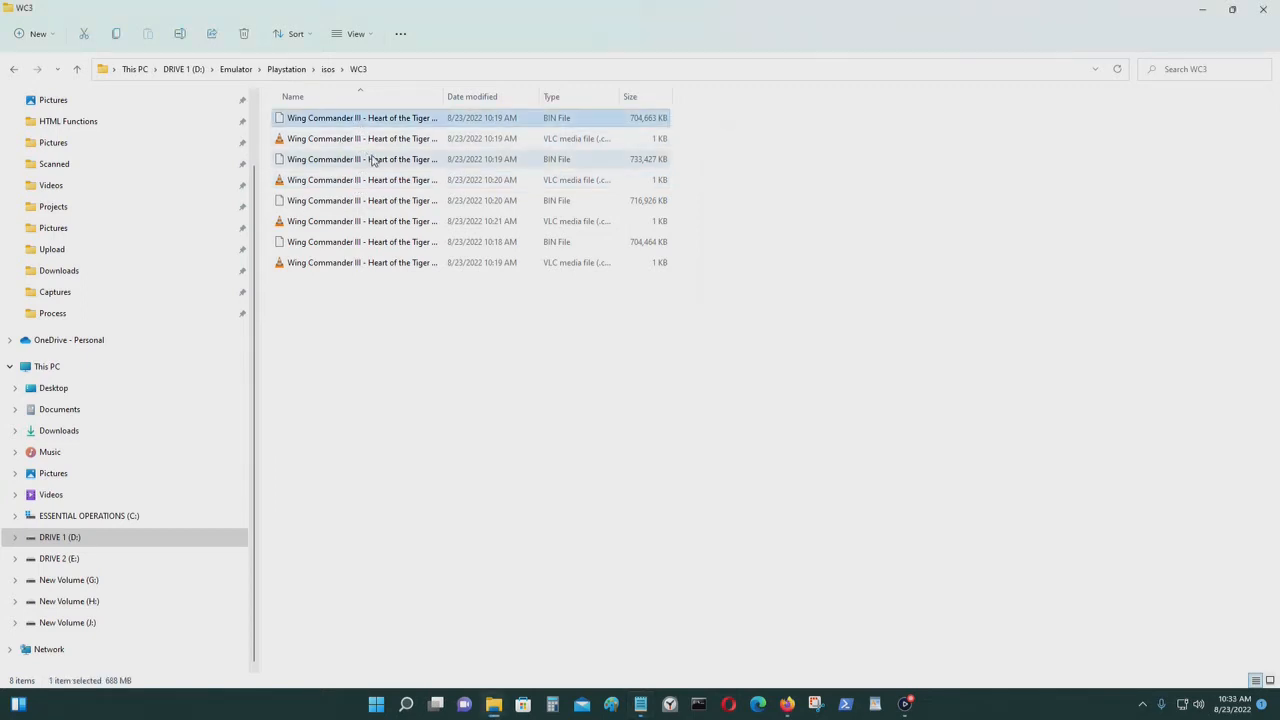
left_click(362, 200)
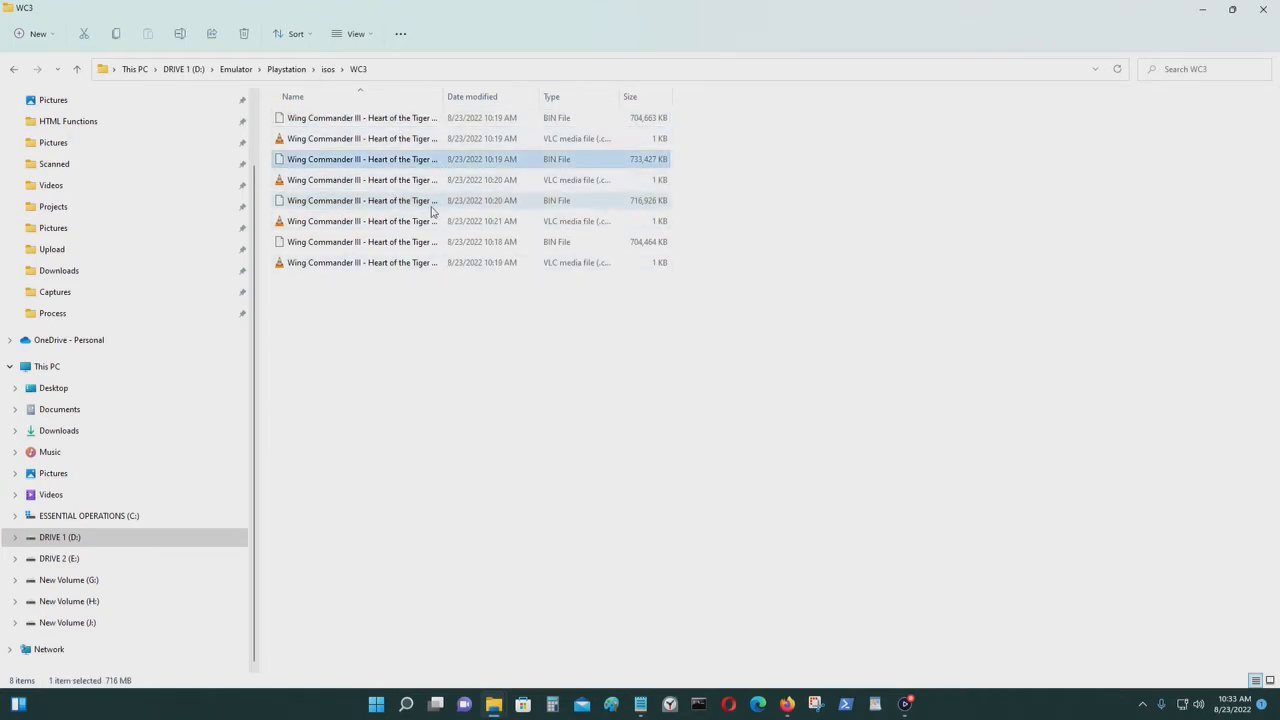
left_click(362, 240)
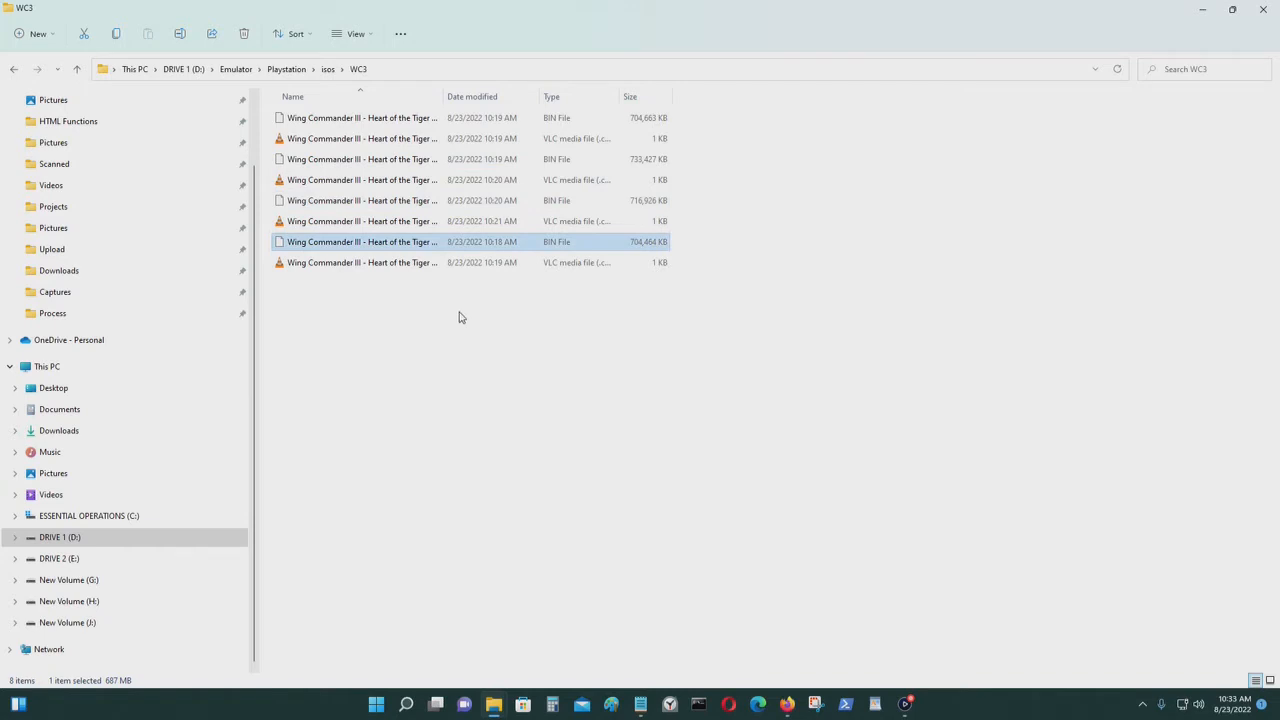
mouse_move(464, 214)
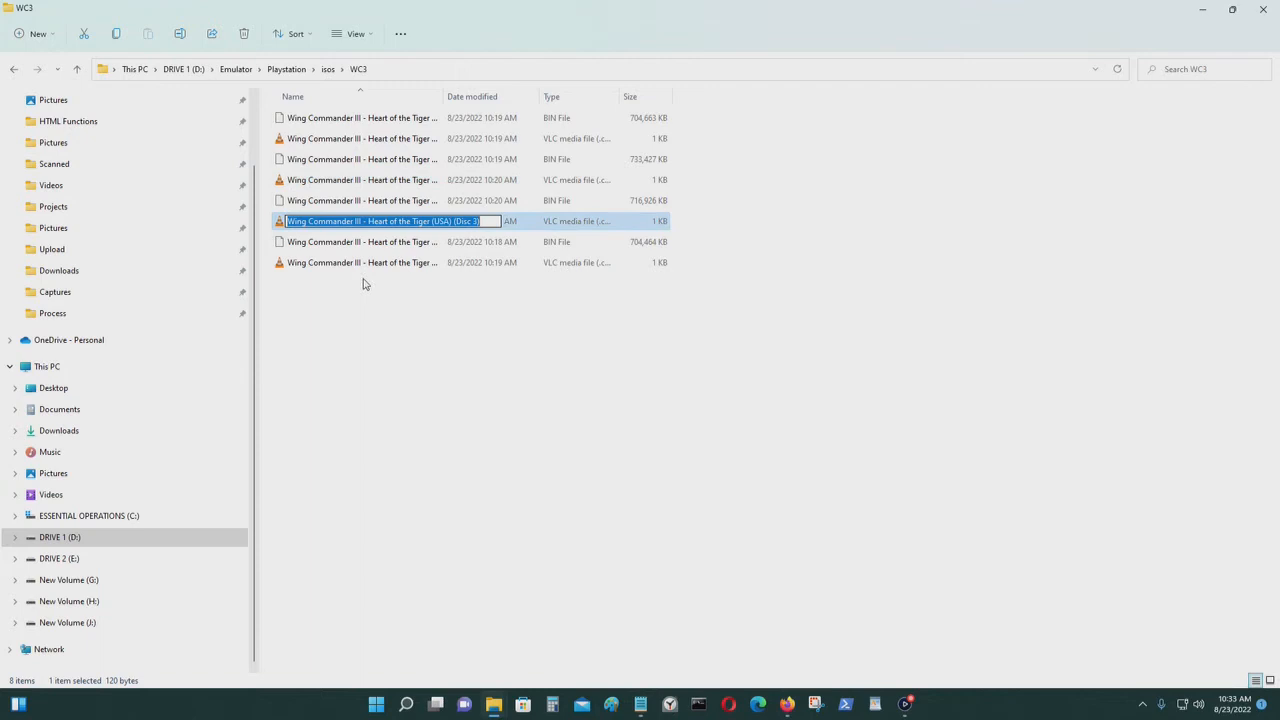
left_click(640, 704)
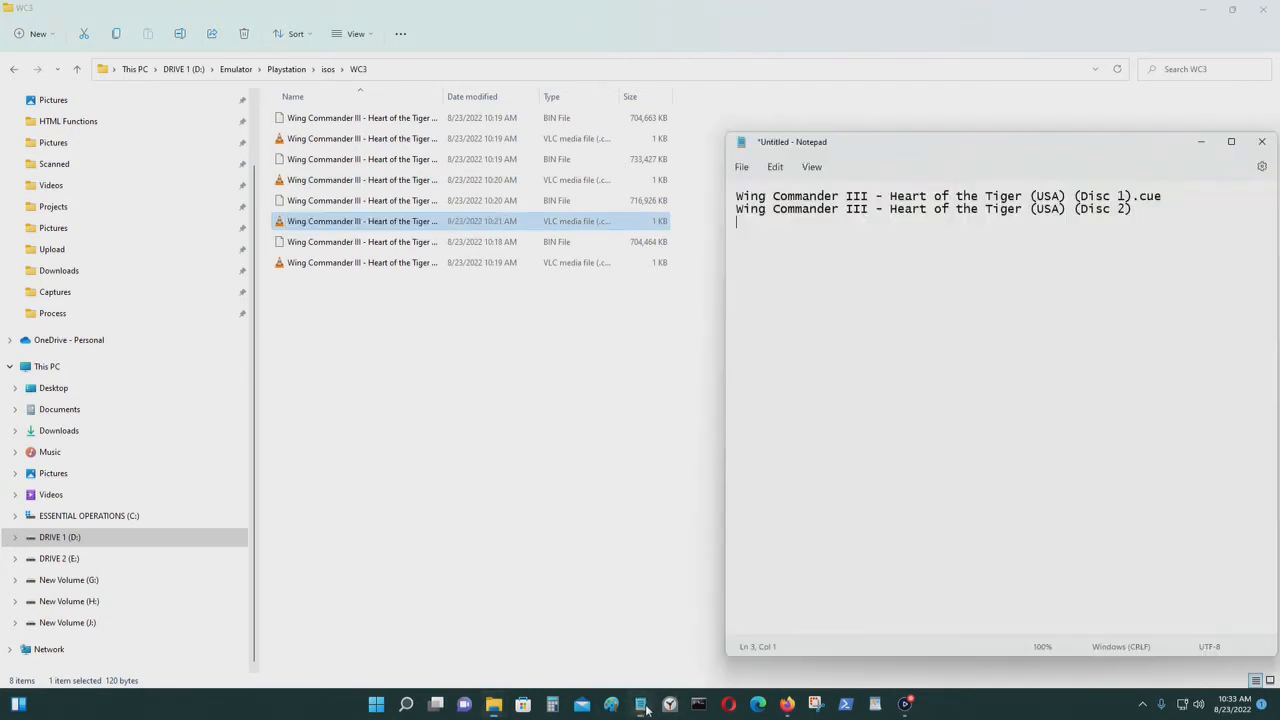
left_click(362, 262)
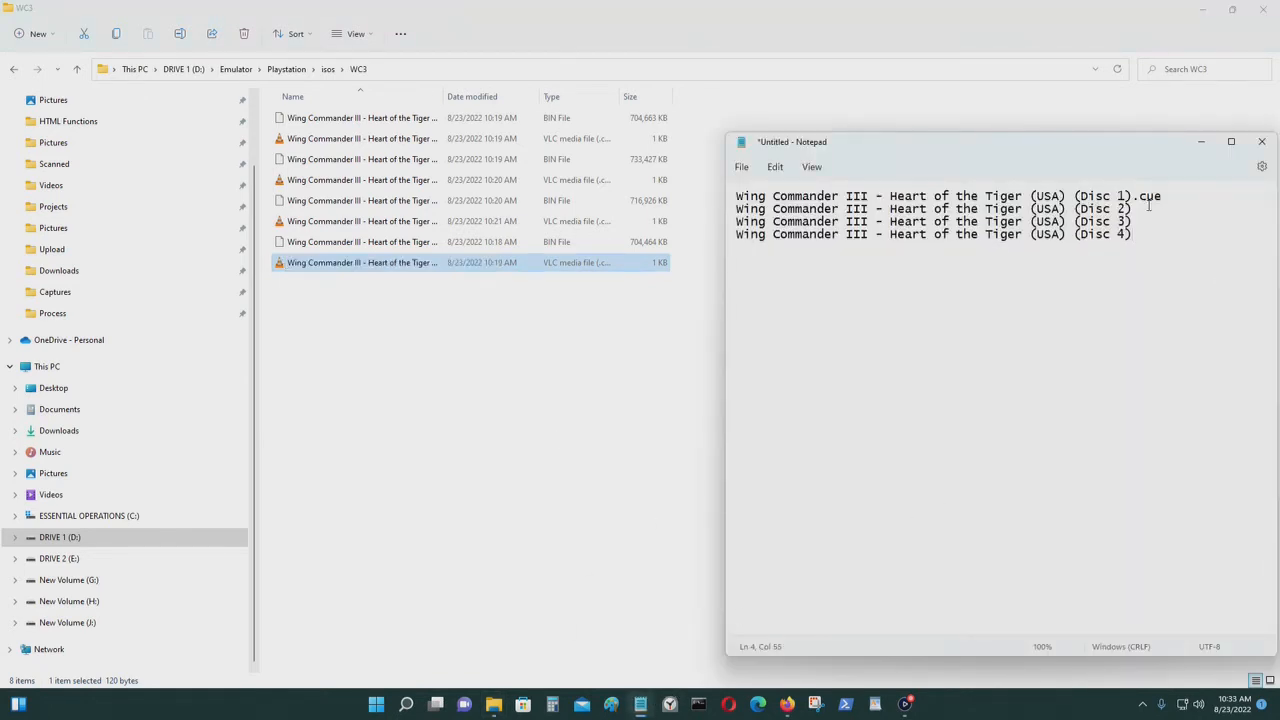
type(".cue")
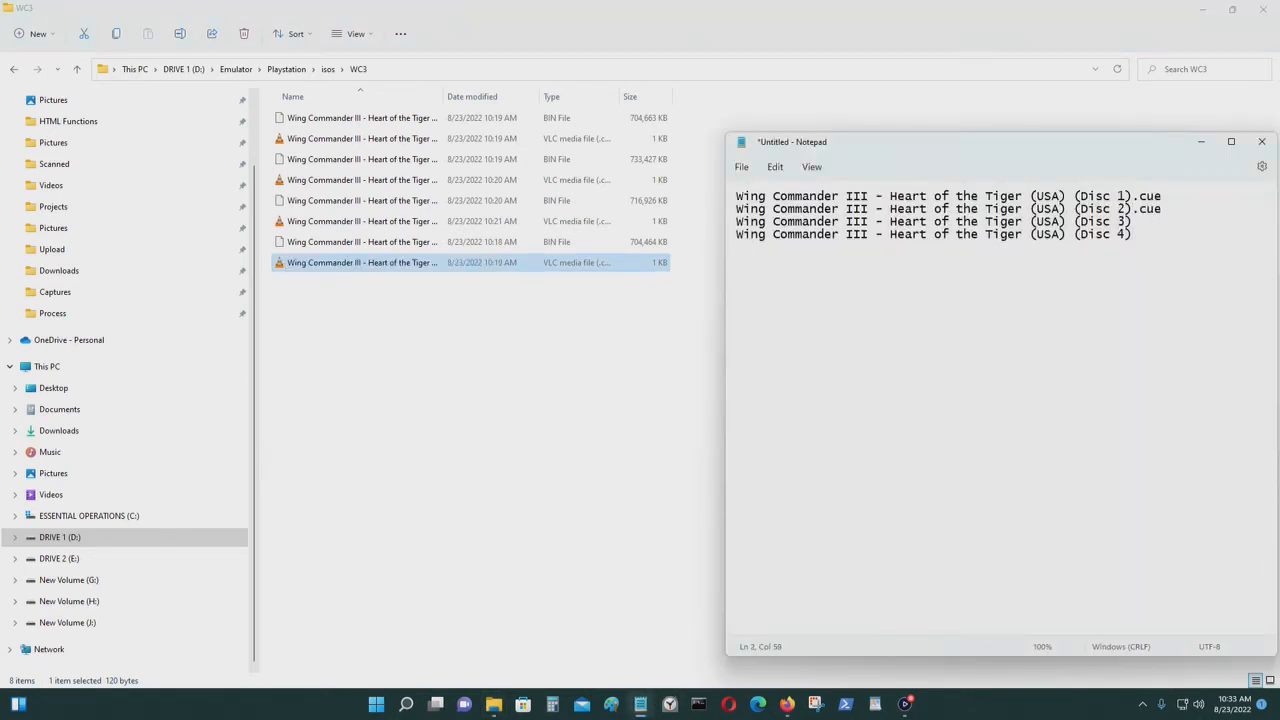
type(".cue")
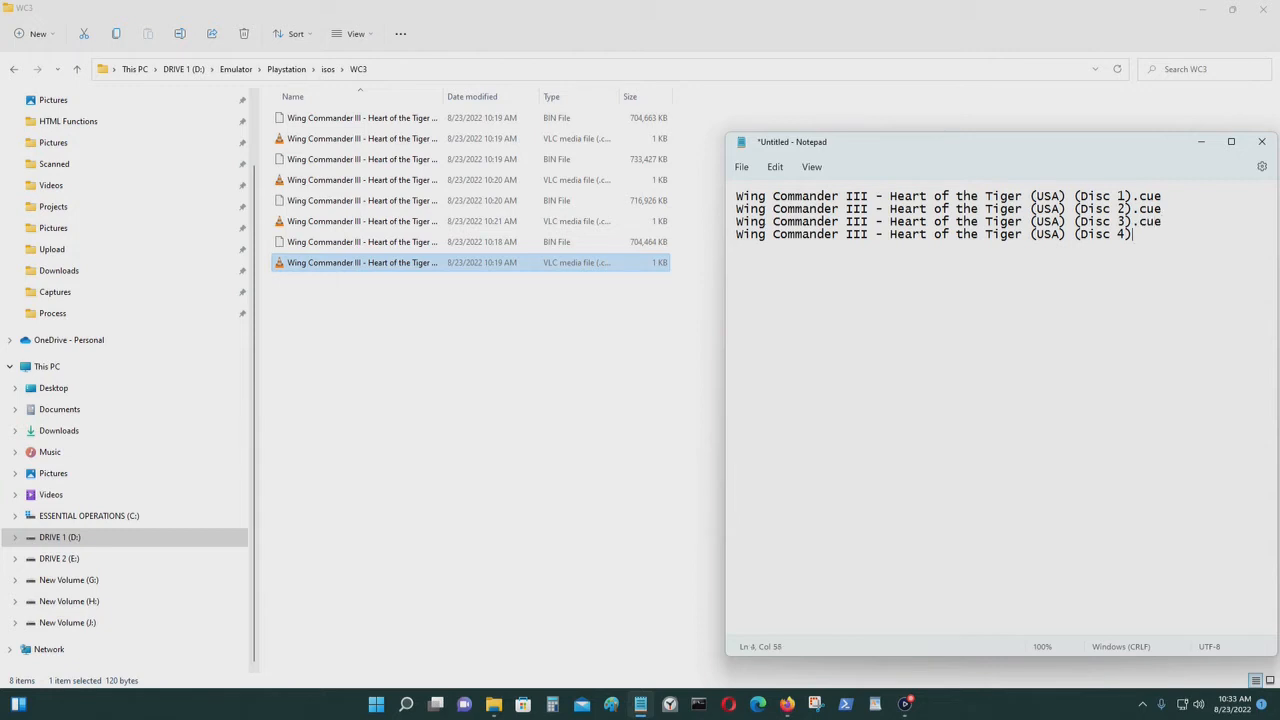
type(".cue")
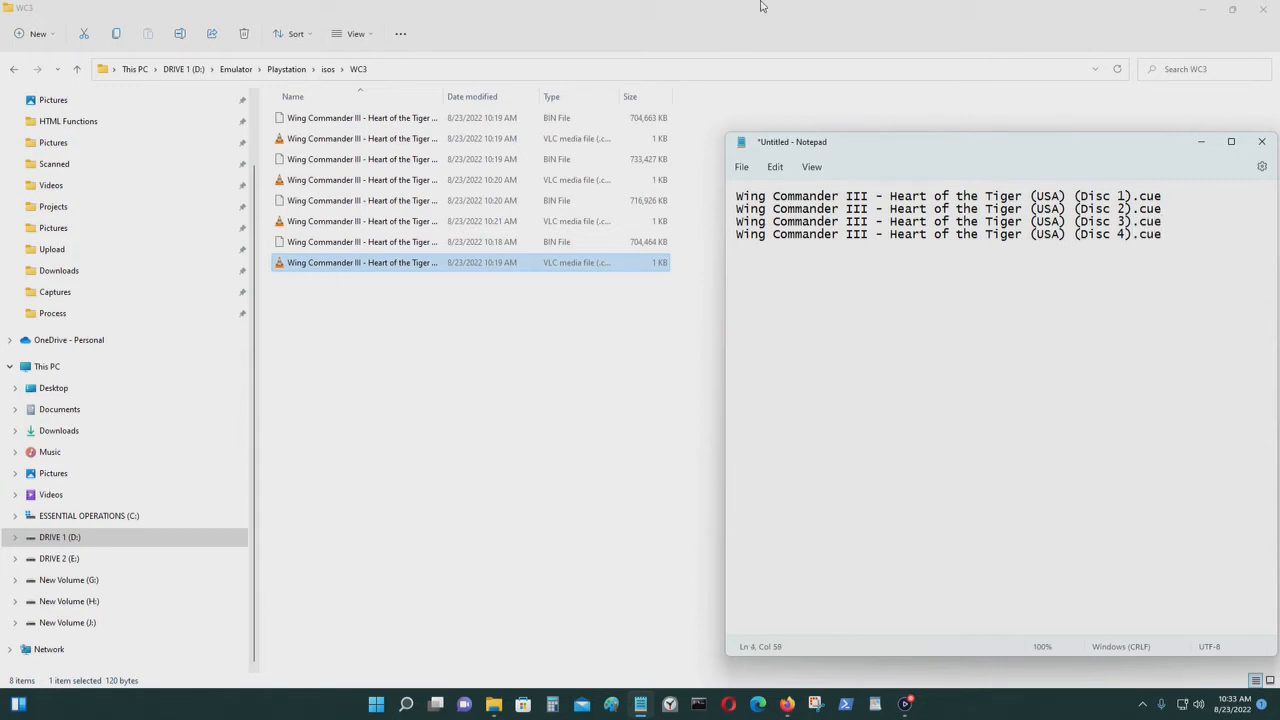
left_click(740, 166)
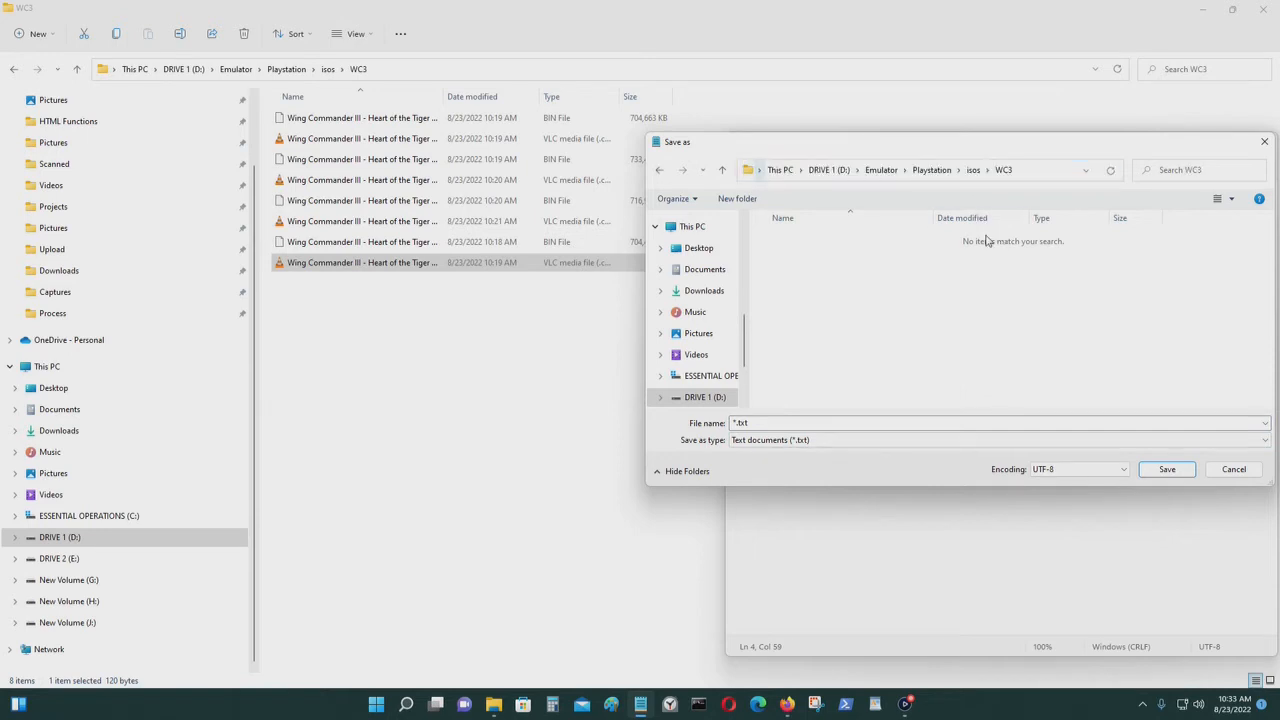
Step: Save as 'Wing Commander III - Heart of the Tiger (USA).m3u' with type All files in WC3, then close Notepad
left_click(998, 440)
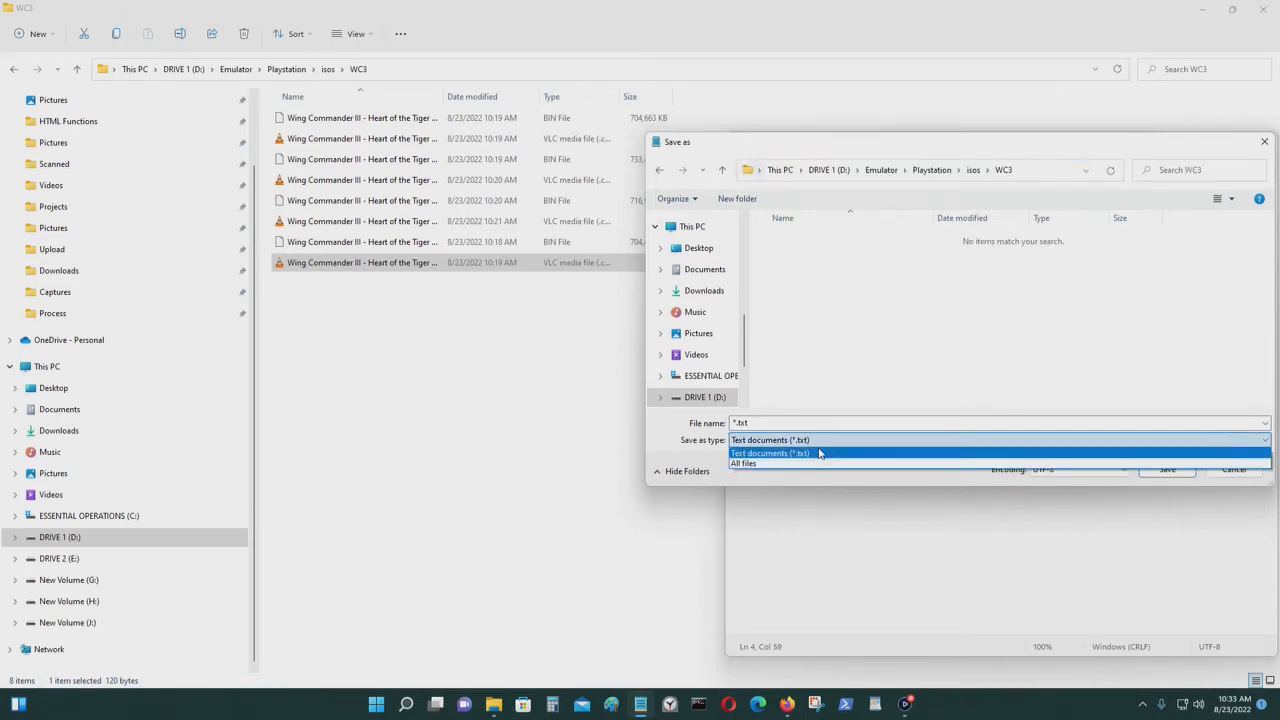
left_click(770, 452)
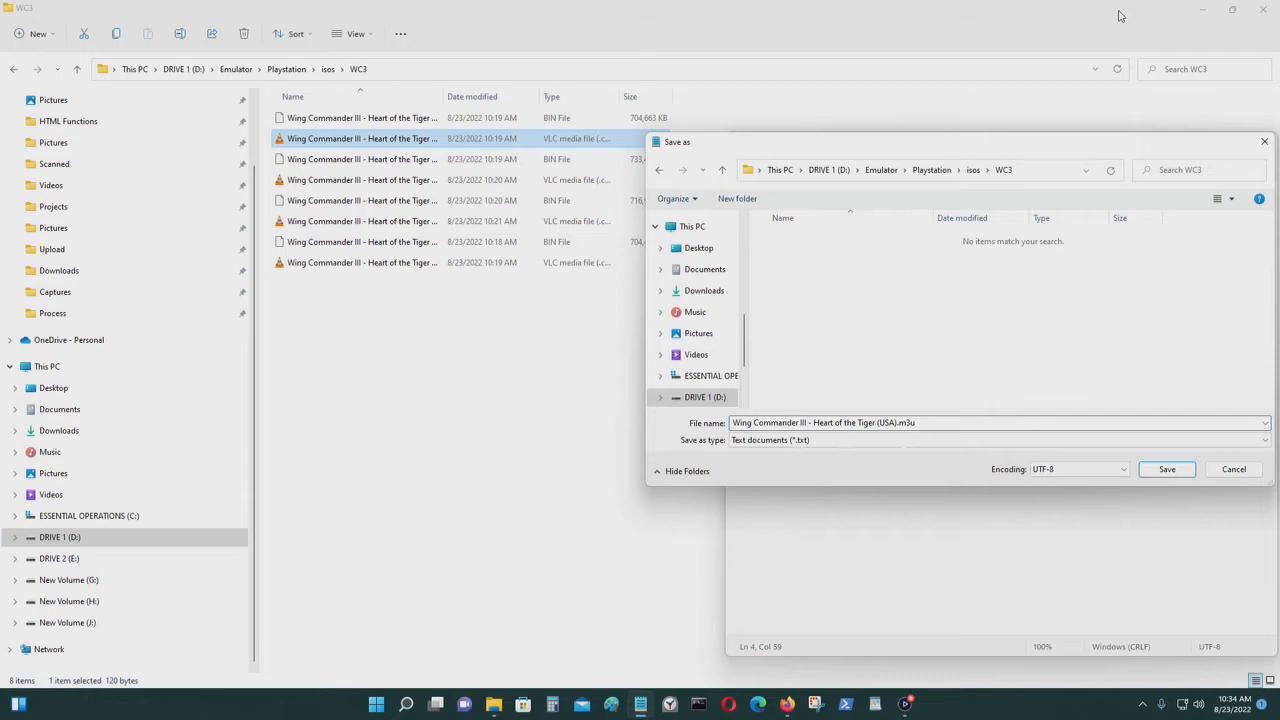
left_click(996, 440)
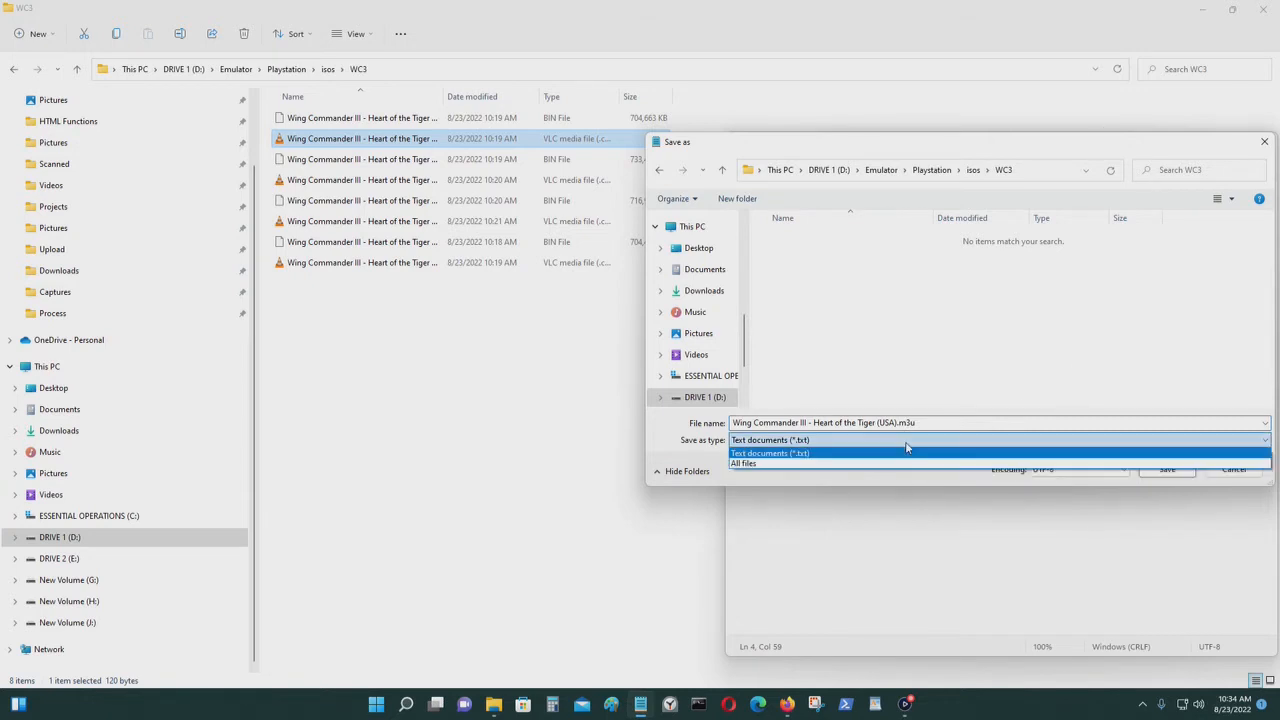
left_click(744, 464)
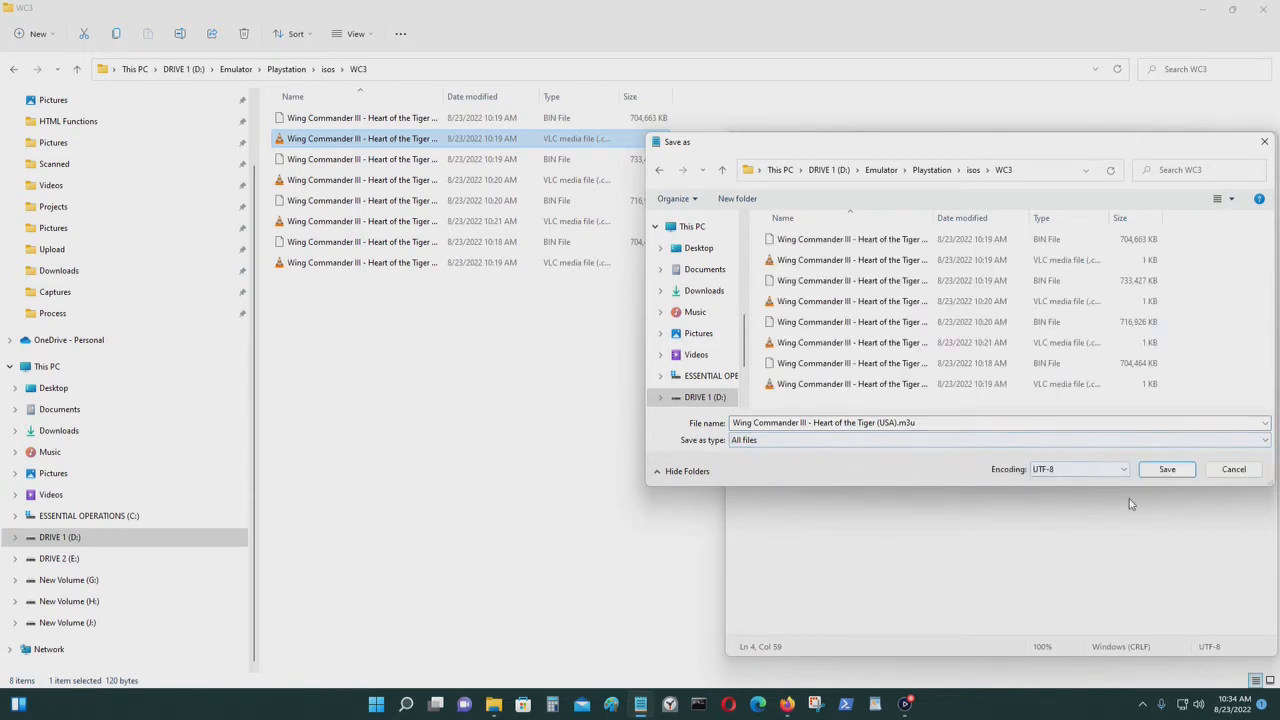
left_click(1166, 468)
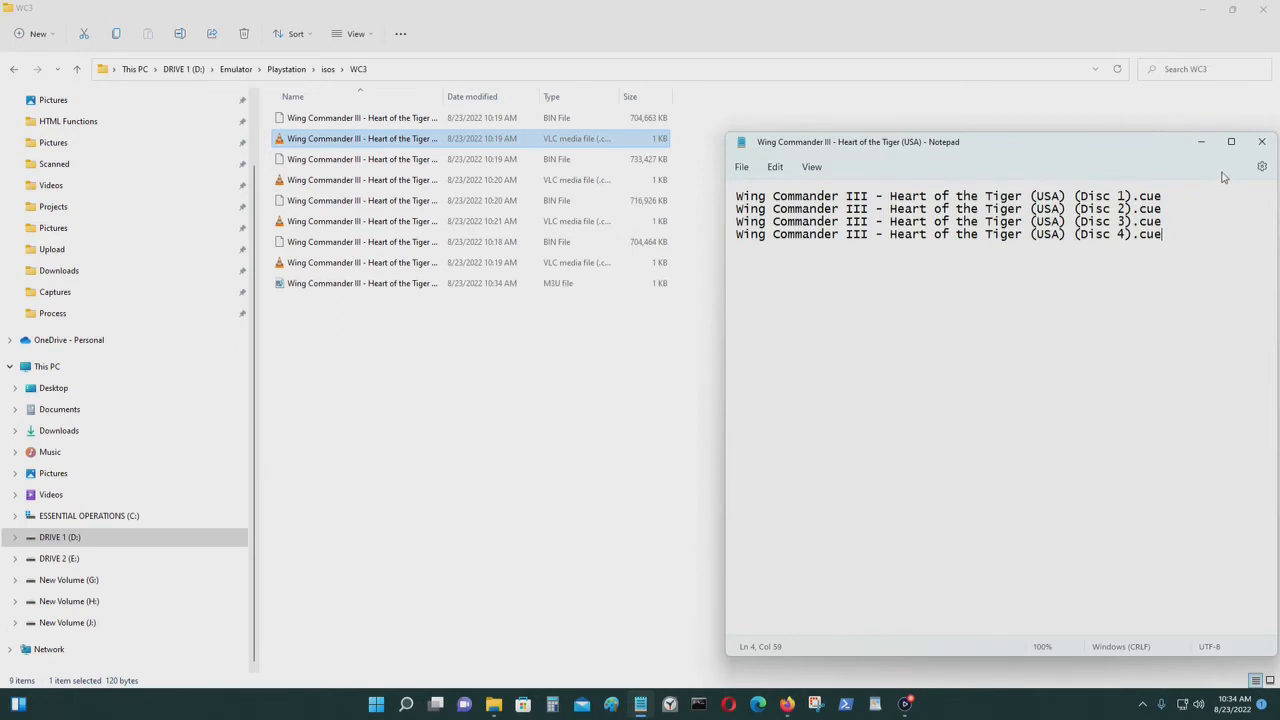
mouse_move(1260, 142)
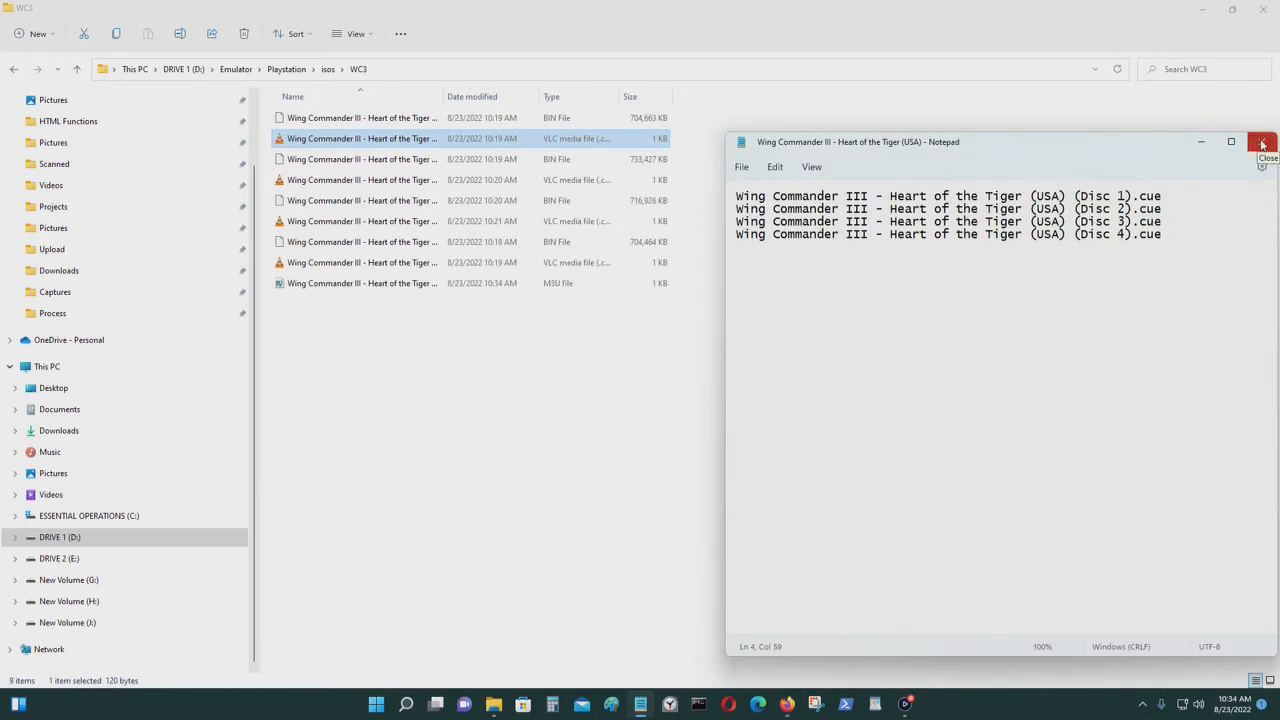
left_click(1262, 140)
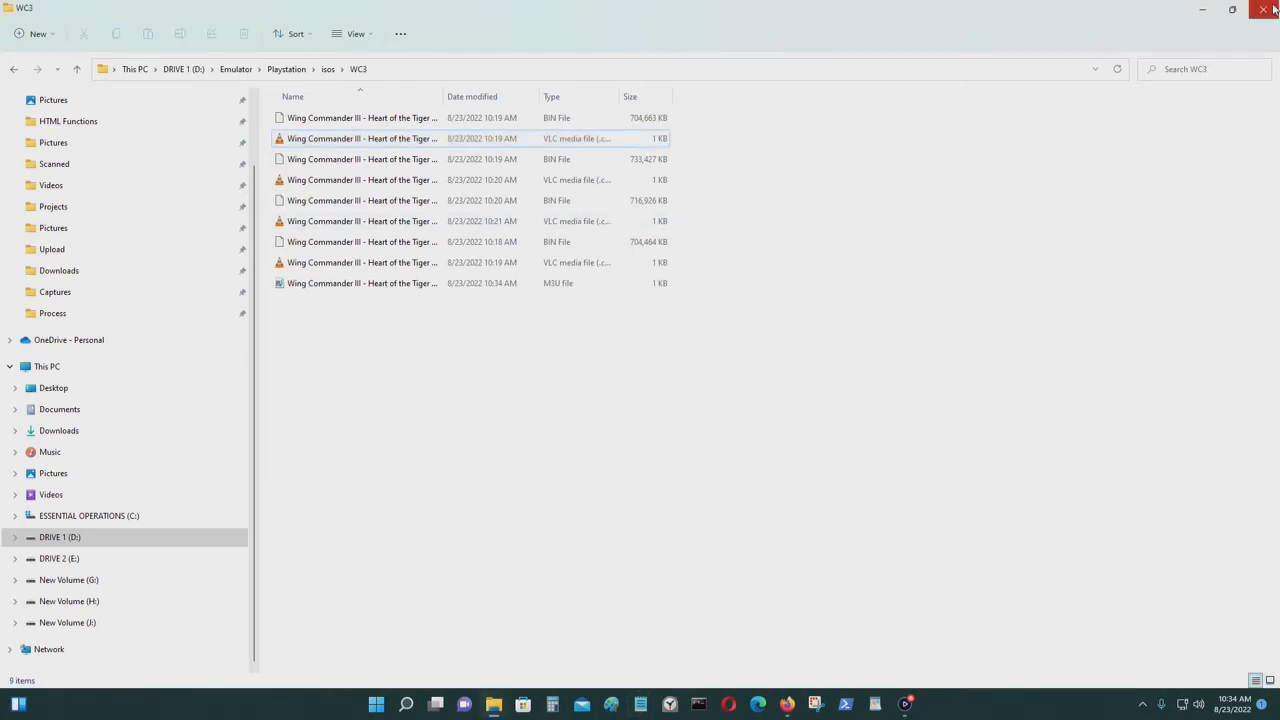
Step: Launch RetroArch from the Emulators folder shortcut and maximize it to reach Load Content
left_click(362, 284)
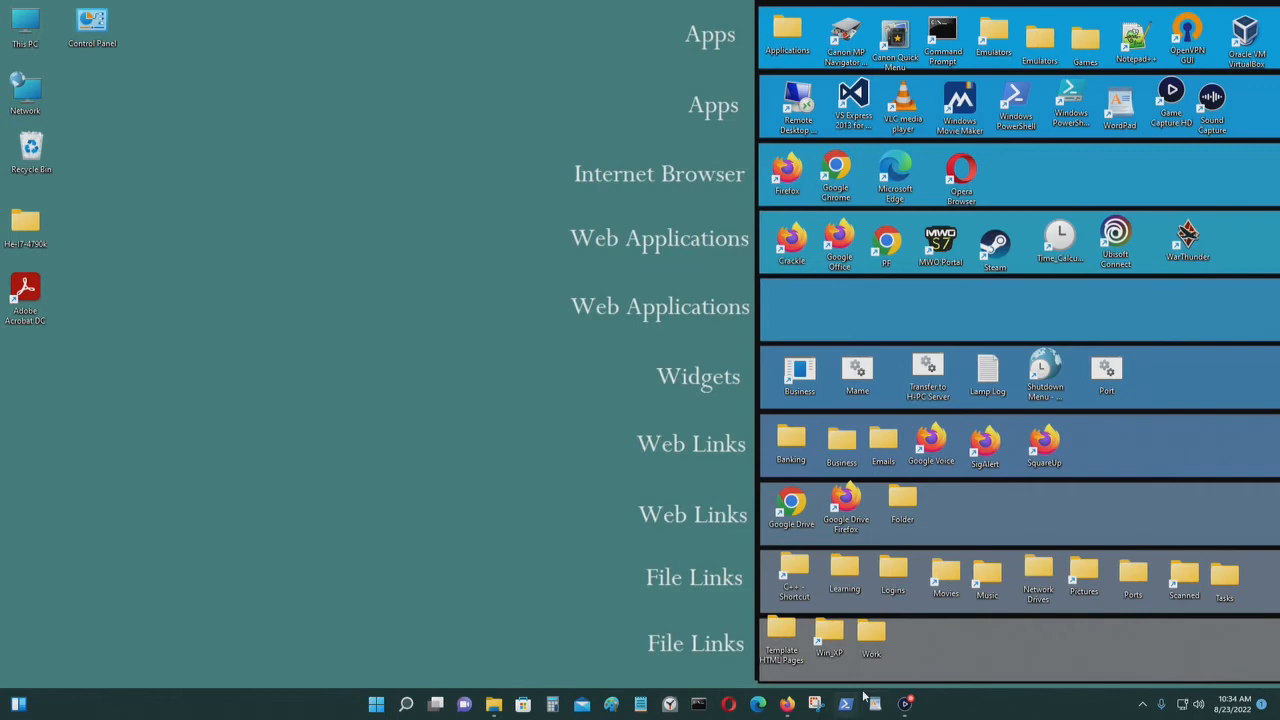
mouse_move(1040, 40)
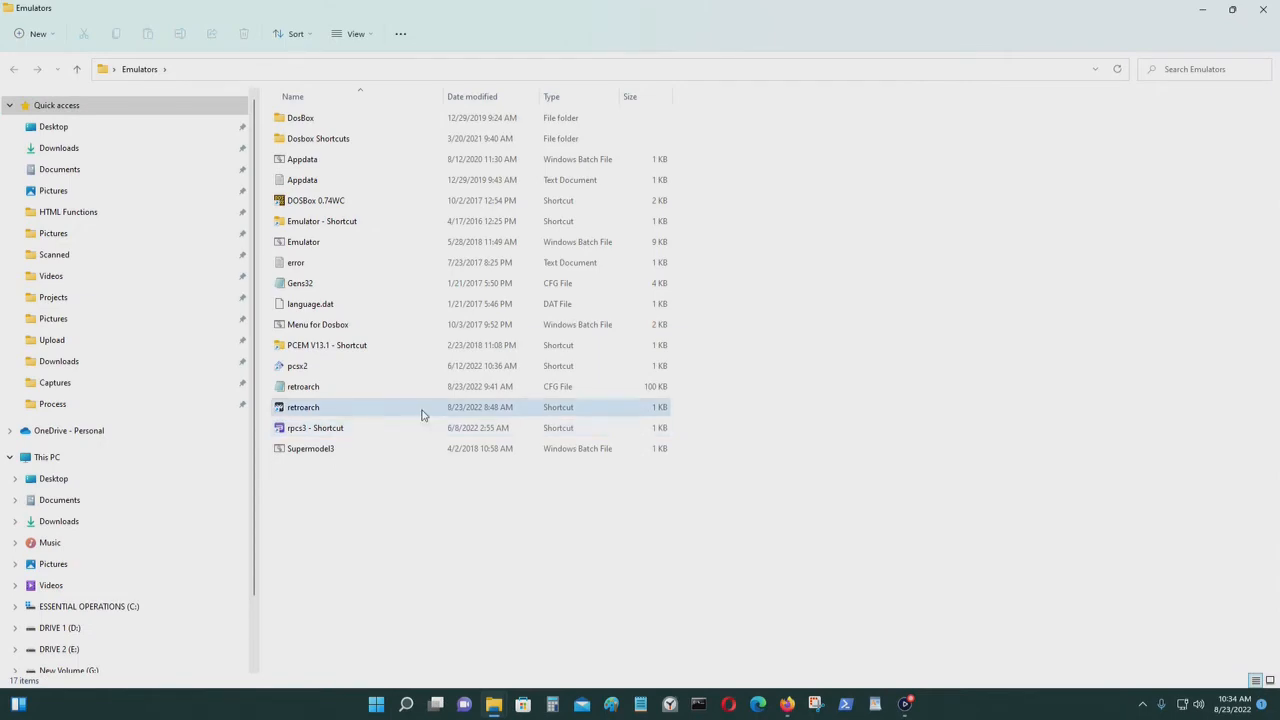
double_click(304, 408)
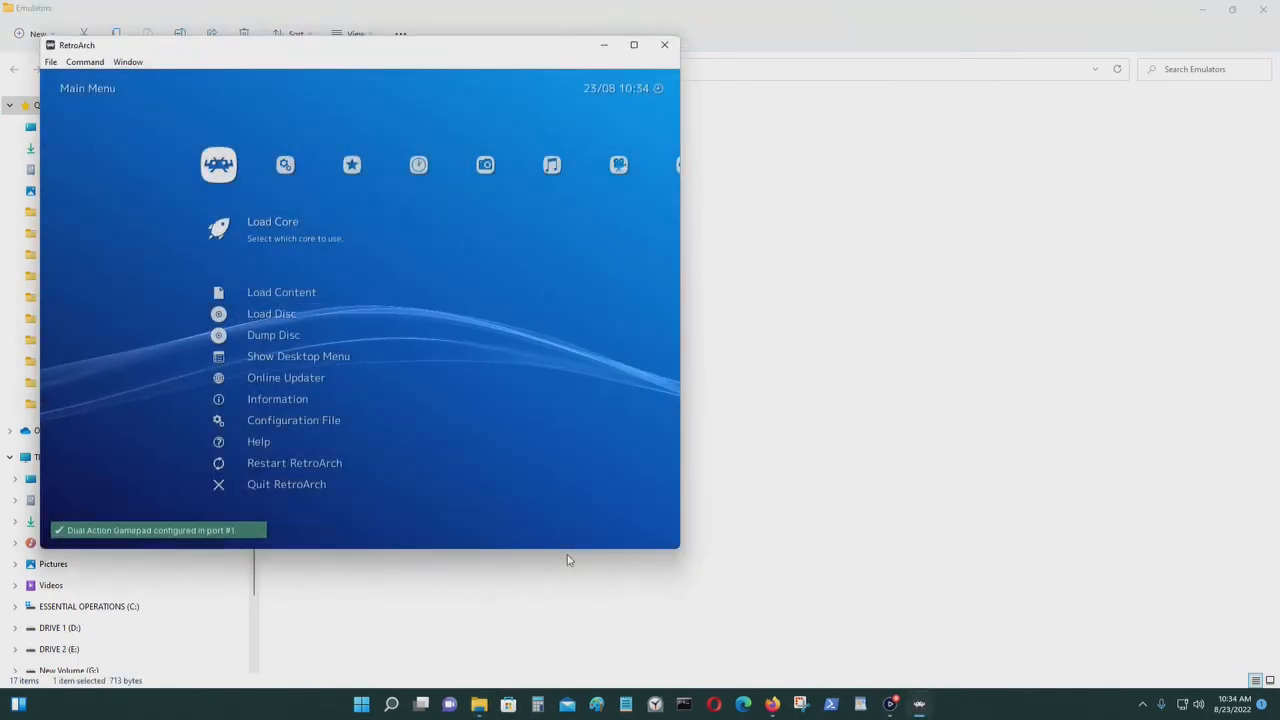
left_click(632, 44)
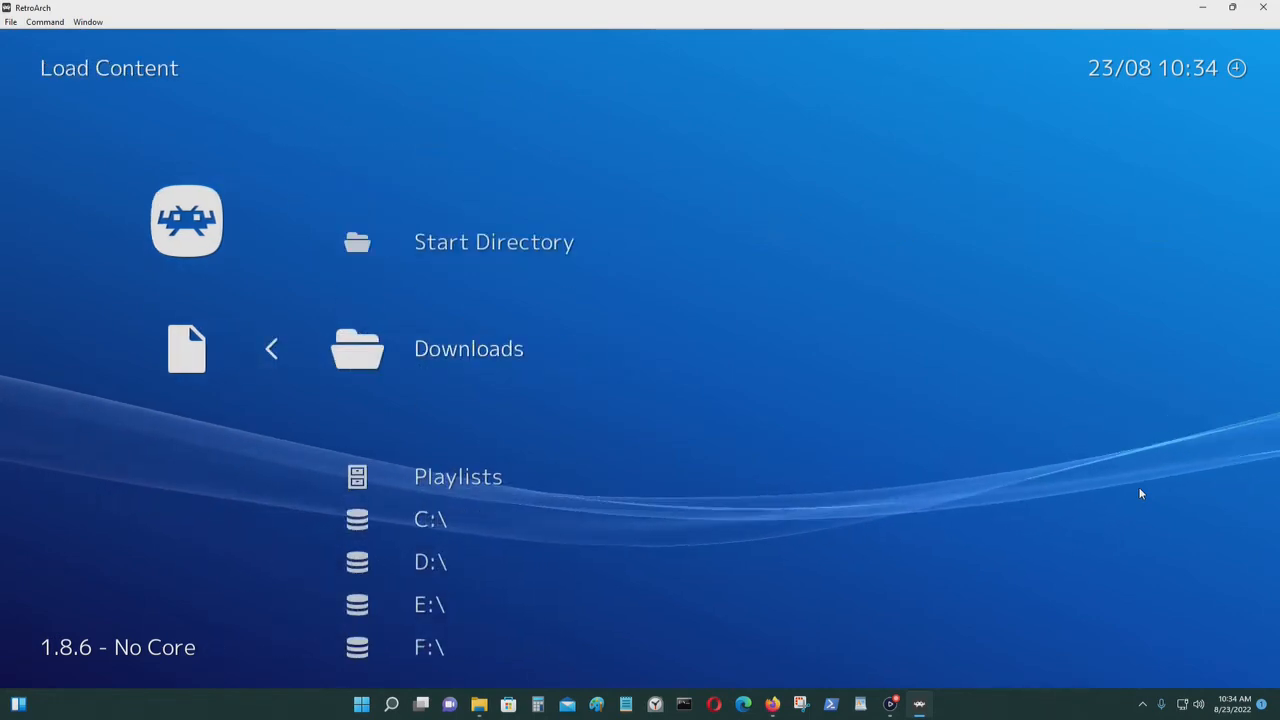
Step: Browse D:\ > Emulator > Playstation > isos > WC3 and load the Wing Commander III .m3u playlist
left_click(430, 560)
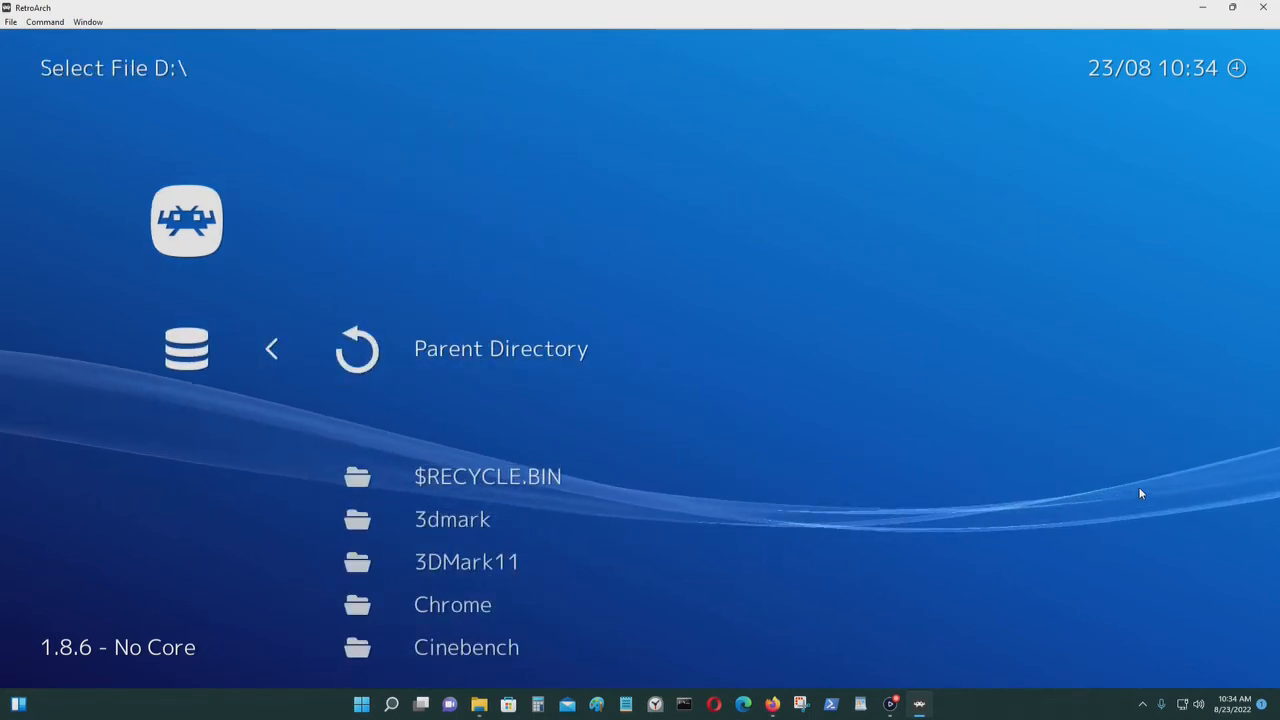
scroll("down", 3)
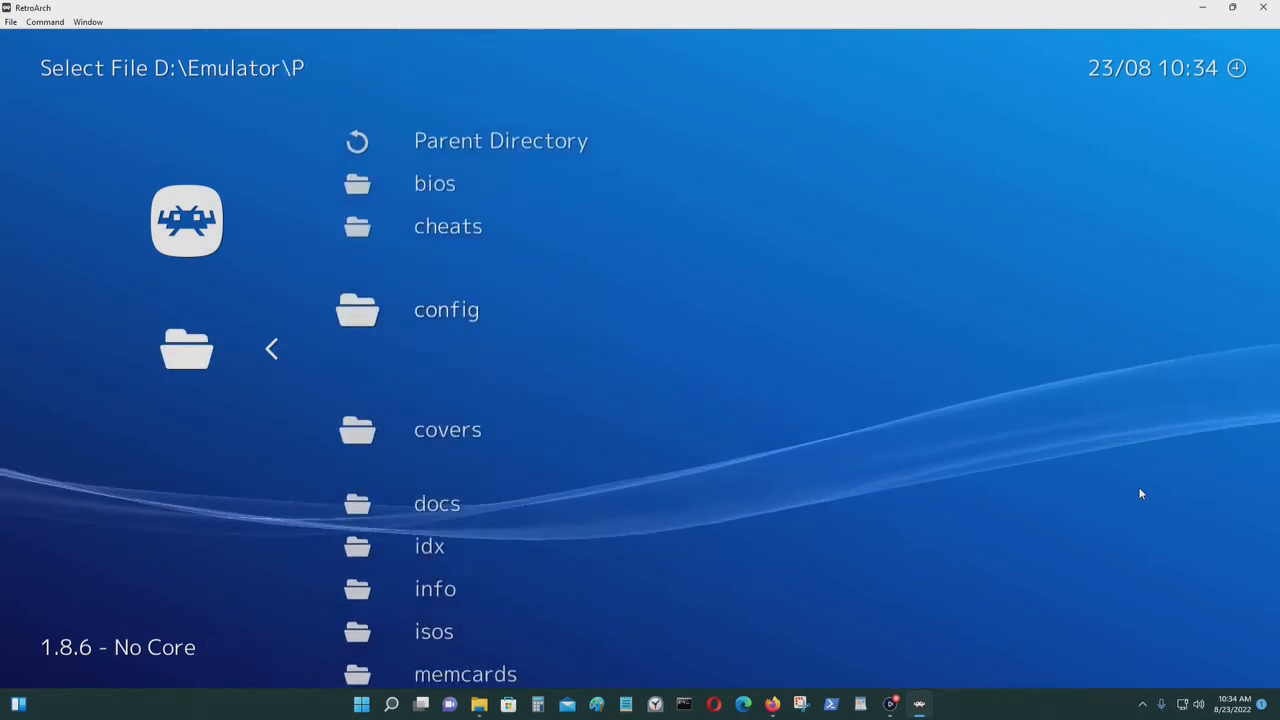
scroll("down", 3)
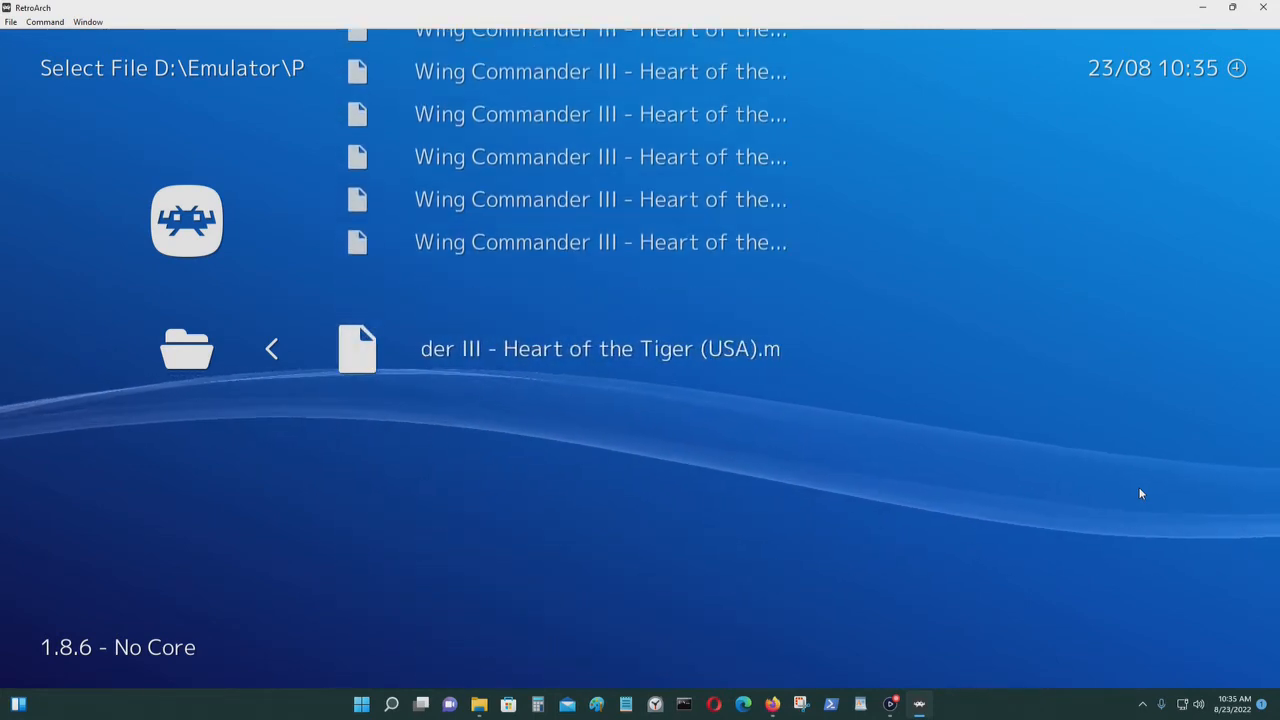
left_click(600, 348)
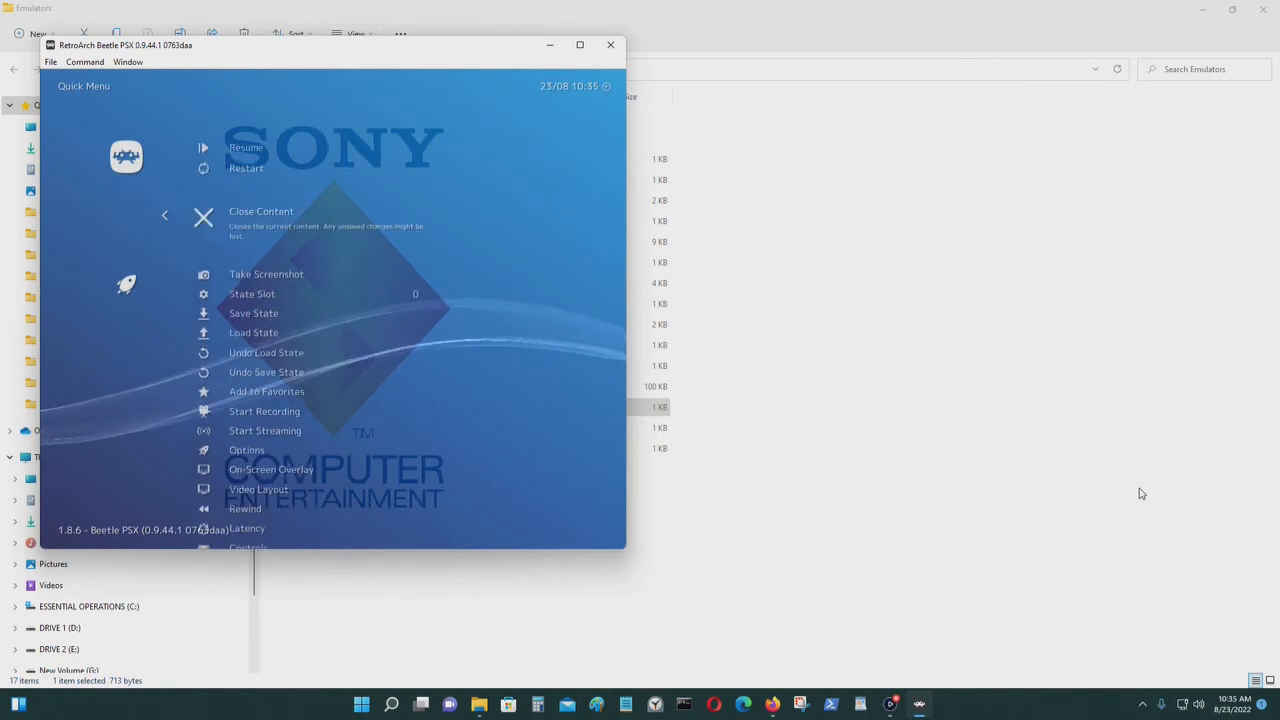
Step: Scroll the Quick Menu of the running playlist down toward Disc Control
scroll("down", 3)
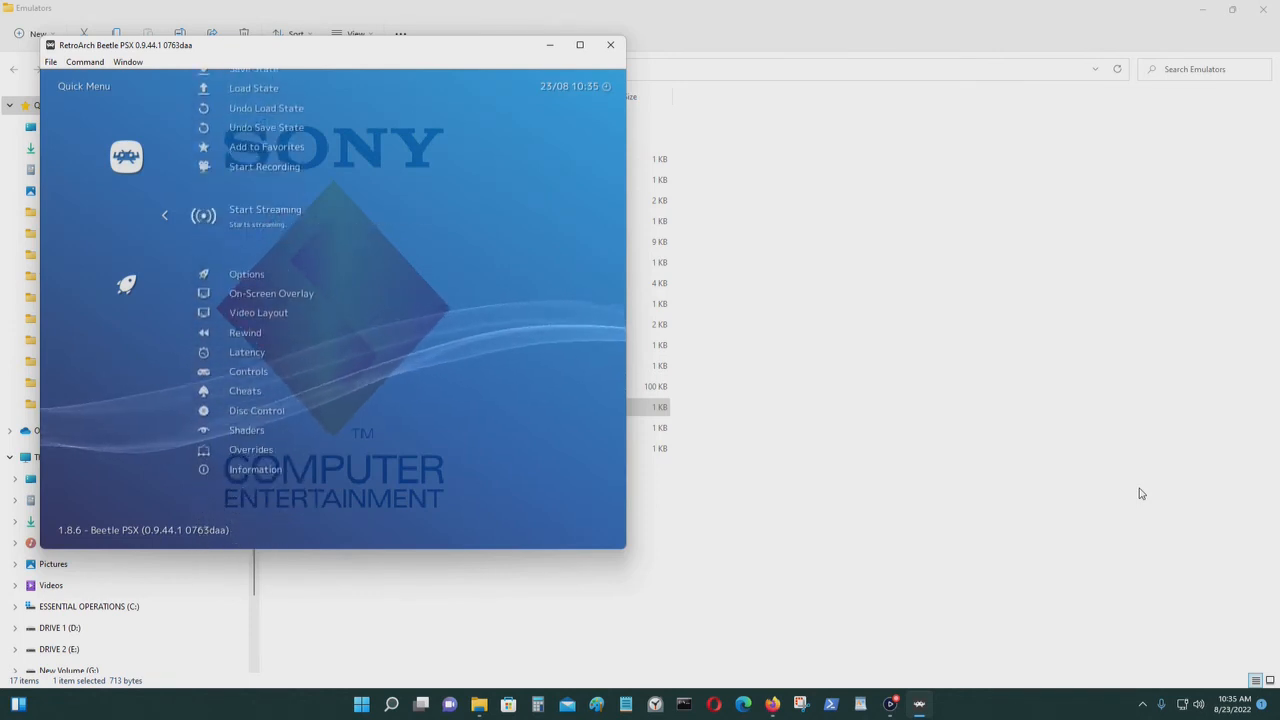
Step: In Disc Control, cycle Current Disc Index through discs 2, 3 and 4 of 4, then leave the game
scroll("down", 3)
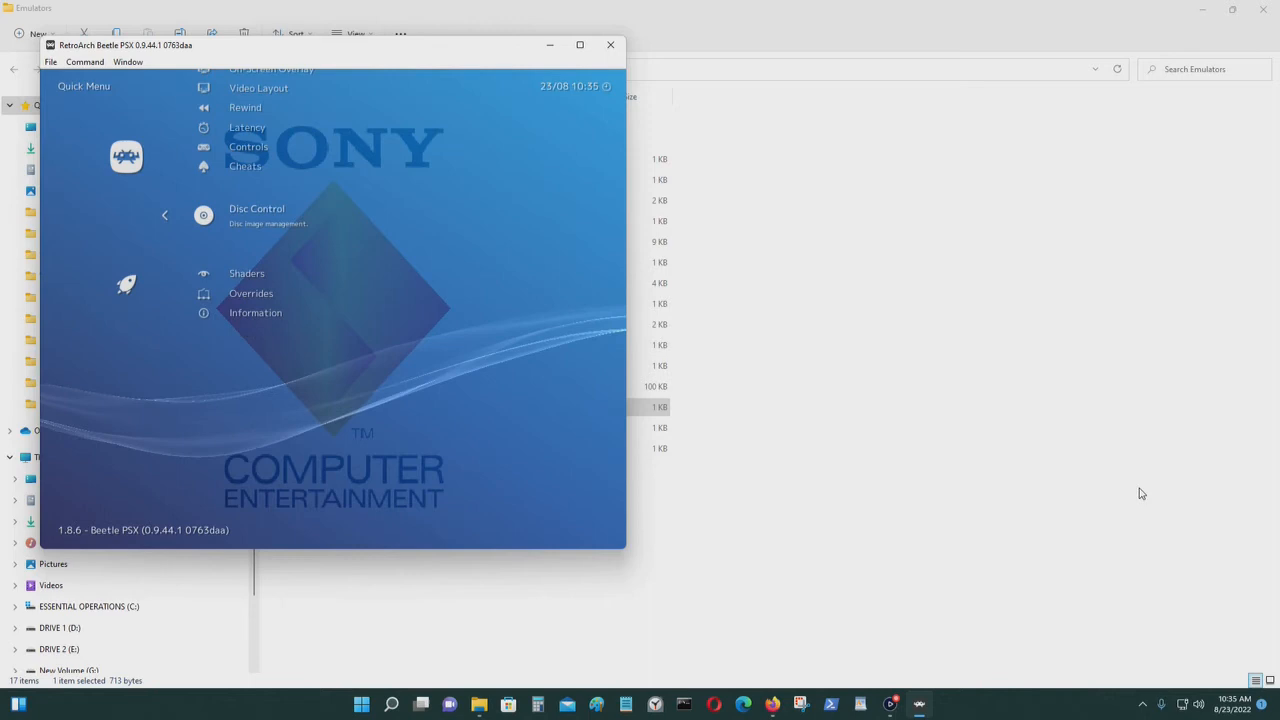
left_click(256, 216)
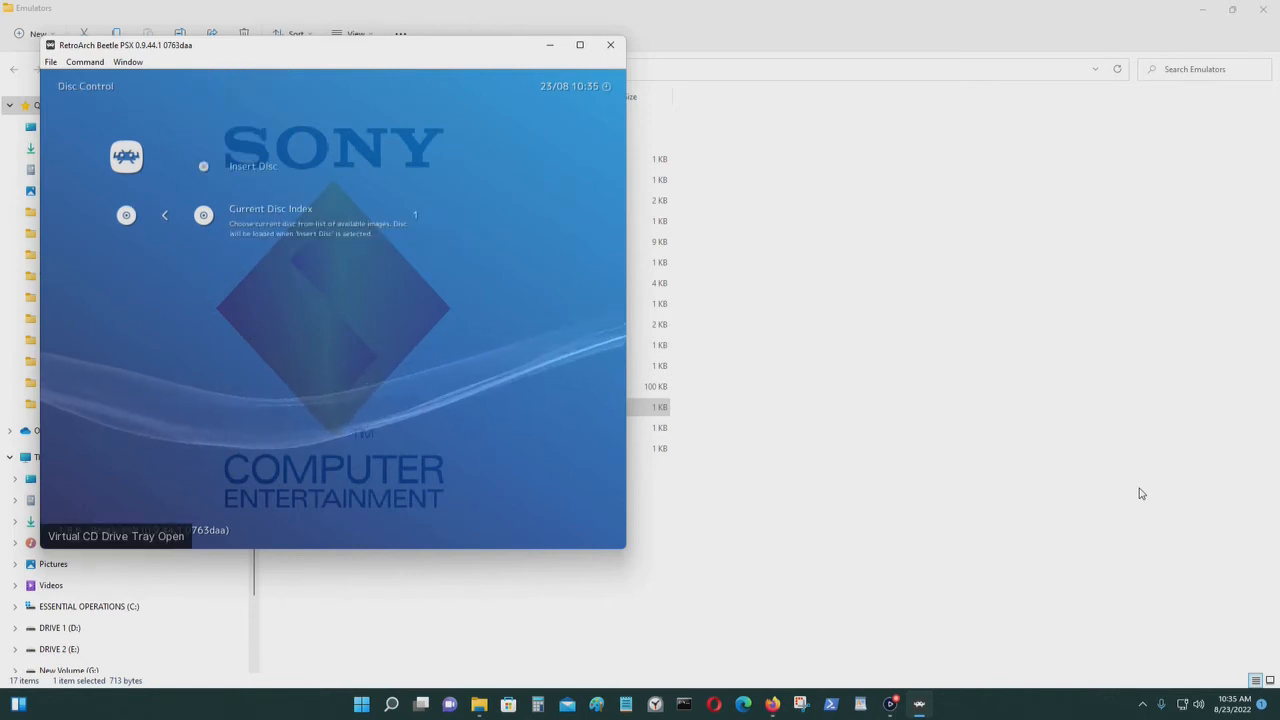
left_click(204, 216)
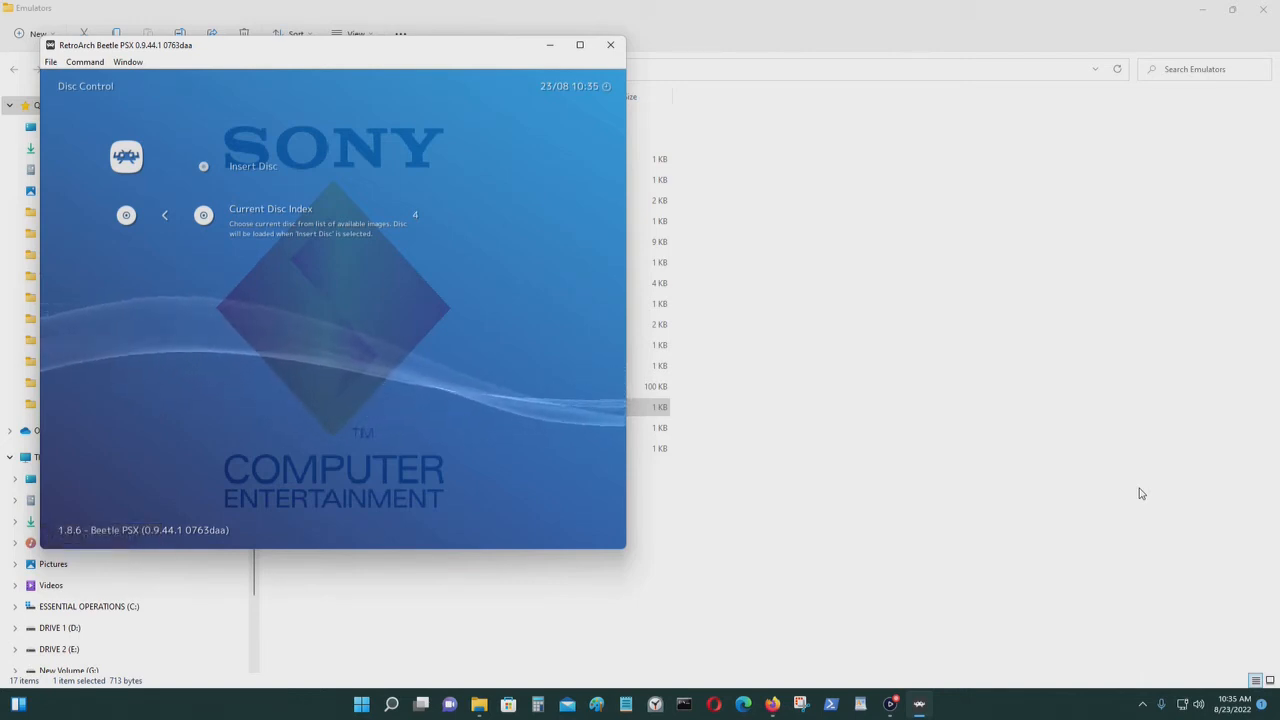
left_click(164, 216)
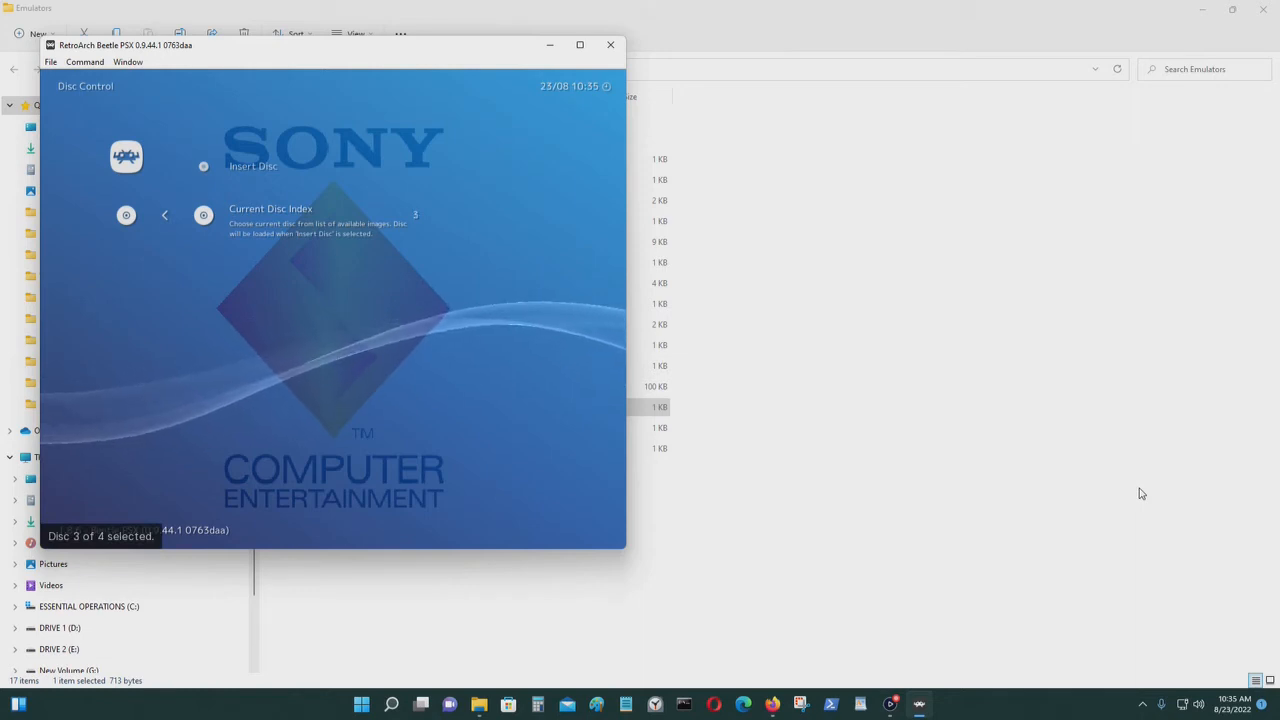
left_click(204, 216)
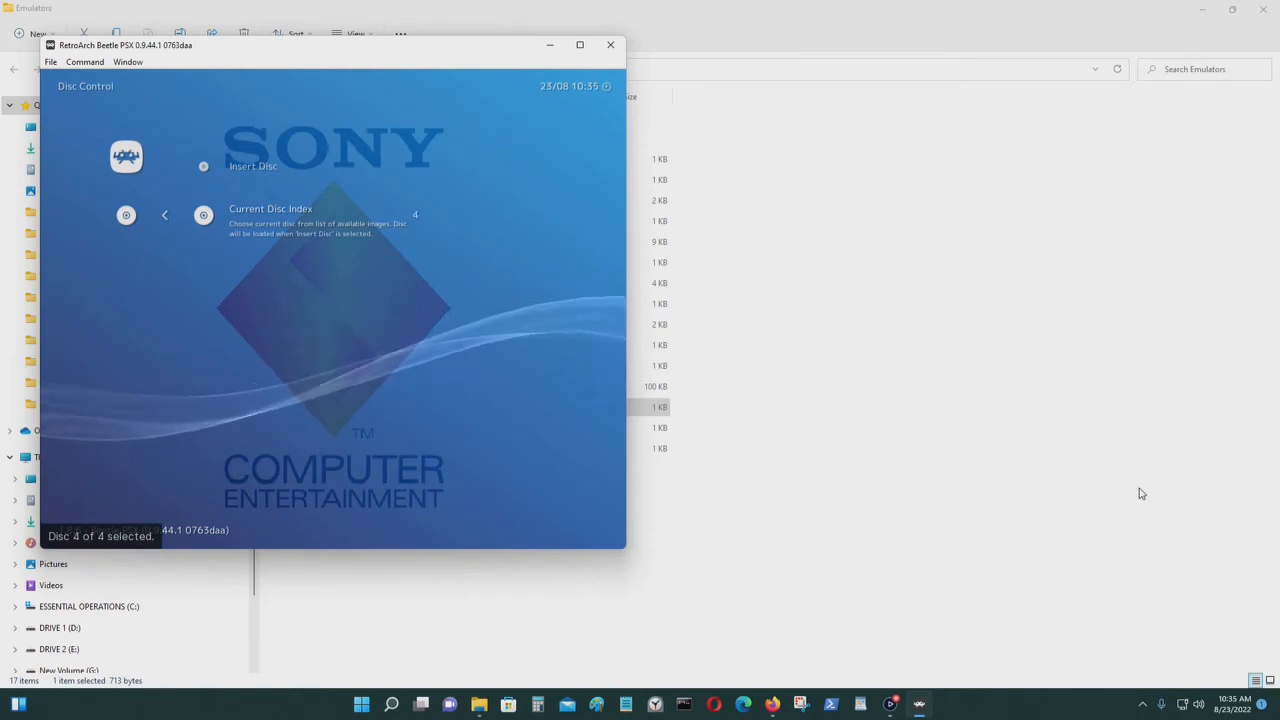
left_click(164, 214)
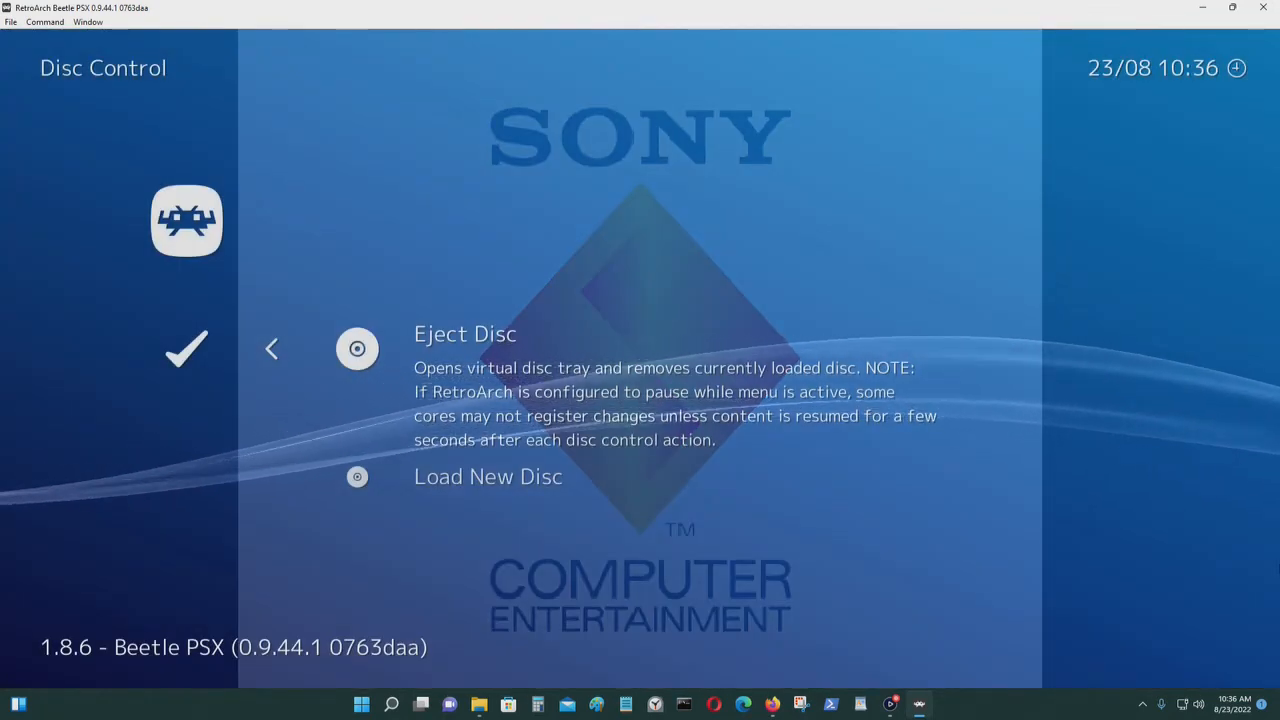
left_click(272, 348)
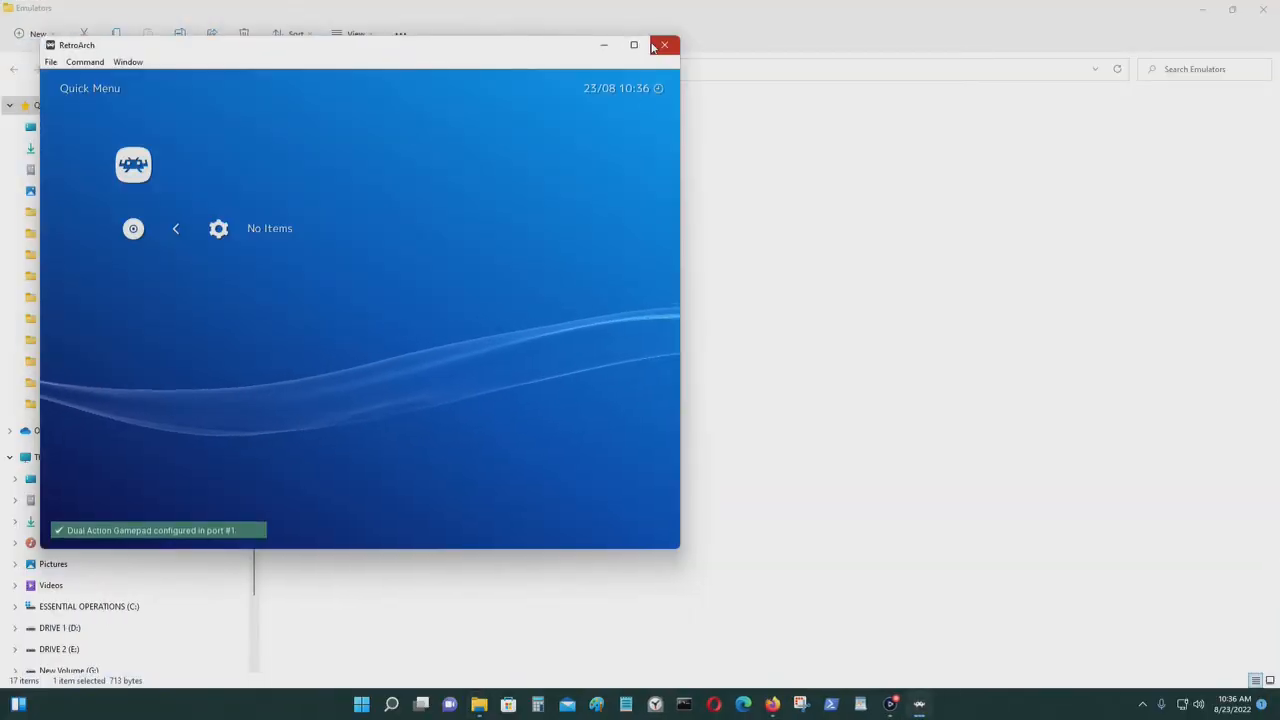
Step: Close RetroArch and start a new blank Notepad note beside the Emulators folder
left_click(664, 44)
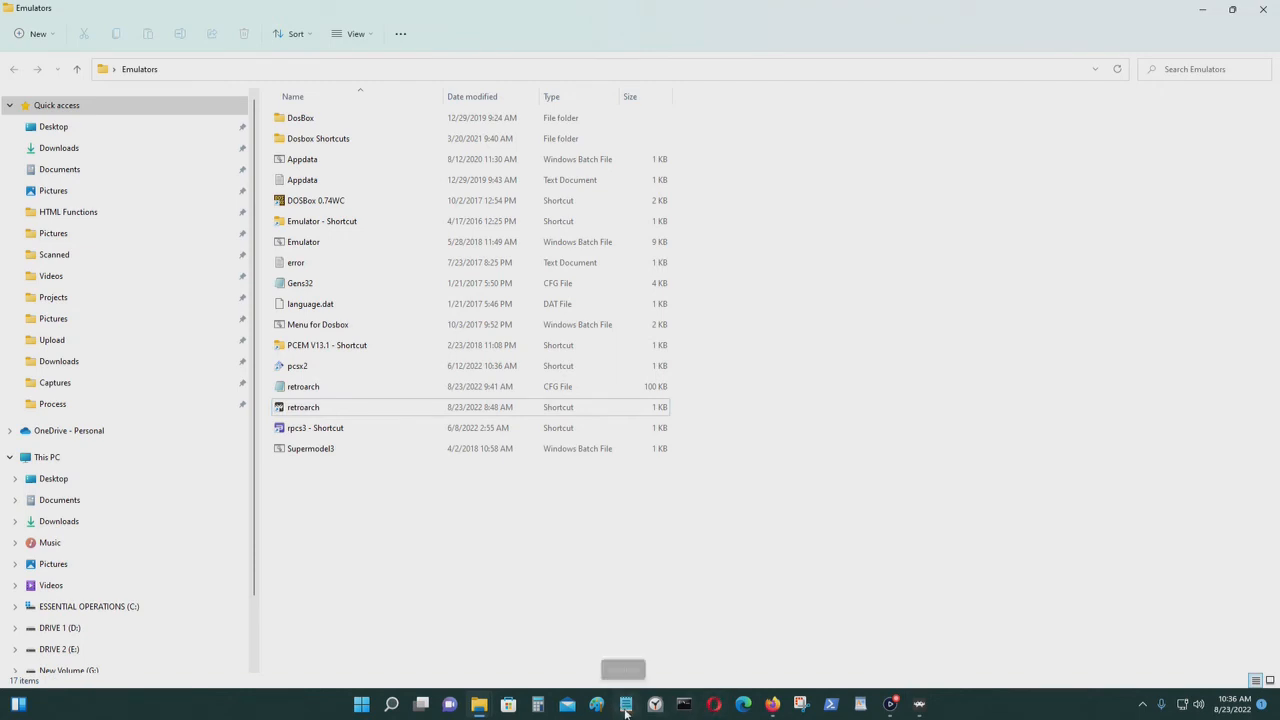
left_click(624, 704)
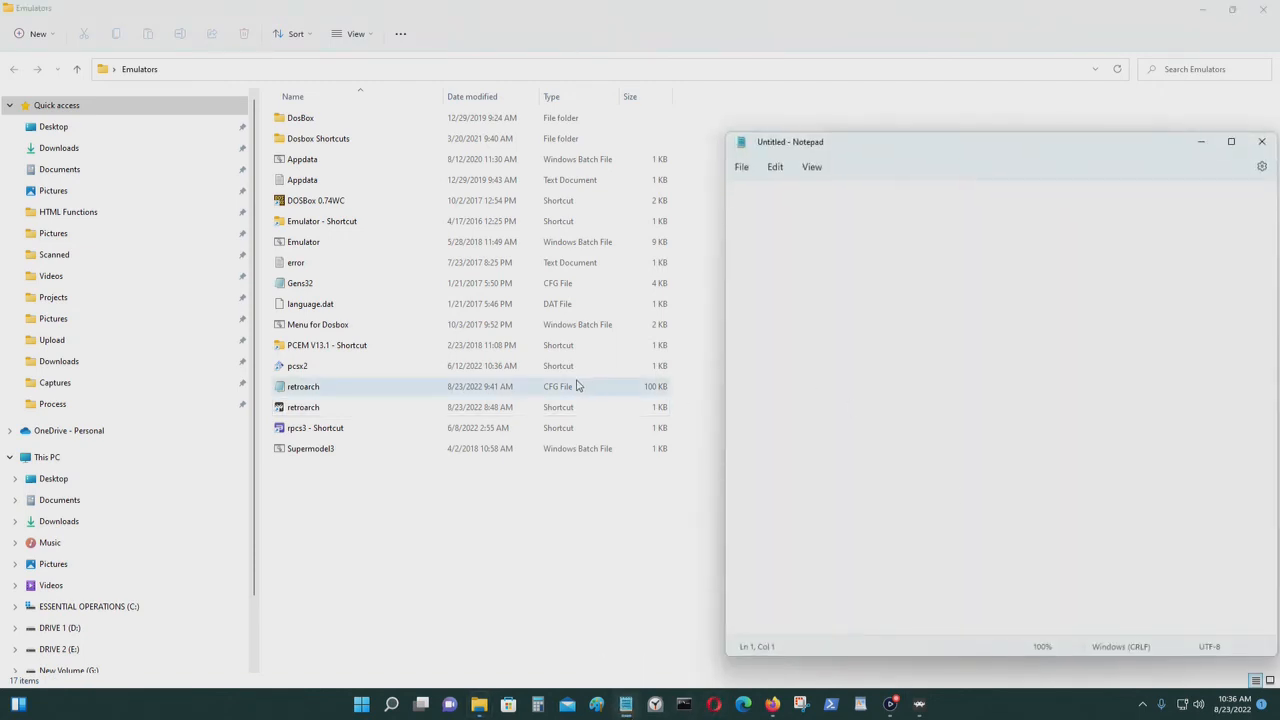
left_click(304, 408)
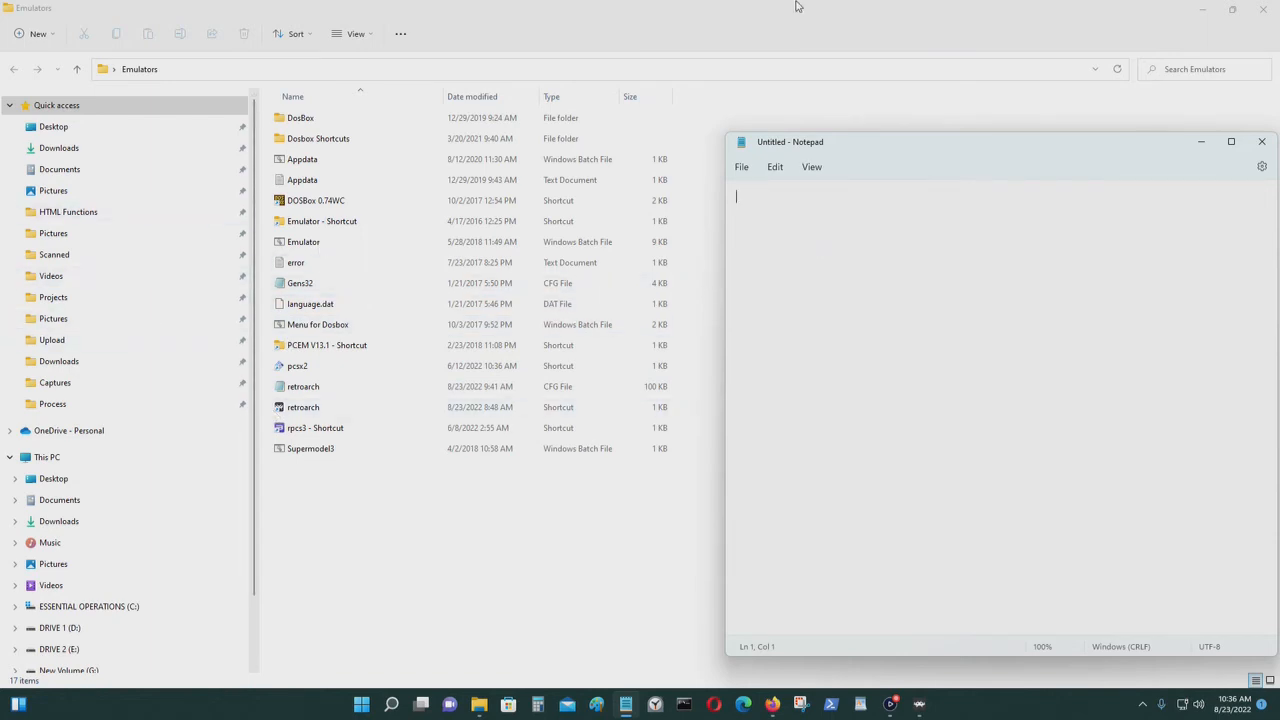
mouse_move(788, 44)
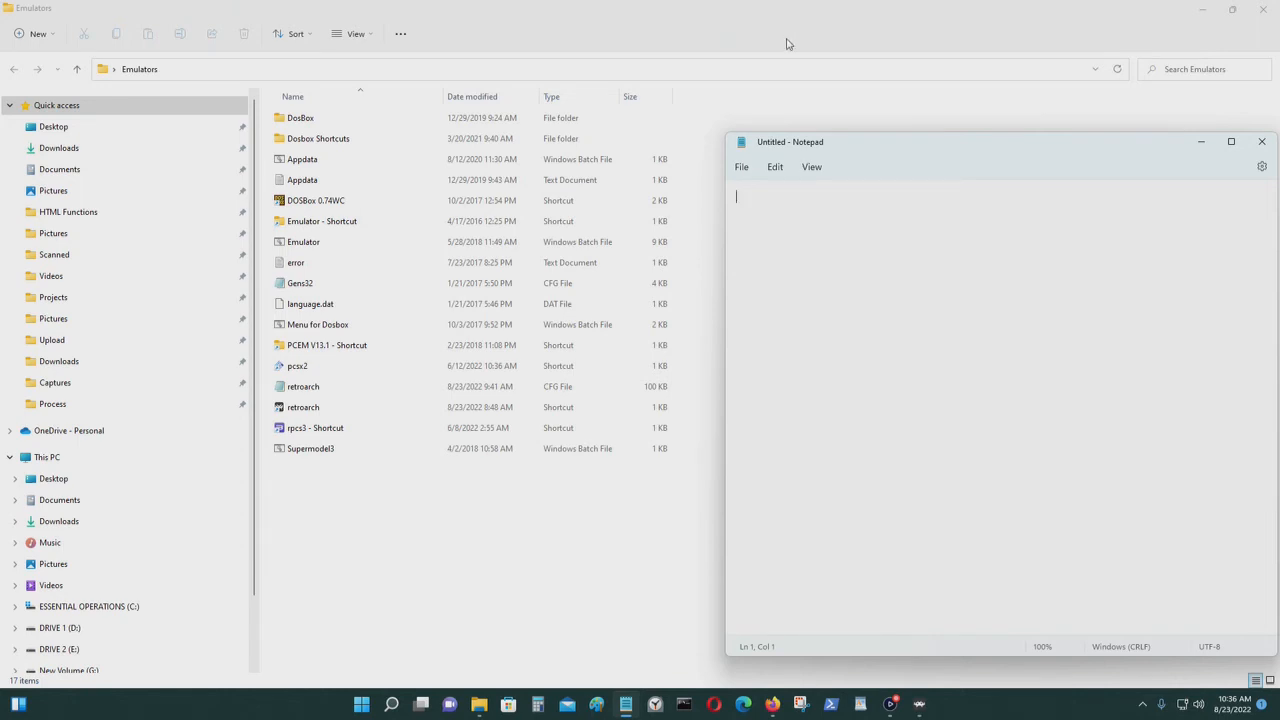
mouse_move(918, 704)
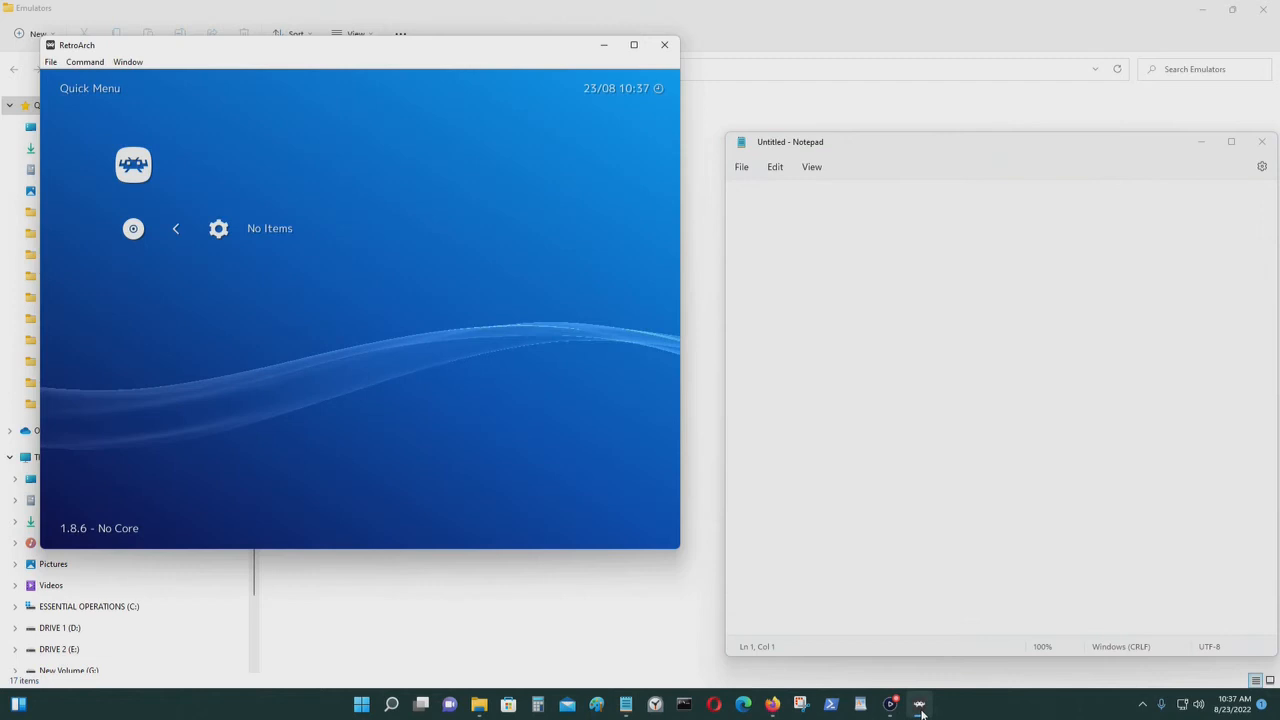
mouse_move(1000, 6)
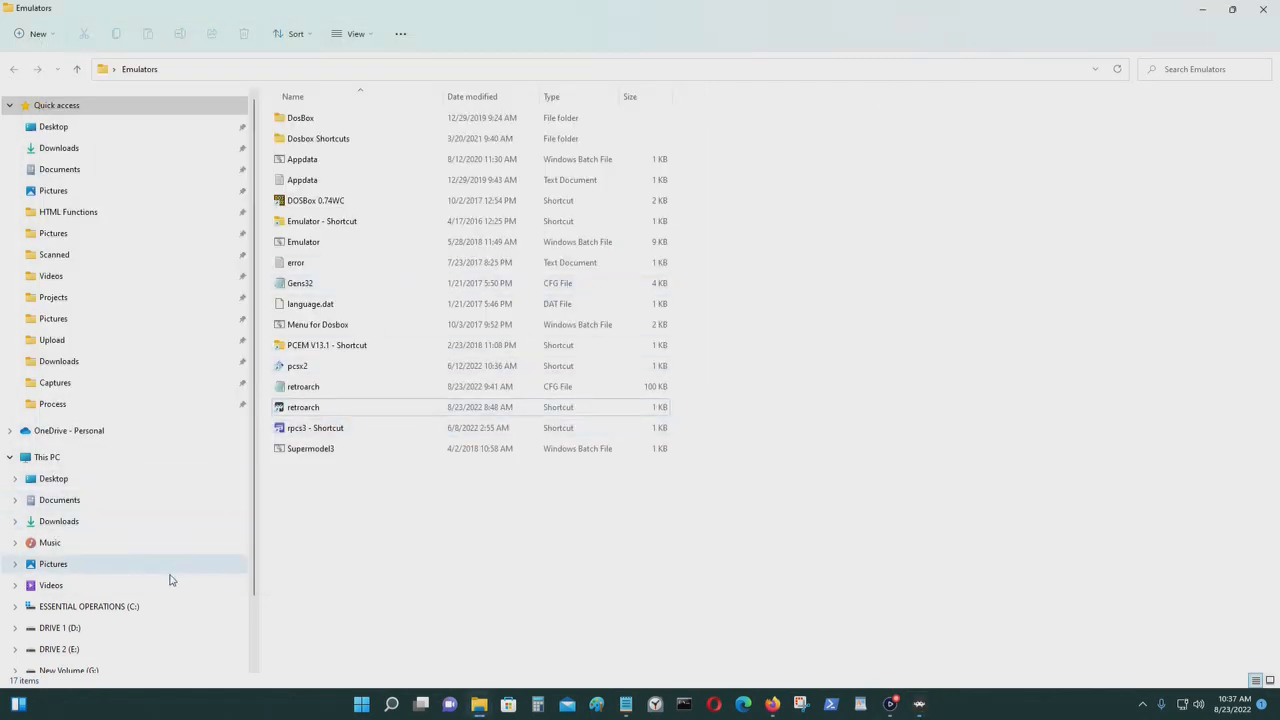
Step: Browse drive D through Emulator, Playstation and isos into the WC3 disc folder
left_click(60, 628)
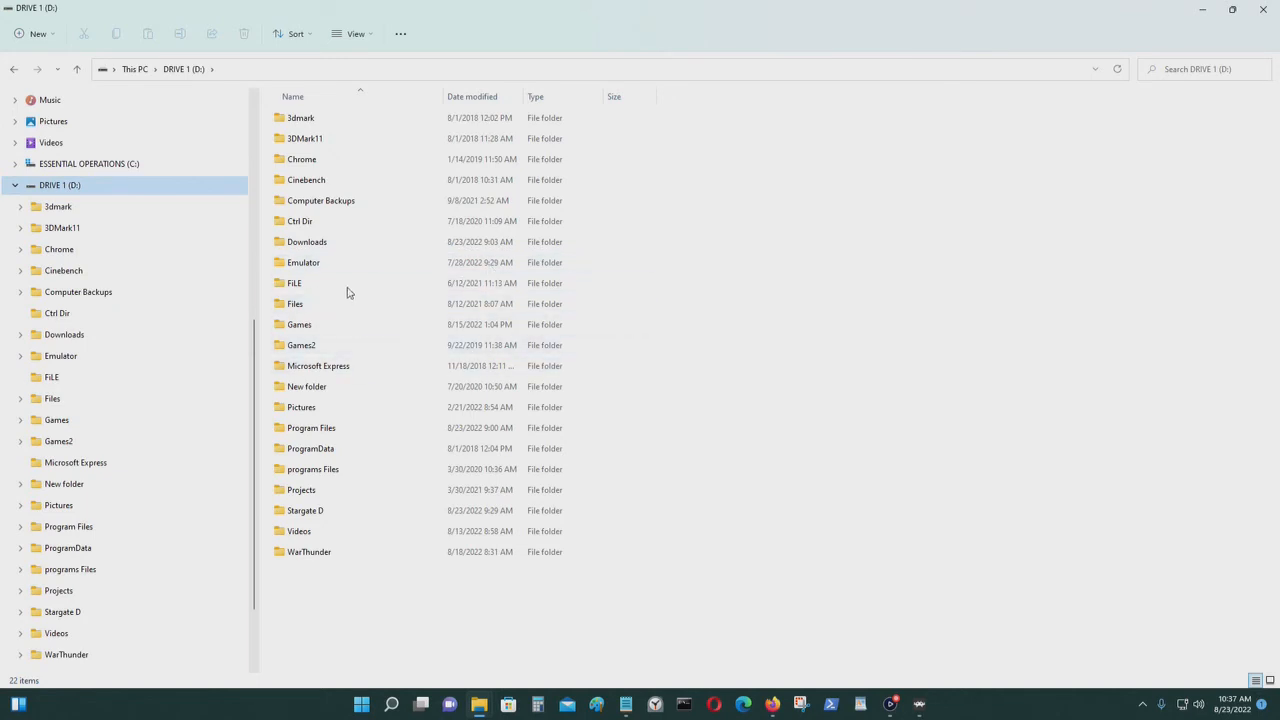
double_click(304, 262)
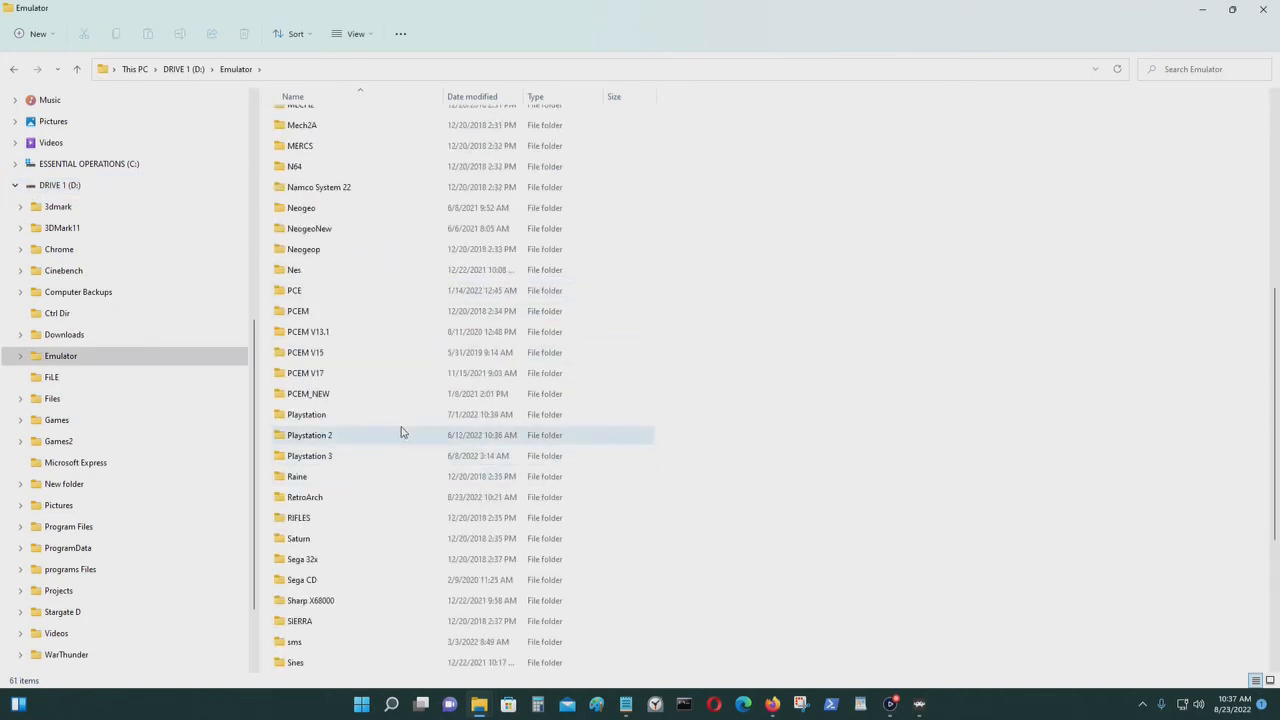
double_click(306, 414)
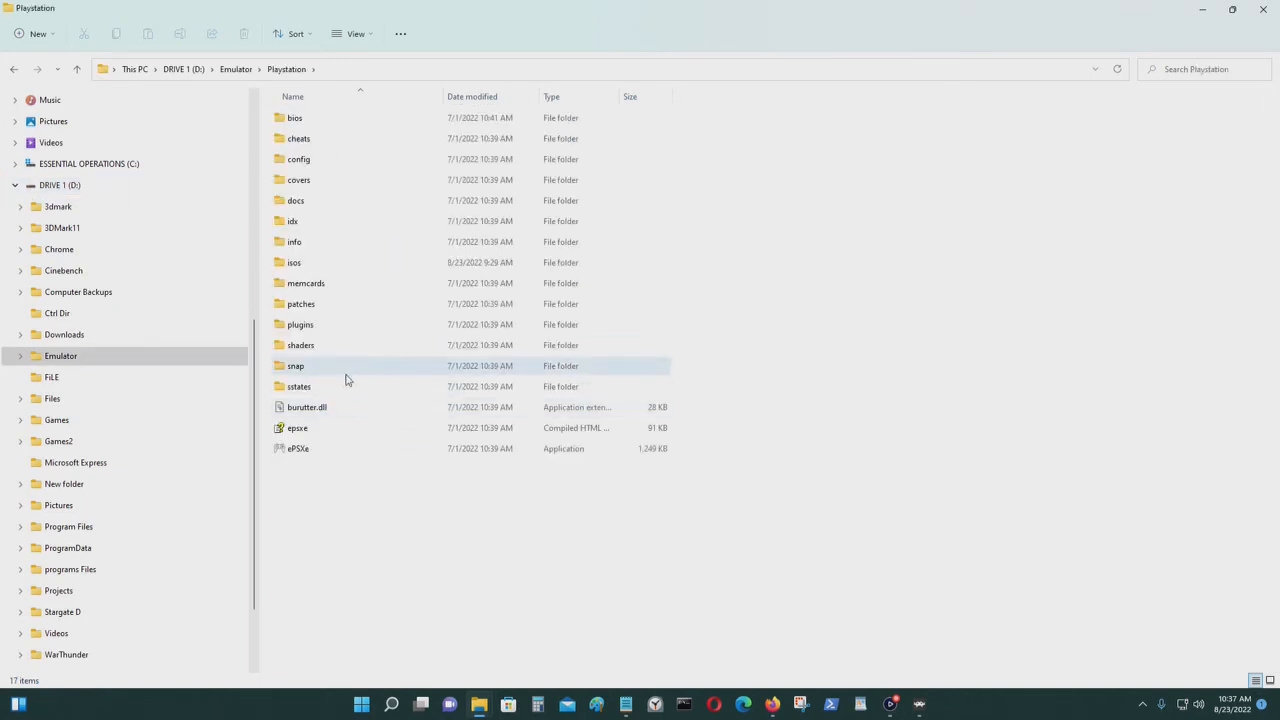
double_click(294, 262)
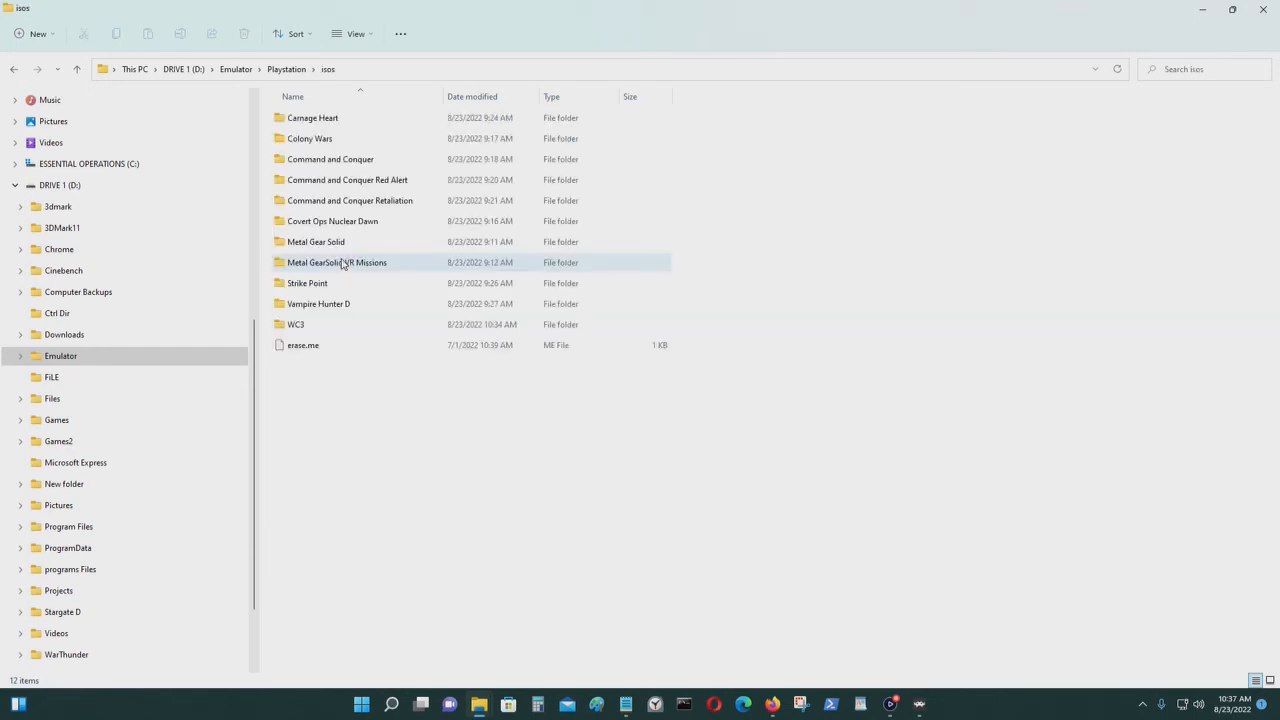
mouse_move(400, 200)
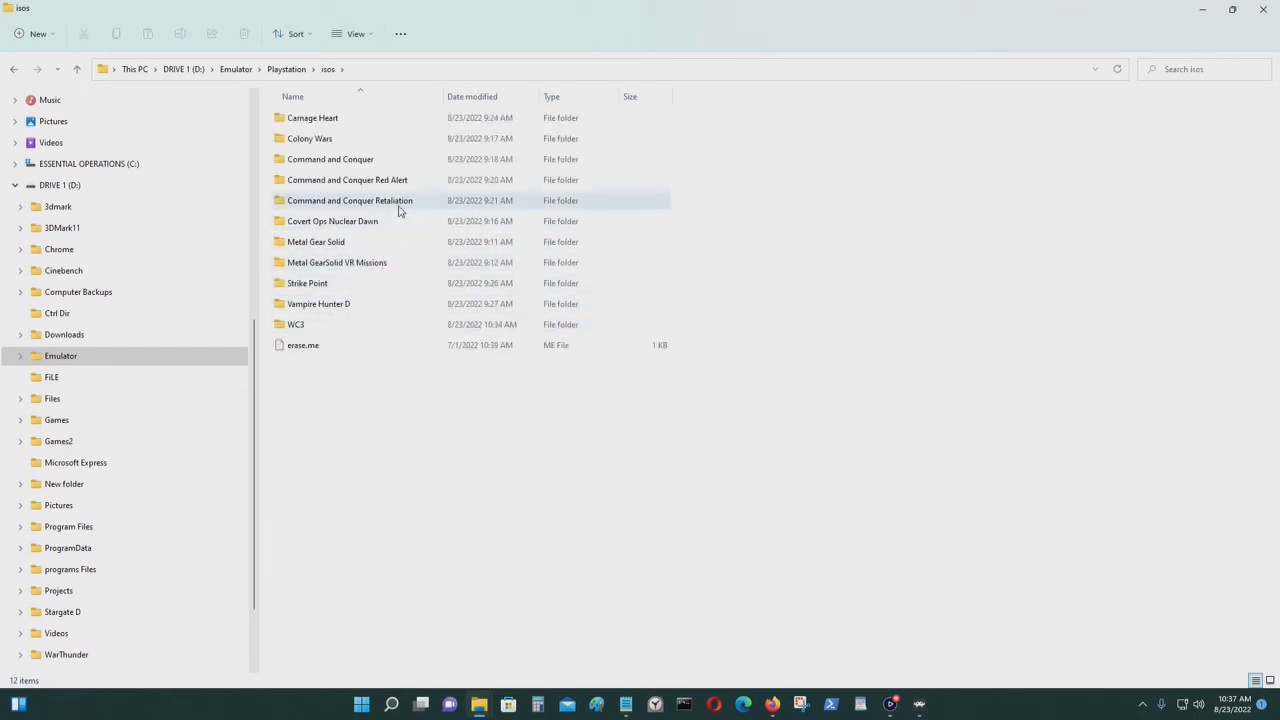
double_click(296, 324)
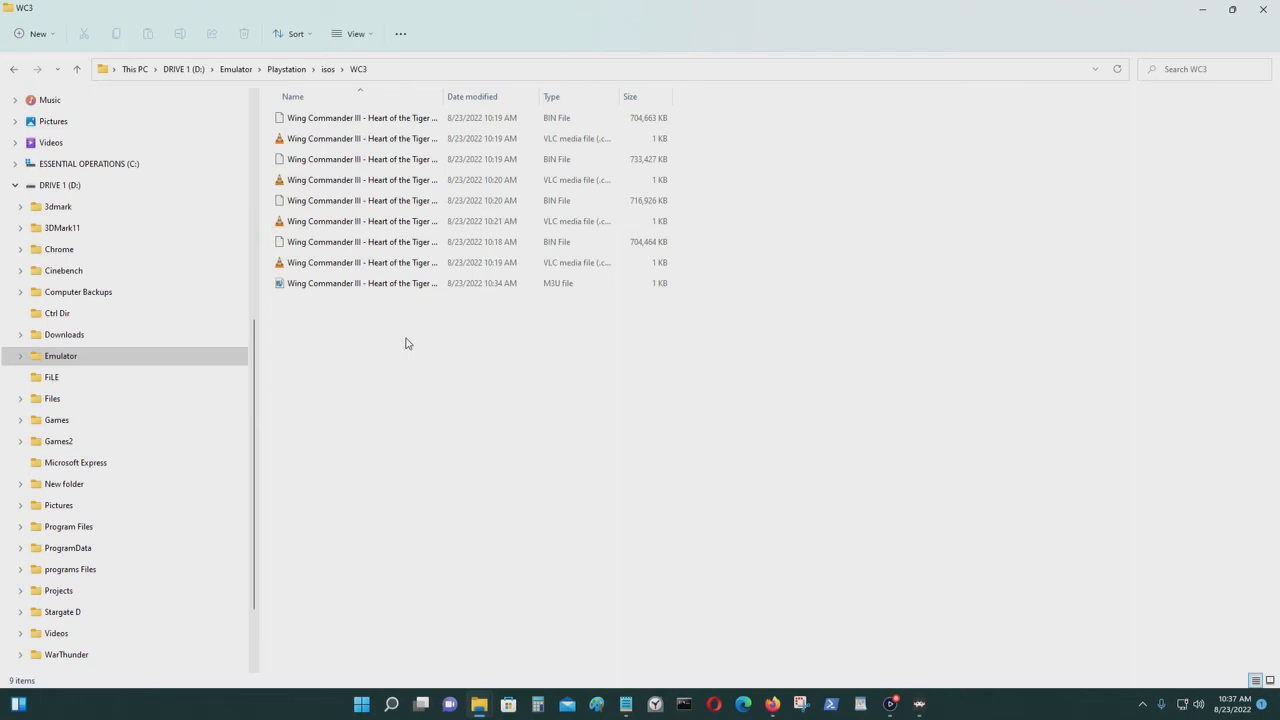
mouse_move(612, 528)
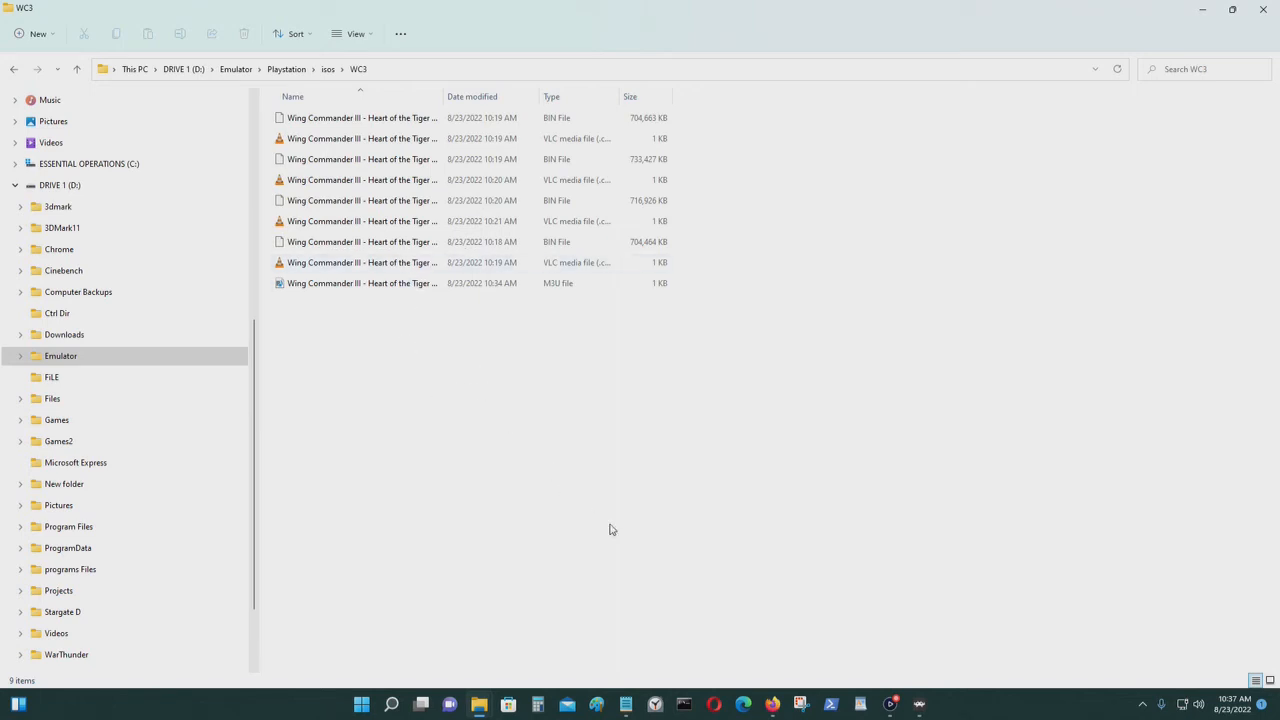
mouse_move(664, 560)
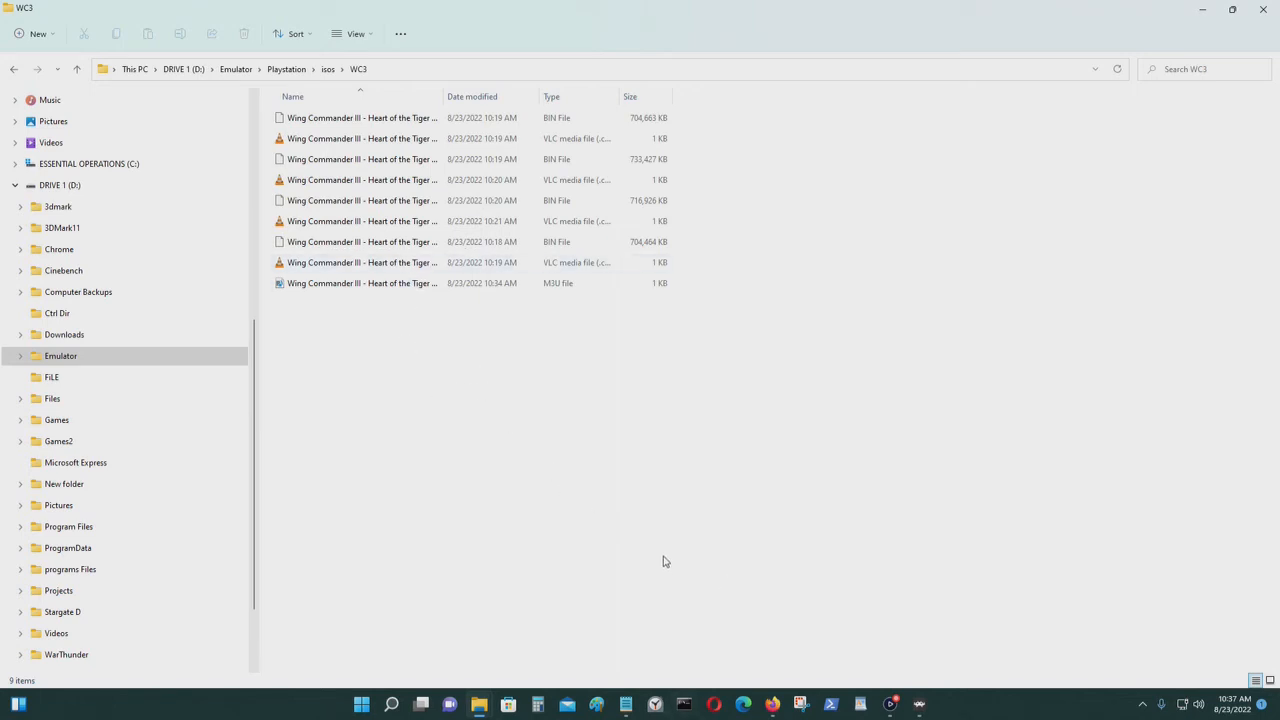
mouse_move(784, 536)
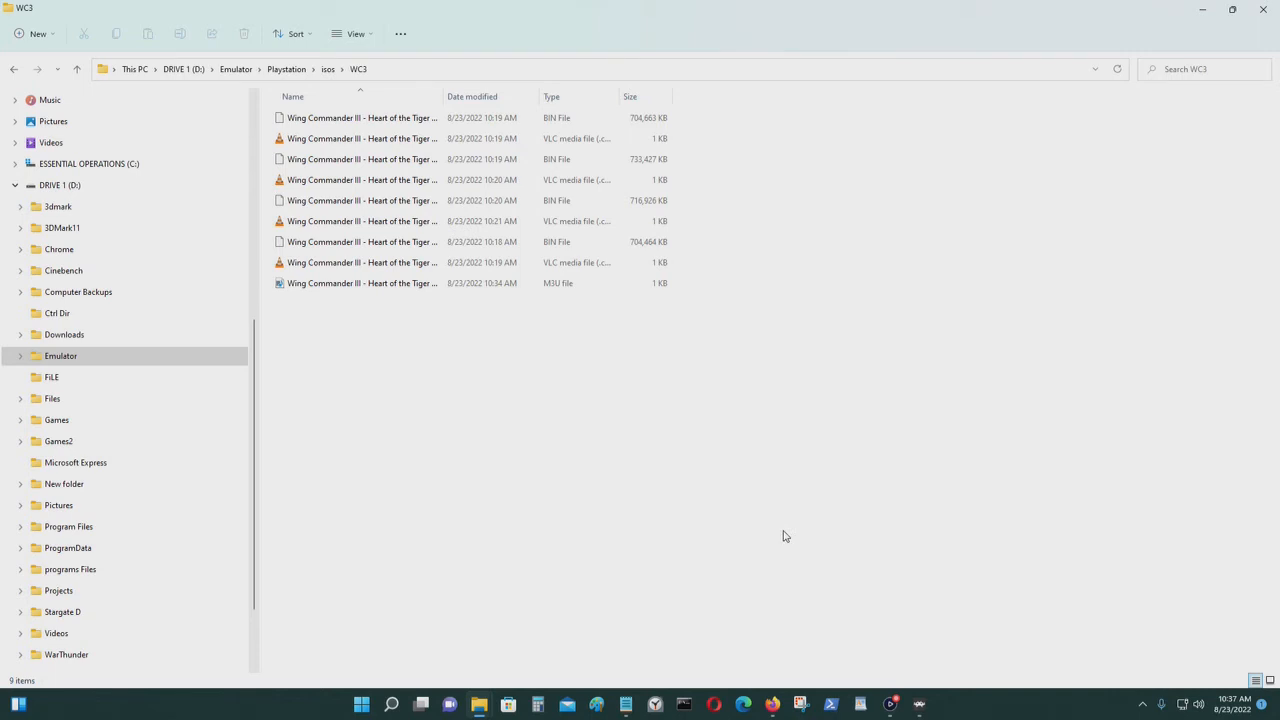
mouse_move(622, 676)
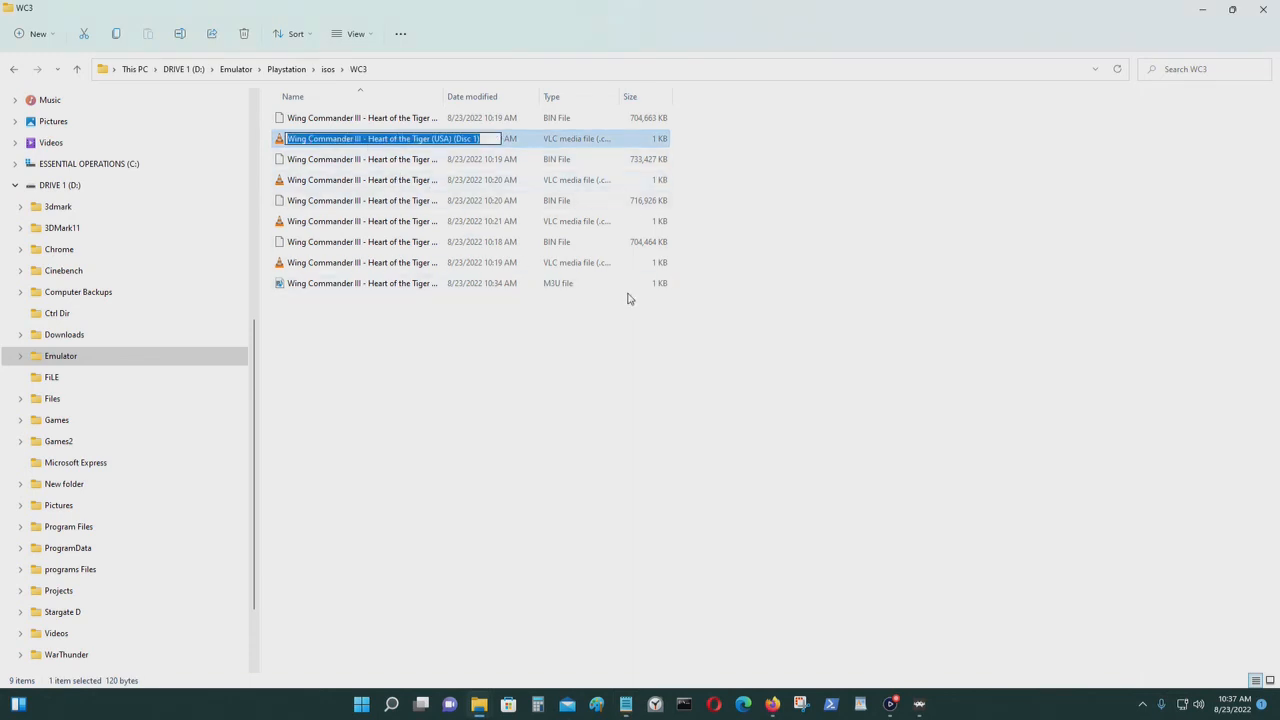
mouse_move(716, 704)
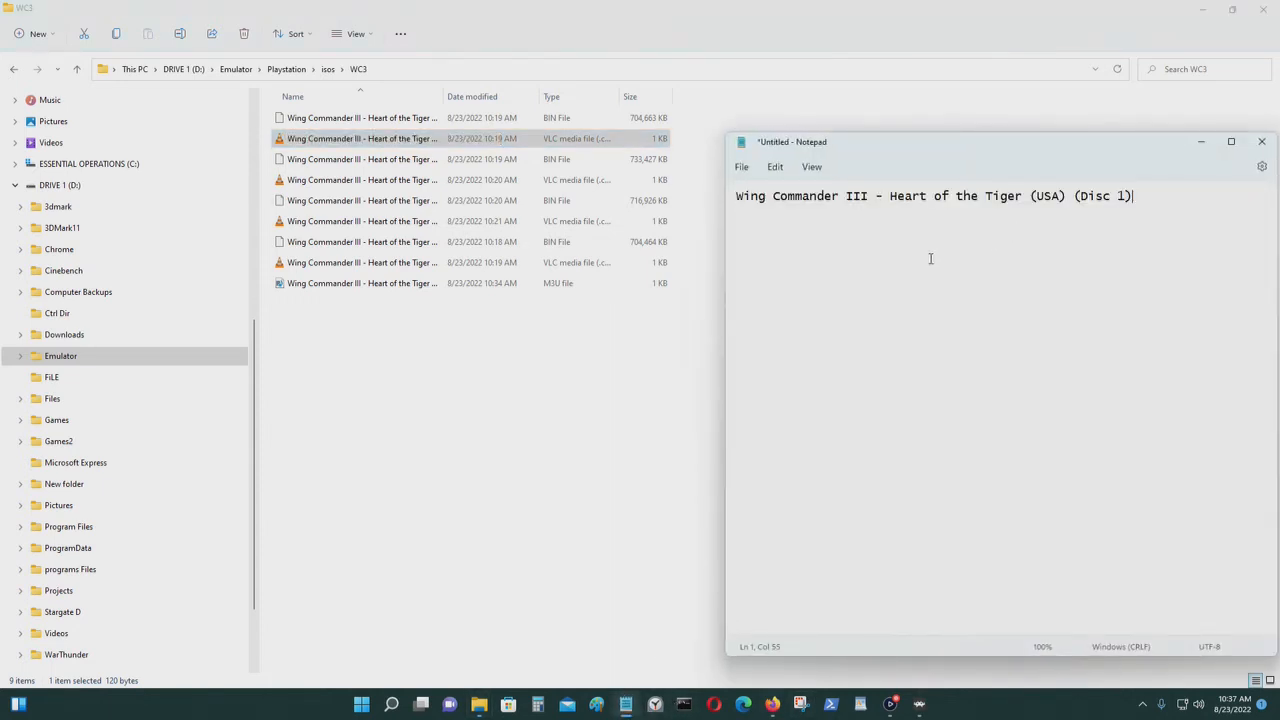
mouse_move(1198, 296)
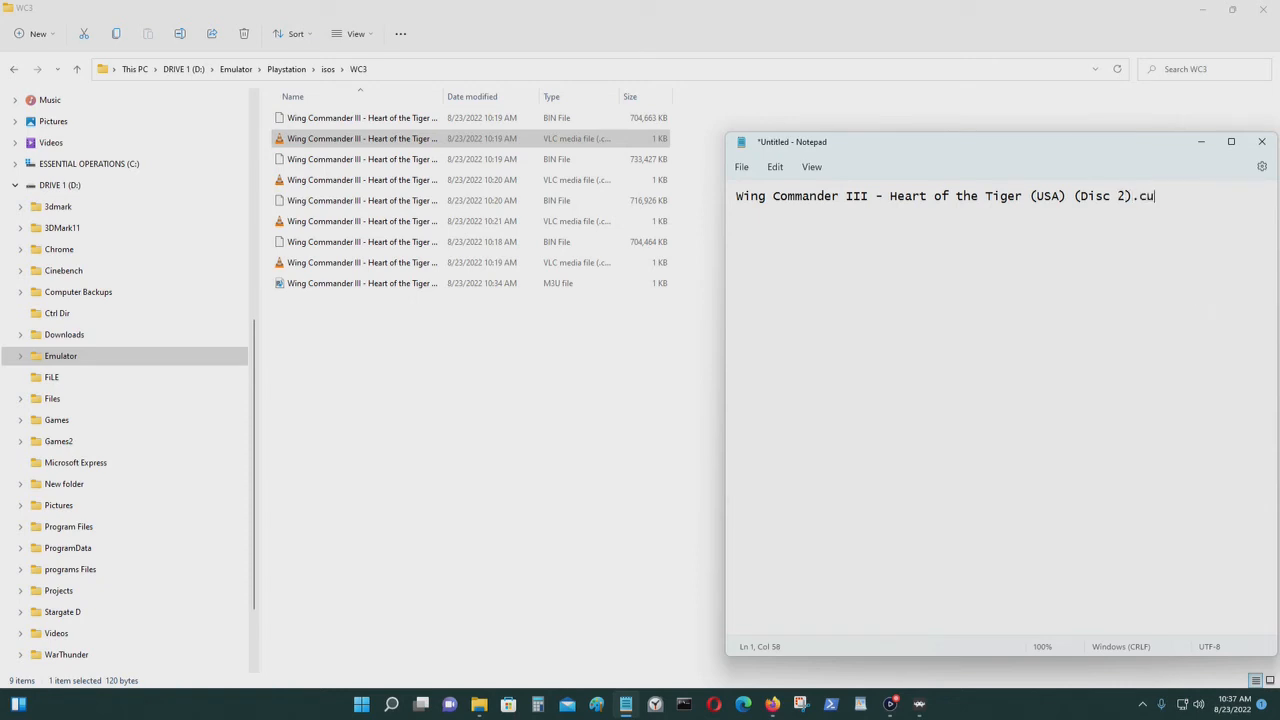
Step: Enter the line 'Wing Commander III - Heart of the Tiger (USA) (Disc 2).cue' in Notepad
type("e")
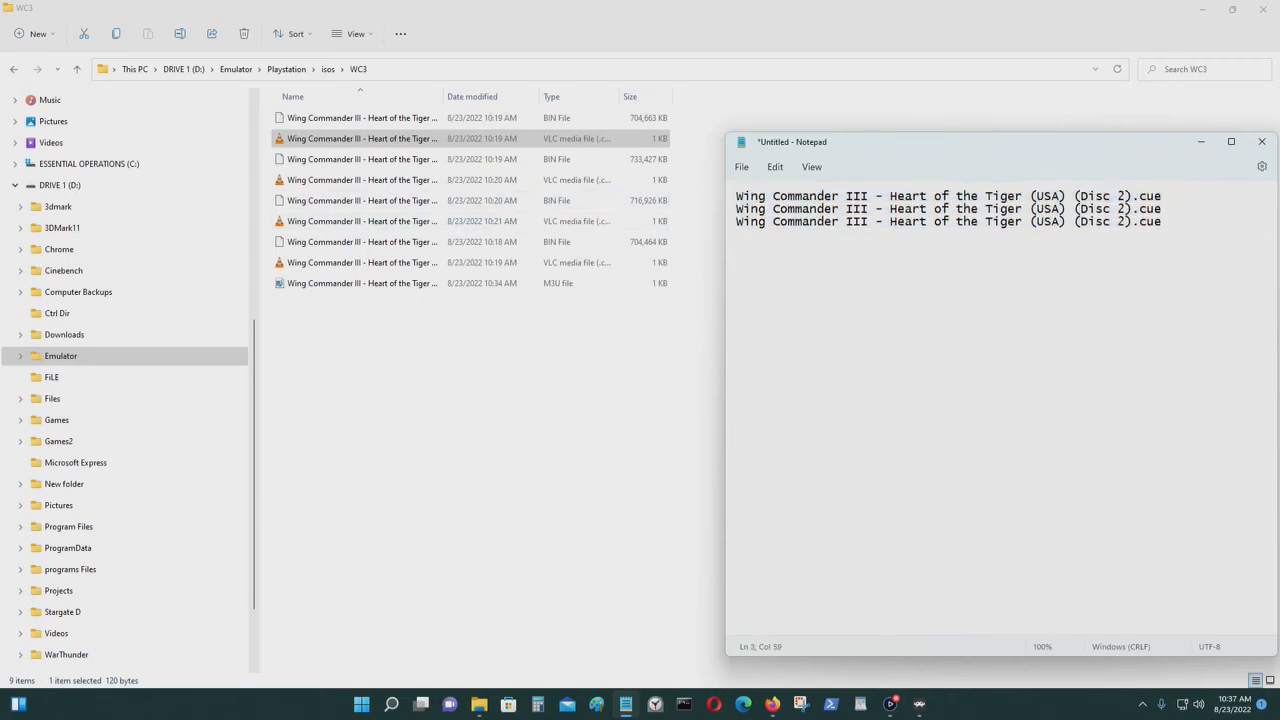
type("Wing Commander III - Heart of the Tiger (USA) (Disc 2).cue")
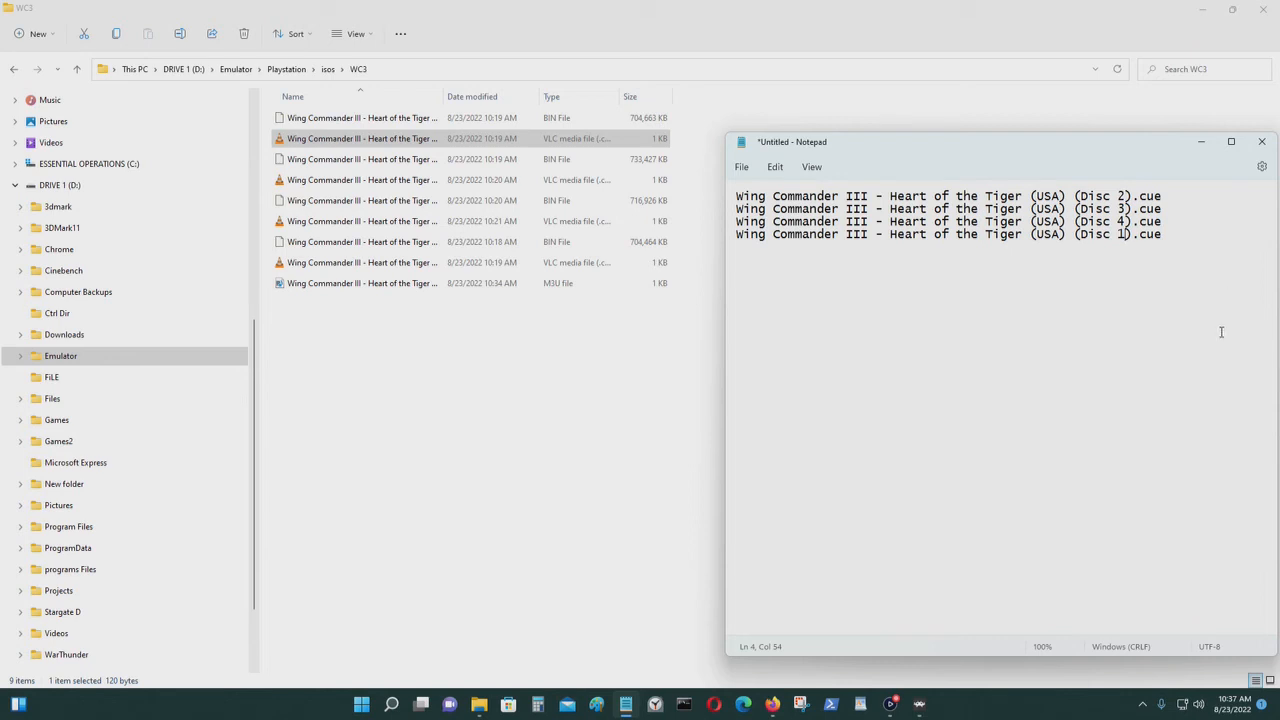
mouse_move(740, 168)
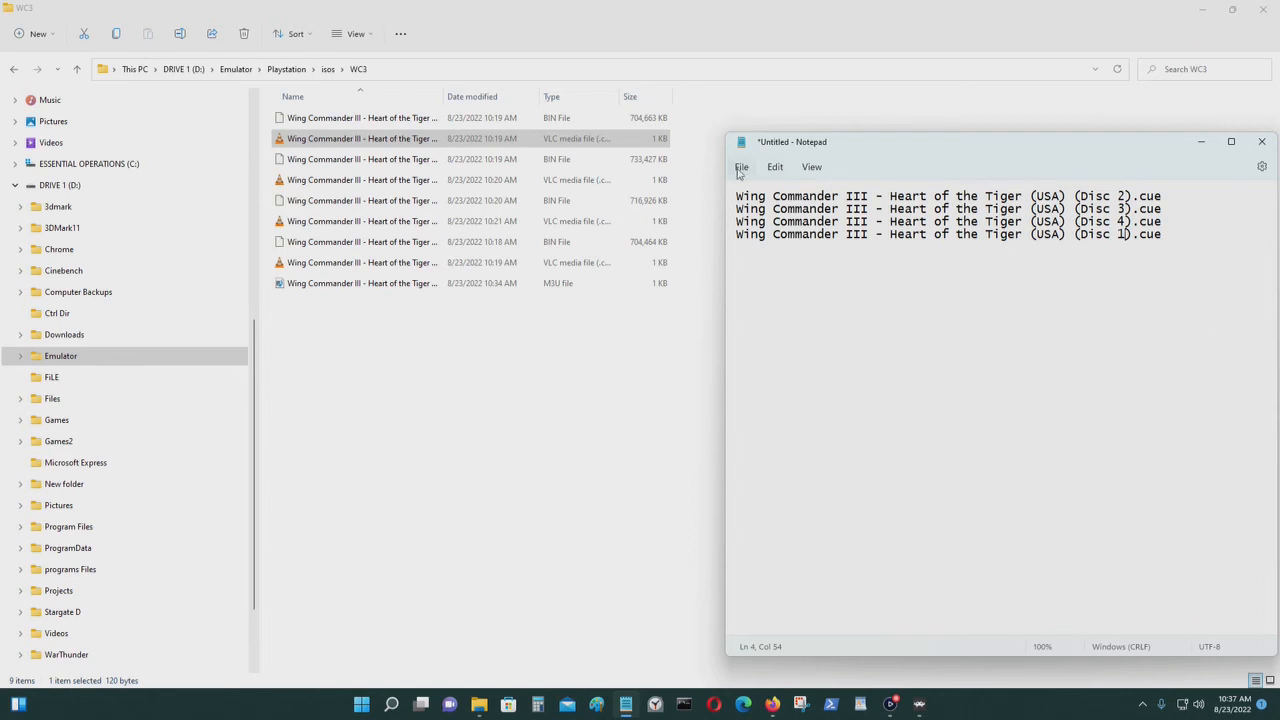
Step: Save the disc list as WC3.m3u with Save as type set to All files
left_click(740, 168)
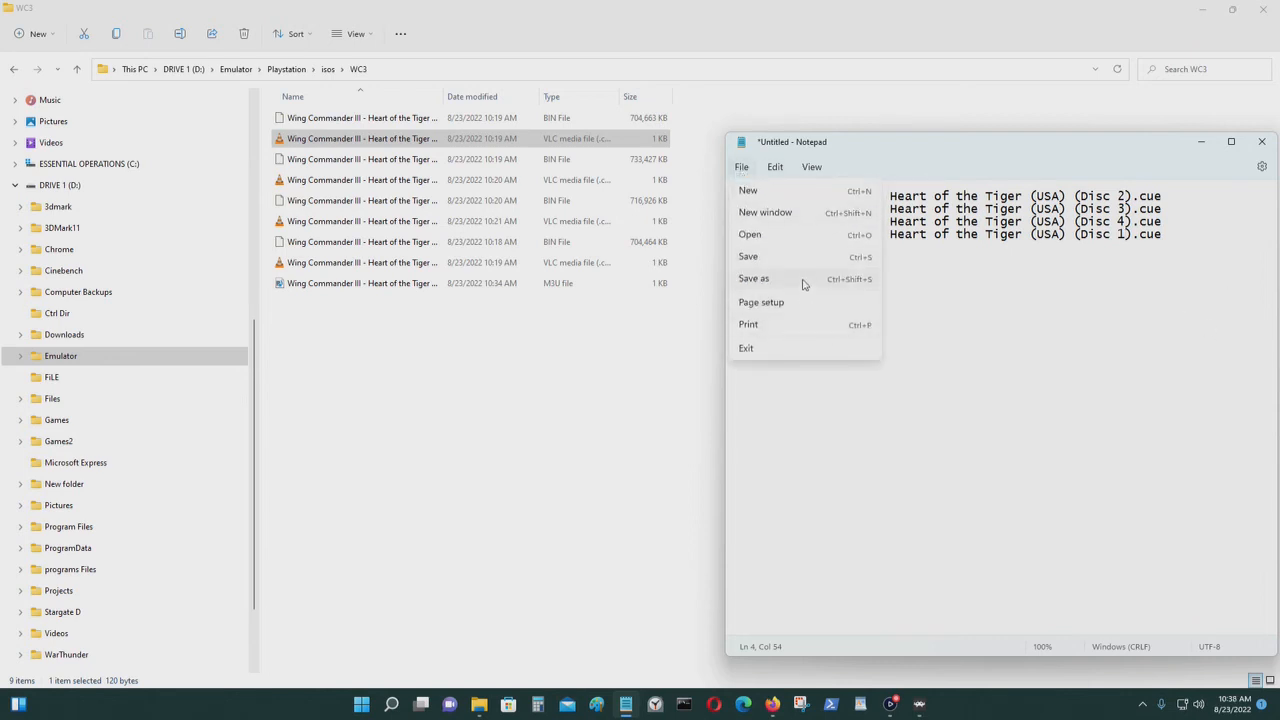
left_click(752, 278)
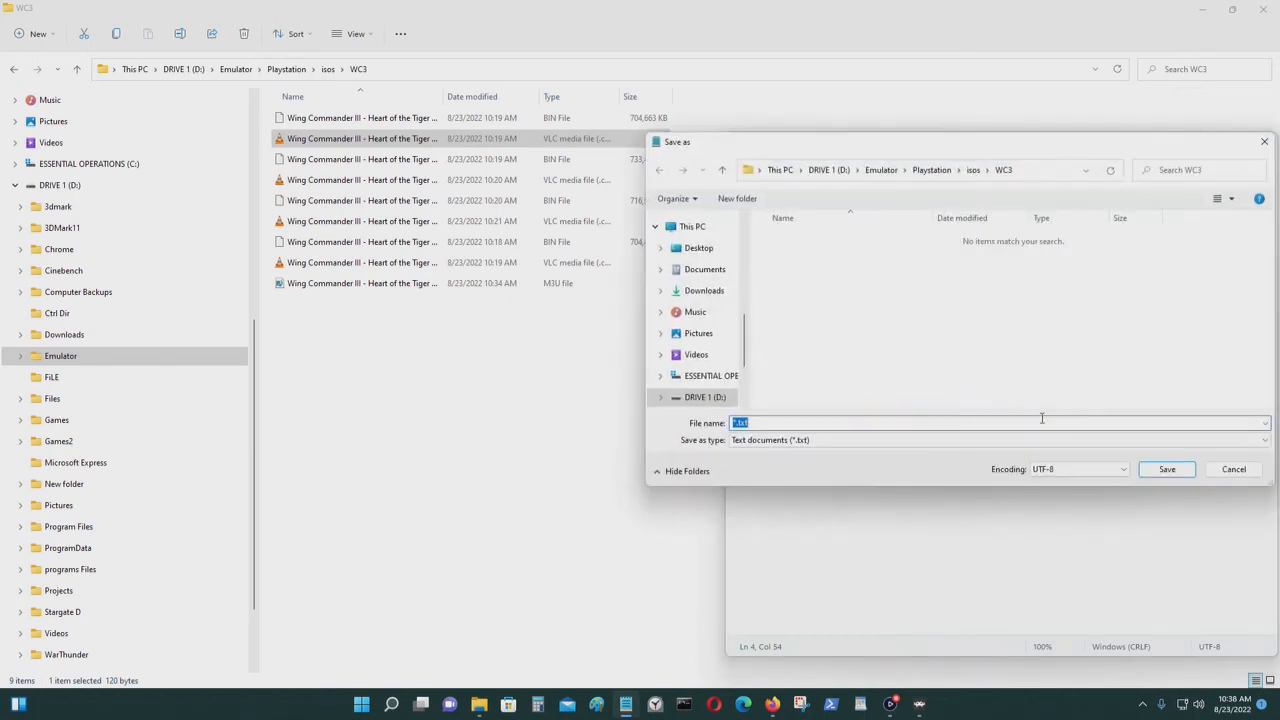
left_click(996, 440)
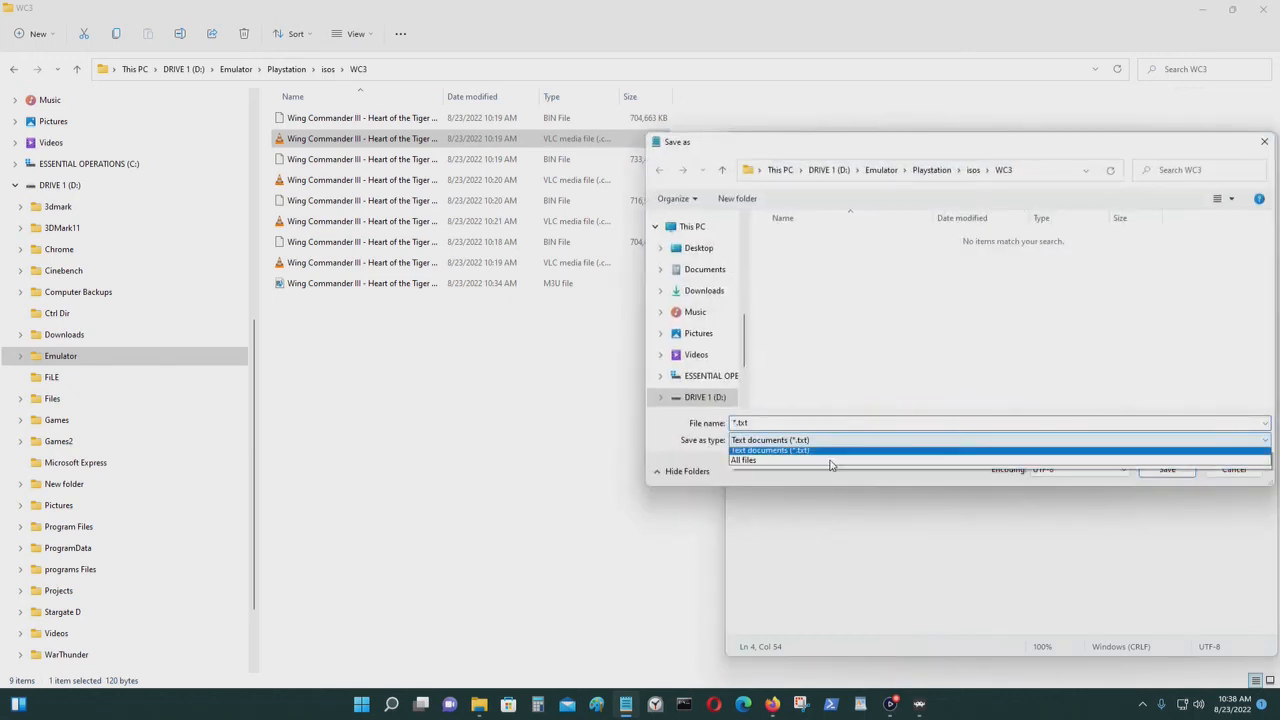
left_click(744, 460)
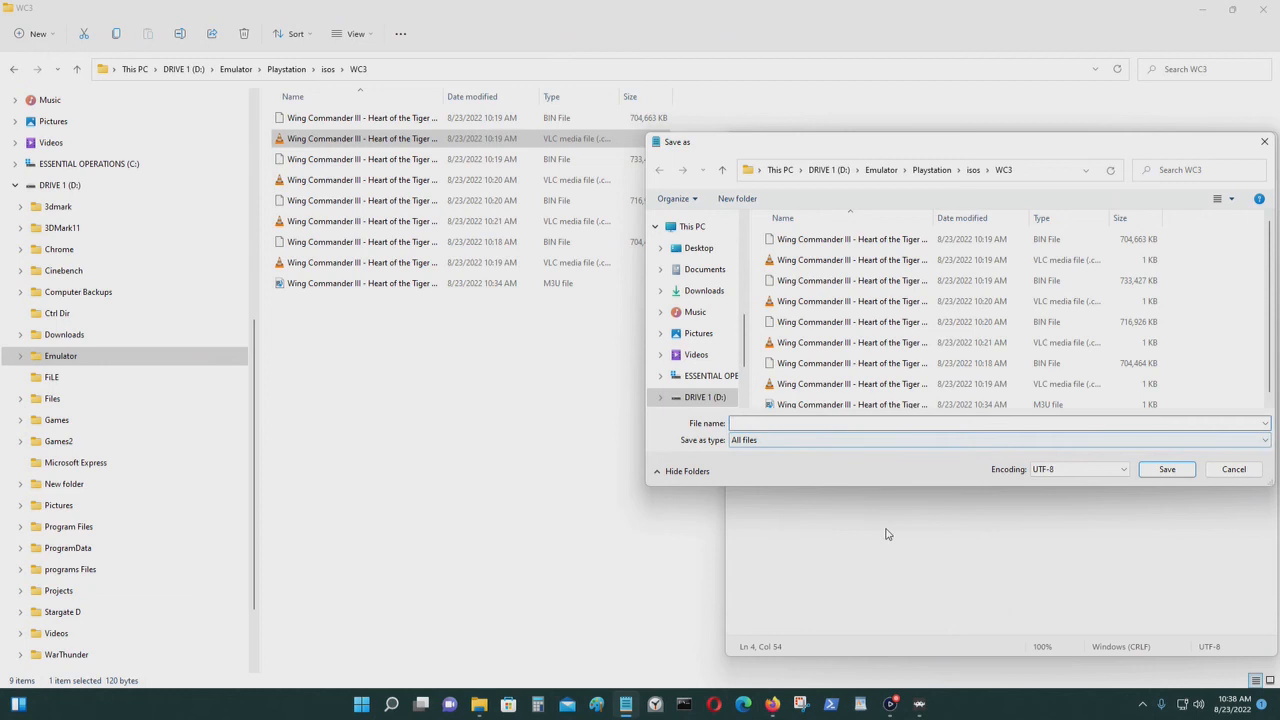
type("WC3")
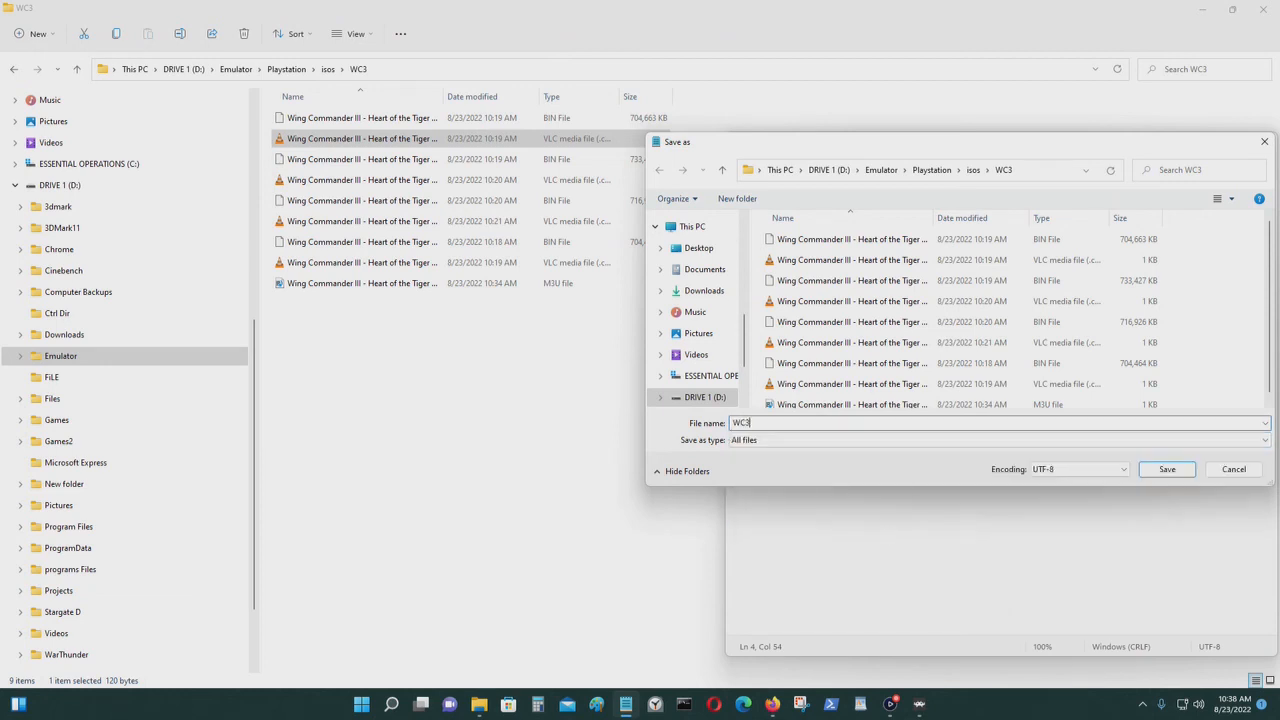
type(".m")
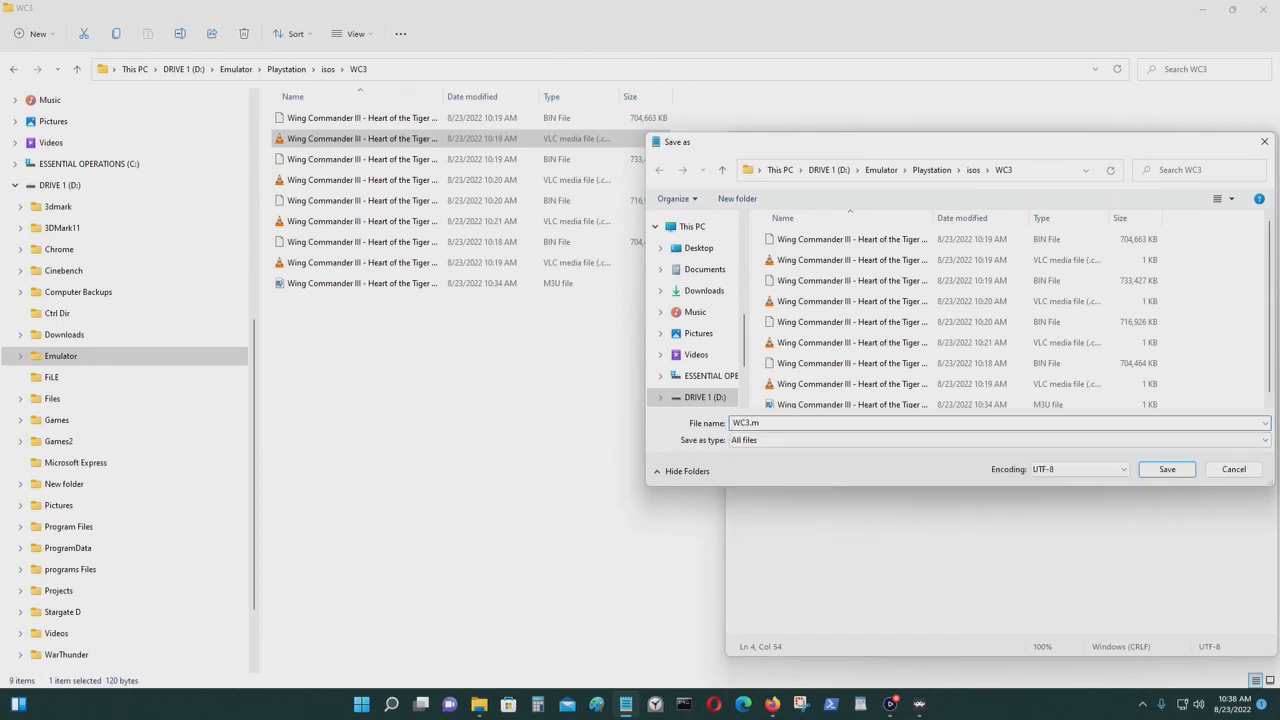
type("3u")
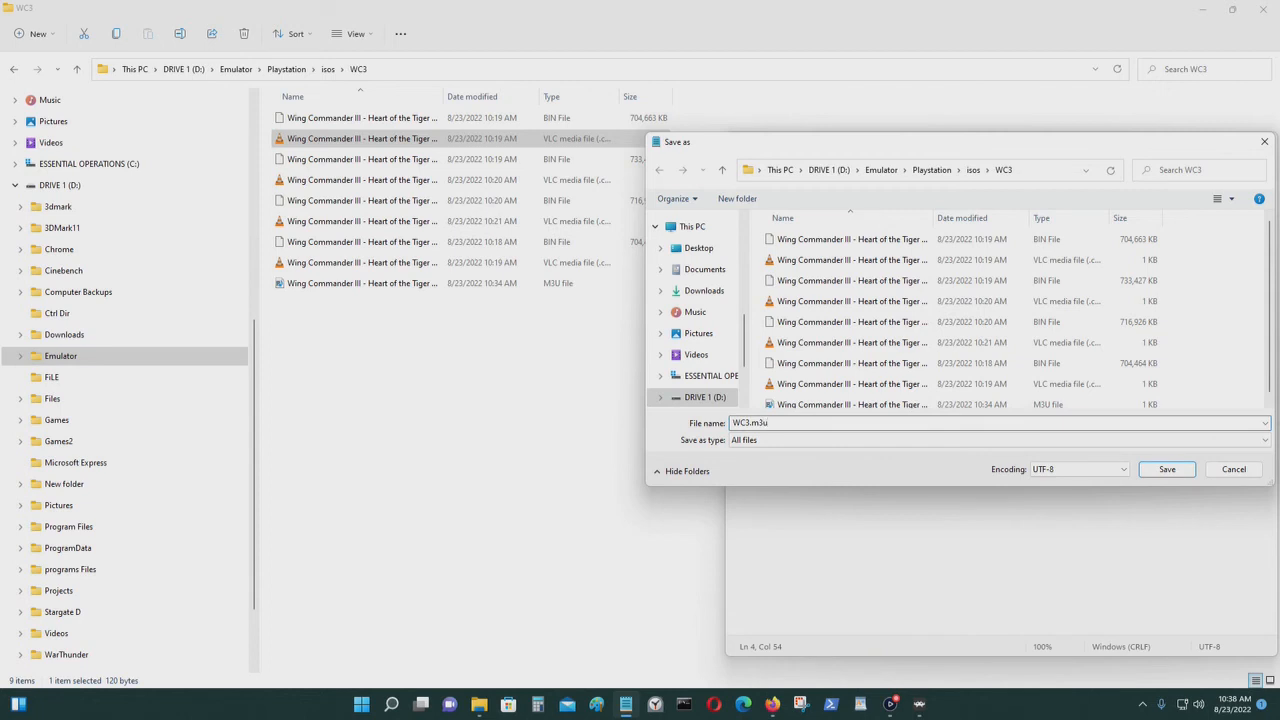
left_click(1166, 468)
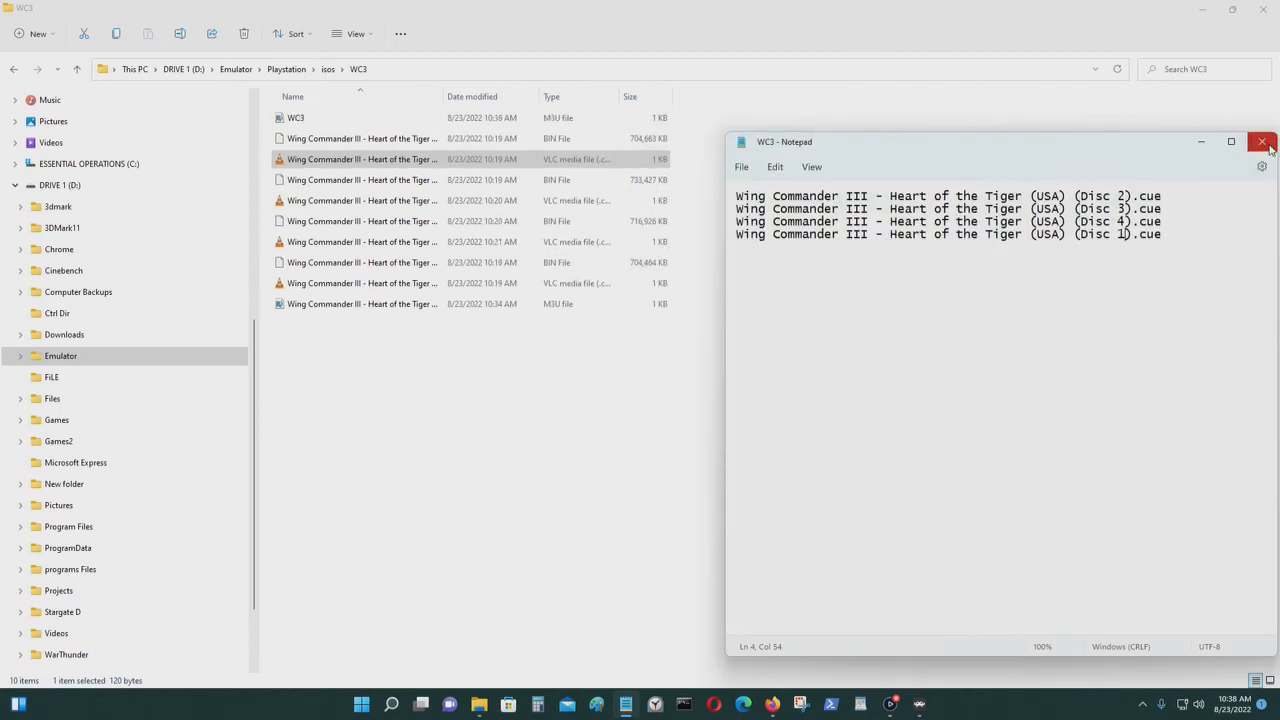
Step: Close Notepad and launch WC3.m3u from the WC3 folder in RetroArch's content browser
left_click(1262, 140)
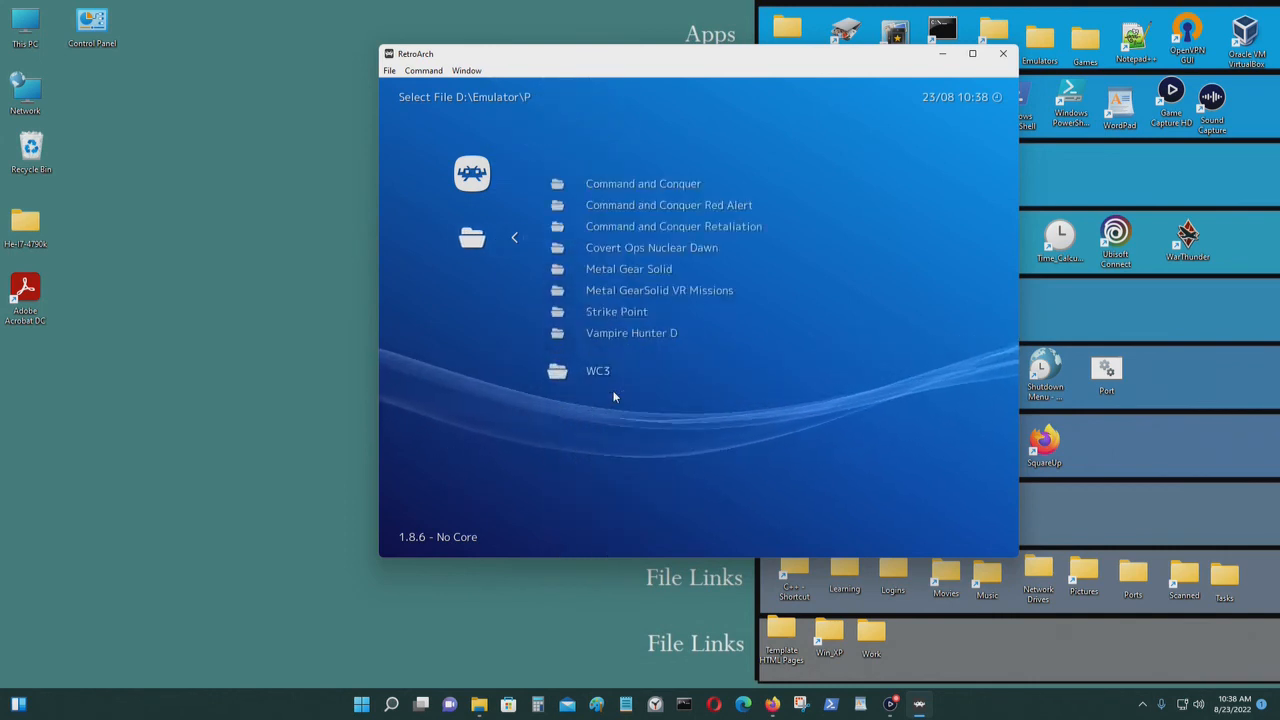
double_click(598, 370)
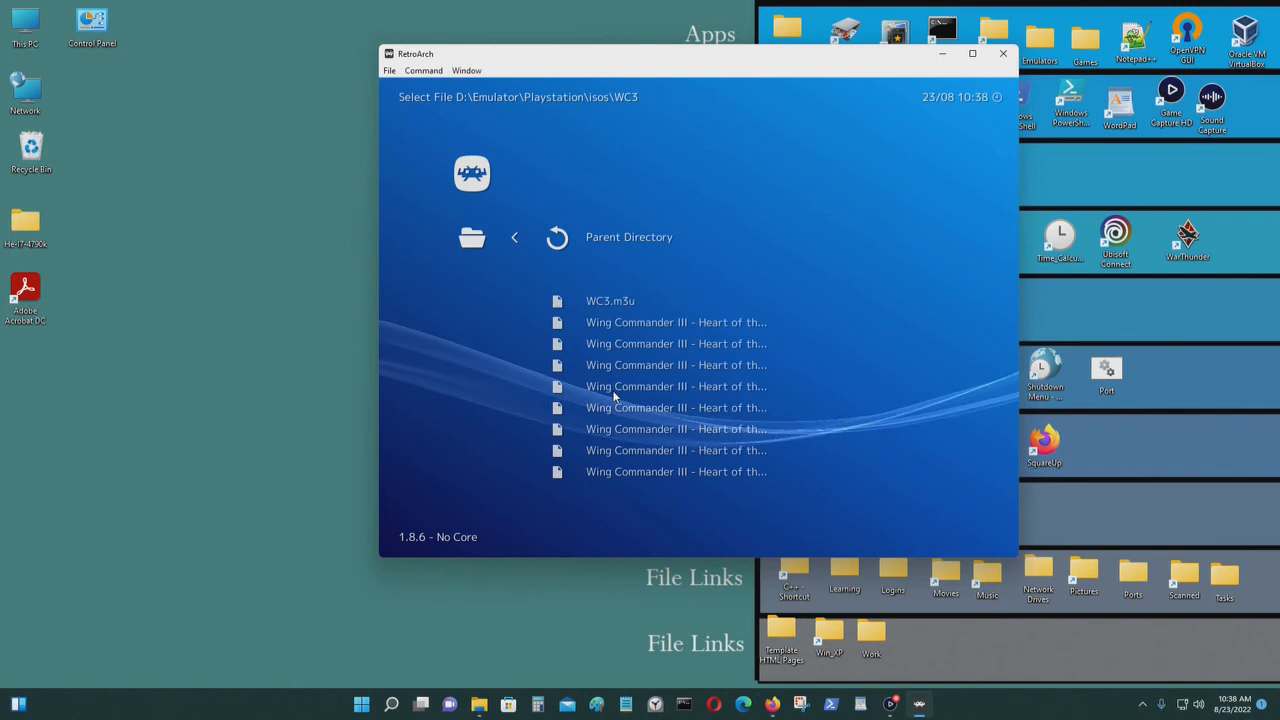
left_click(610, 300)
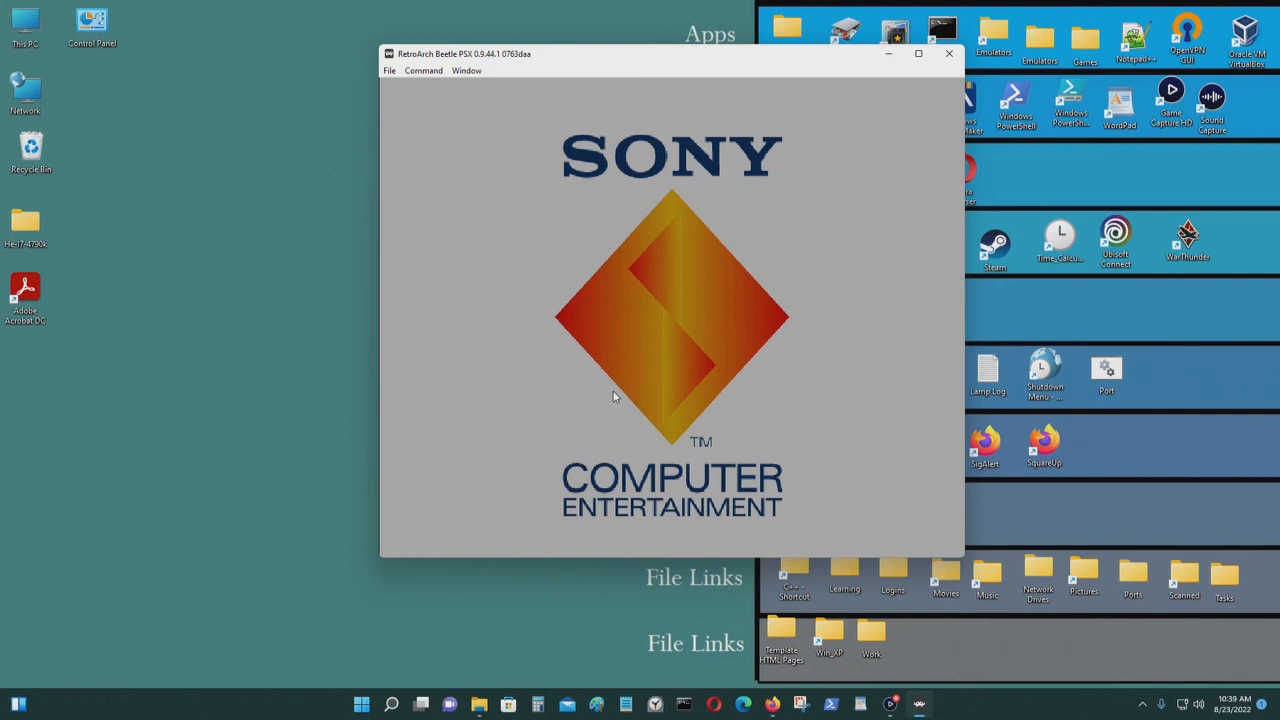
mouse_move(914, 54)
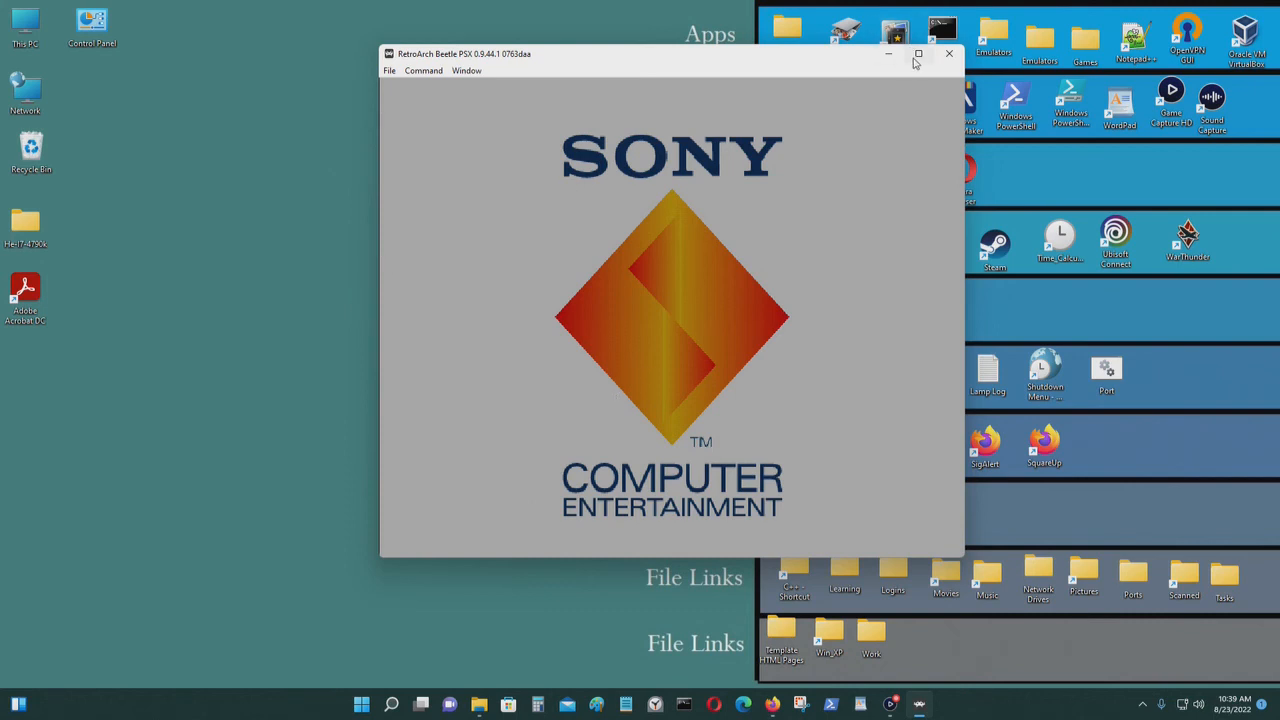
Step: Maximize the game window and check Disc Control in the Quick Menu
left_click(918, 52)
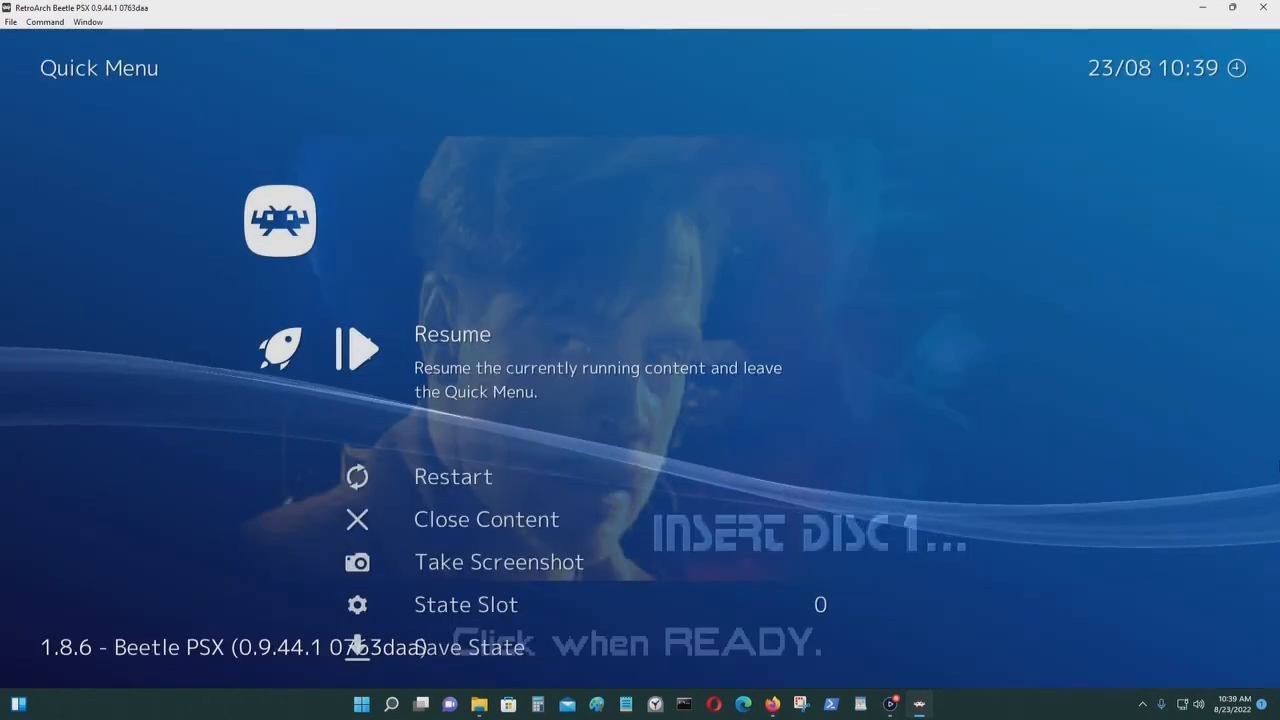
scroll("down", 3)
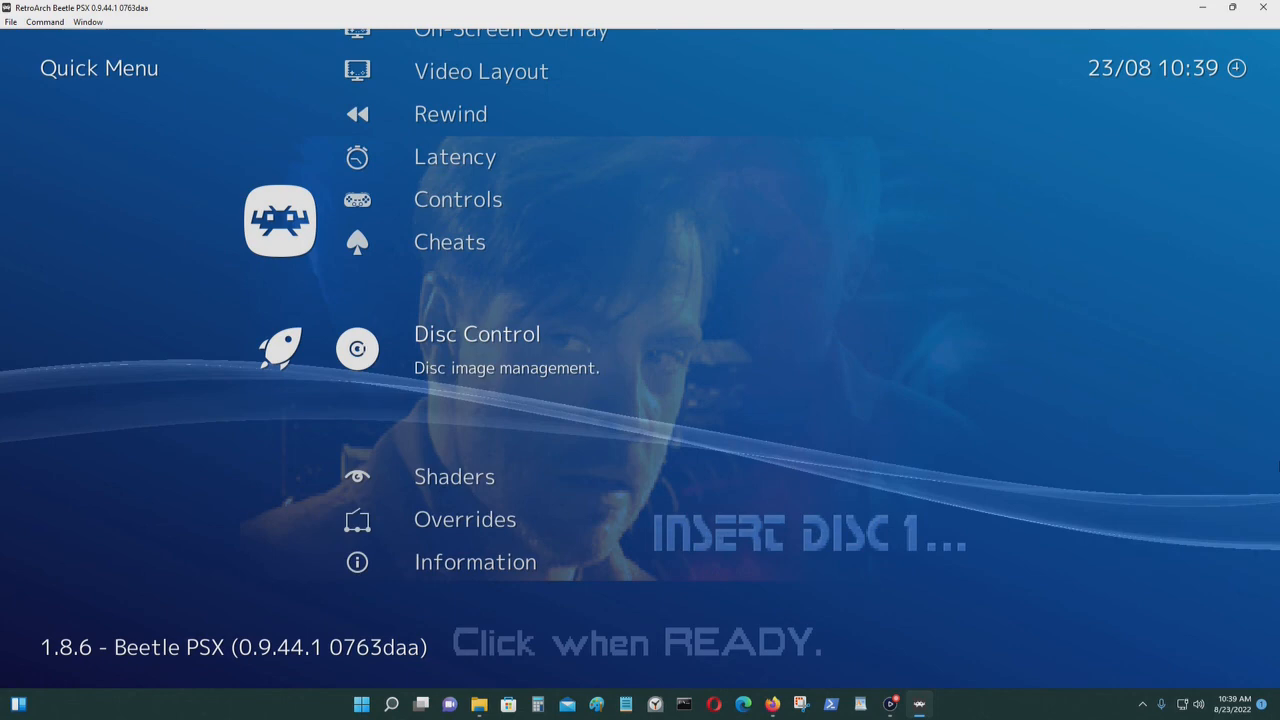
left_click(476, 334)
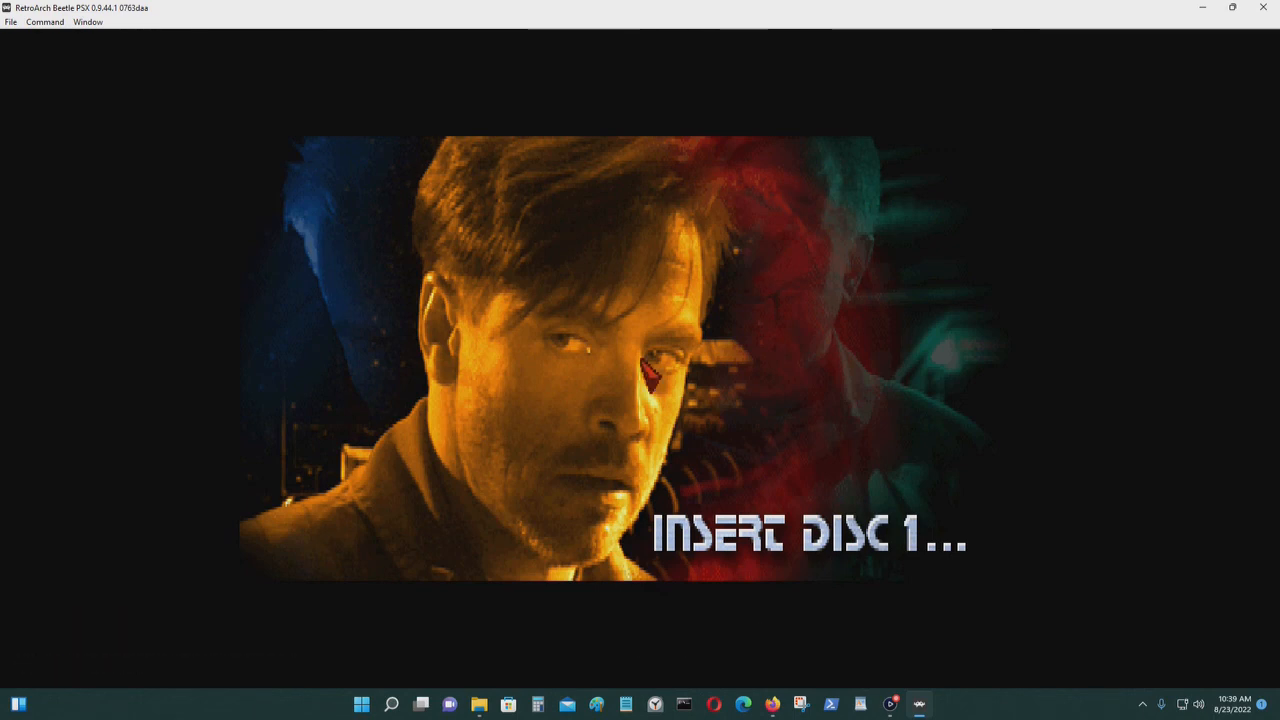
mouse_move(1036, 170)
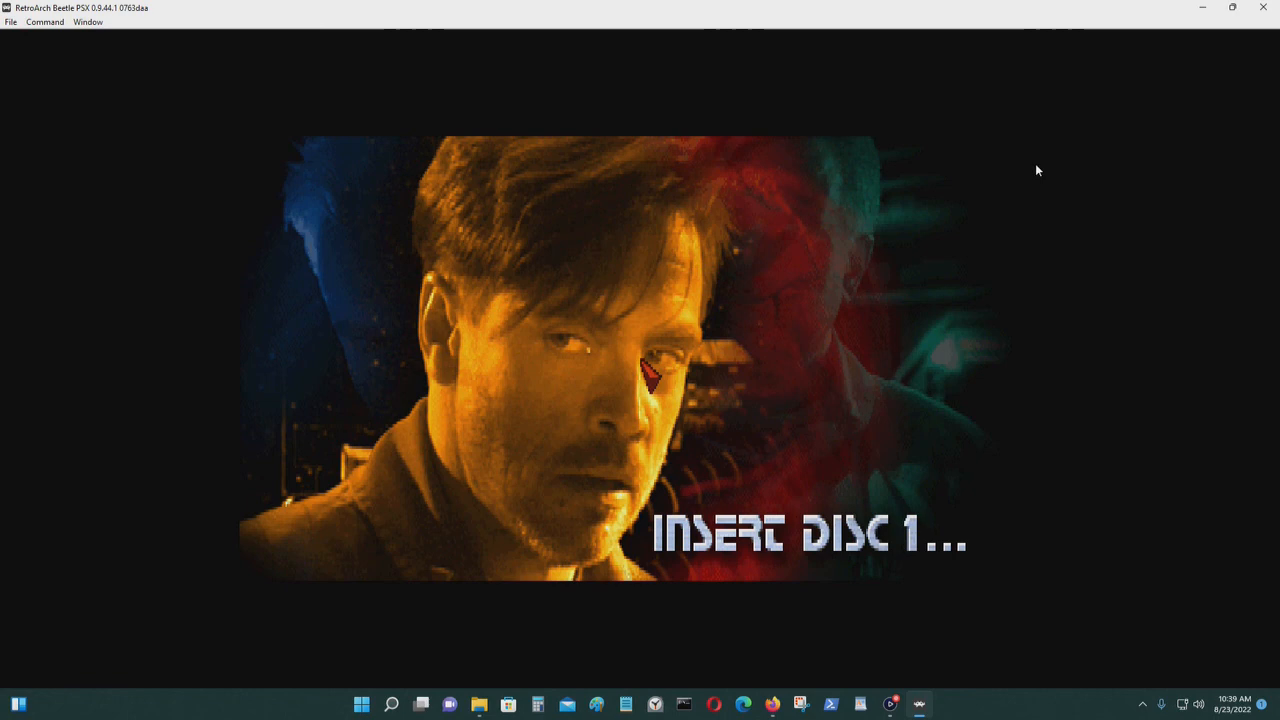
mouse_move(1142, 180)
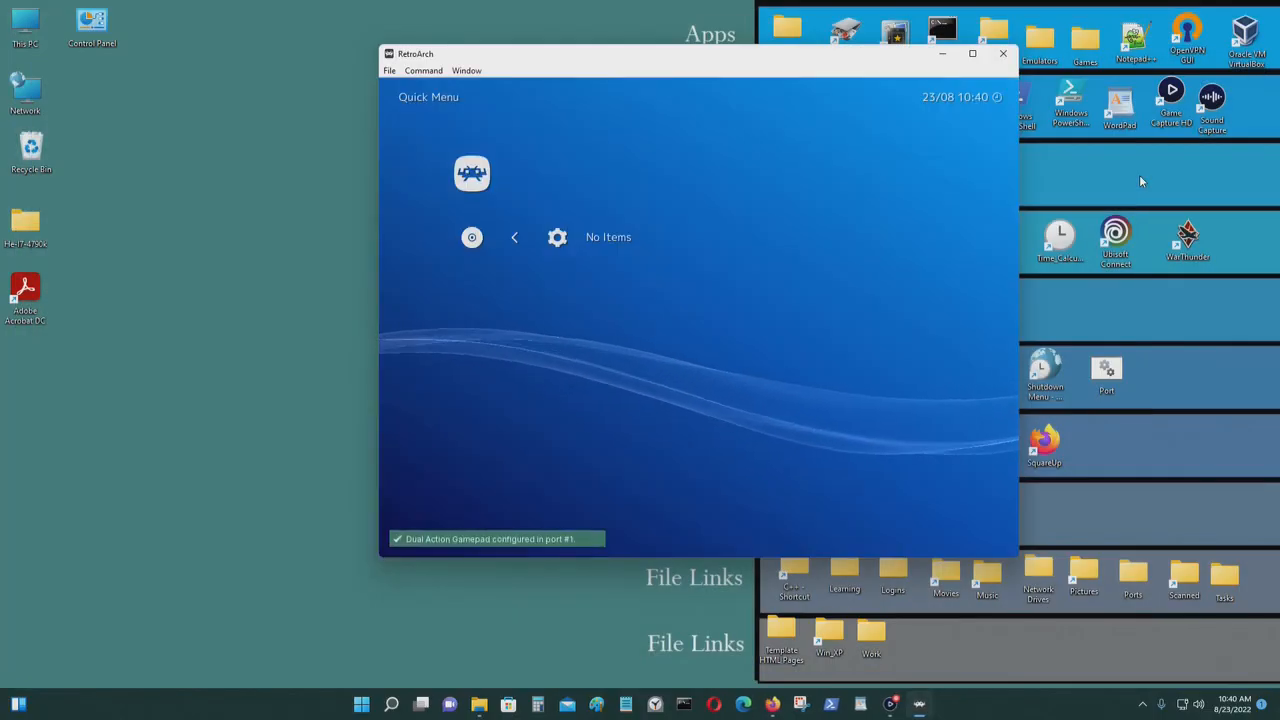
Step: Exit RetroArch from the window's close button
left_click(1004, 52)
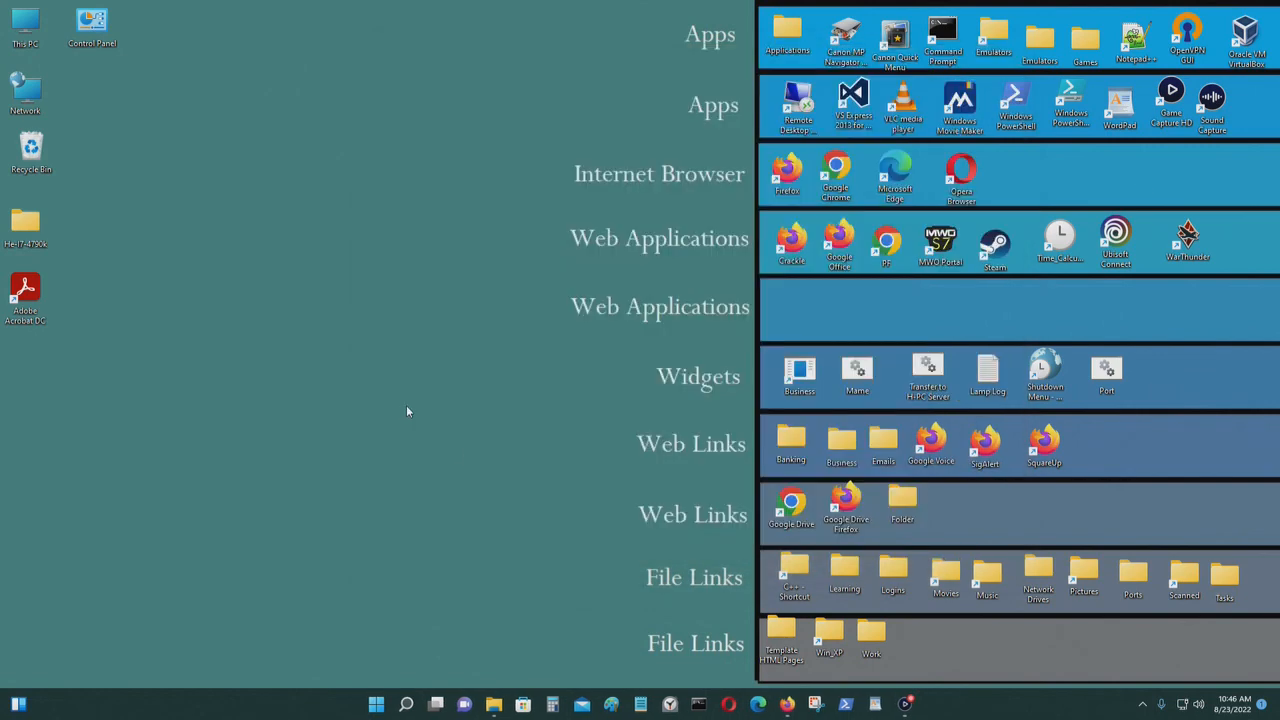
mouse_move(456, 452)
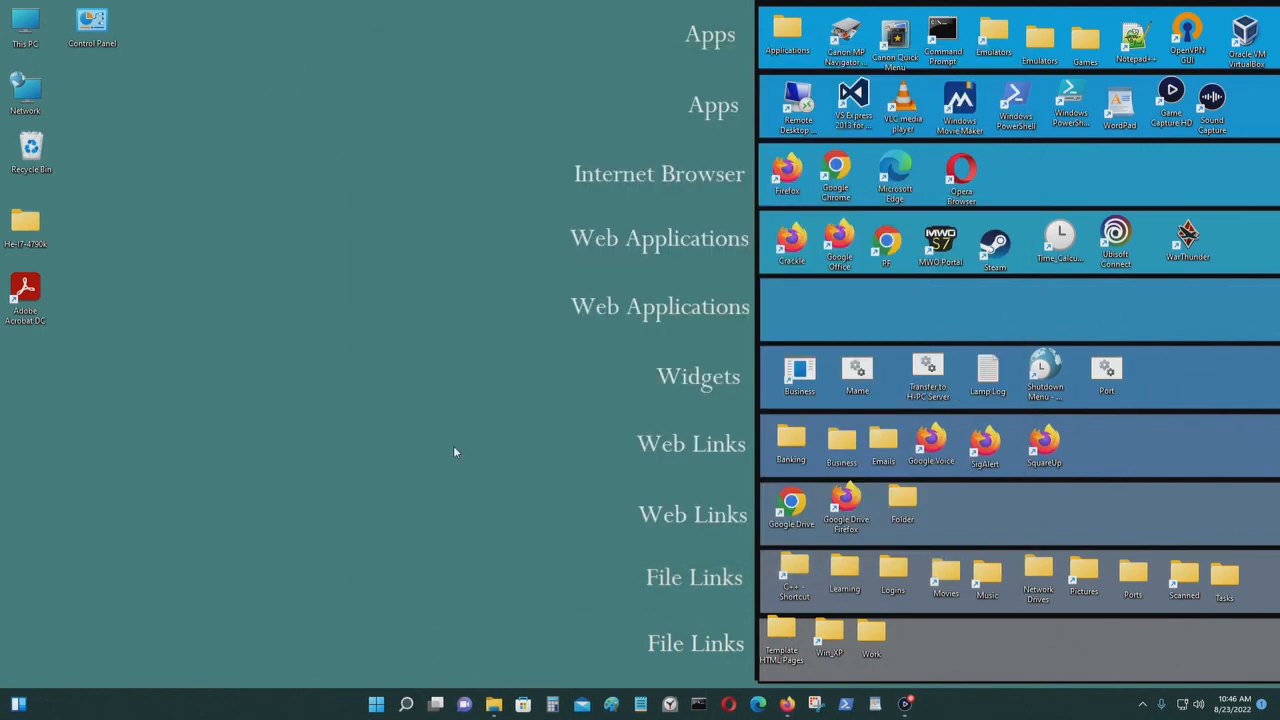